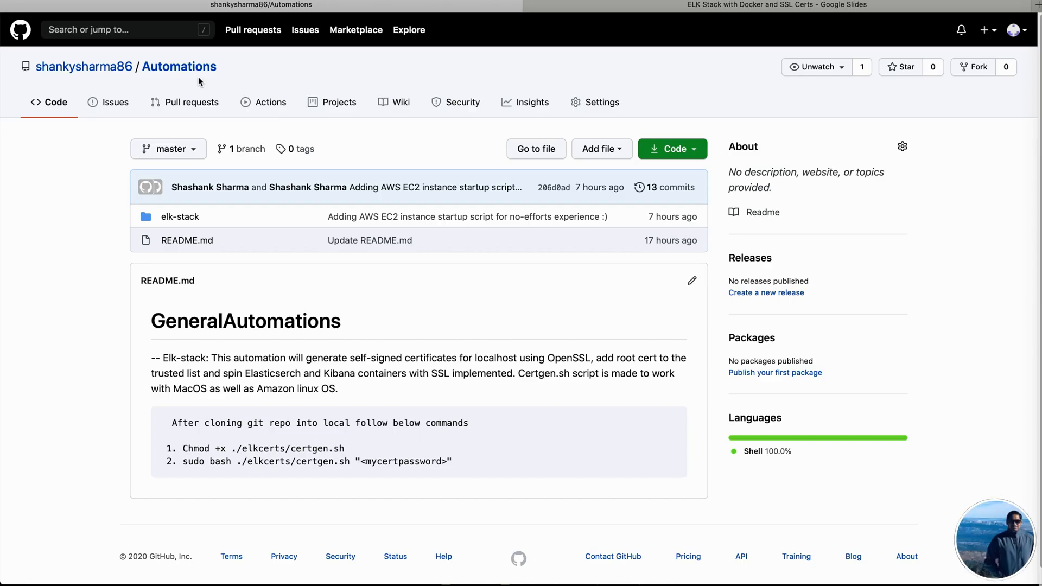
{"action": "mouse_move", "coordinate": [179, 66]}
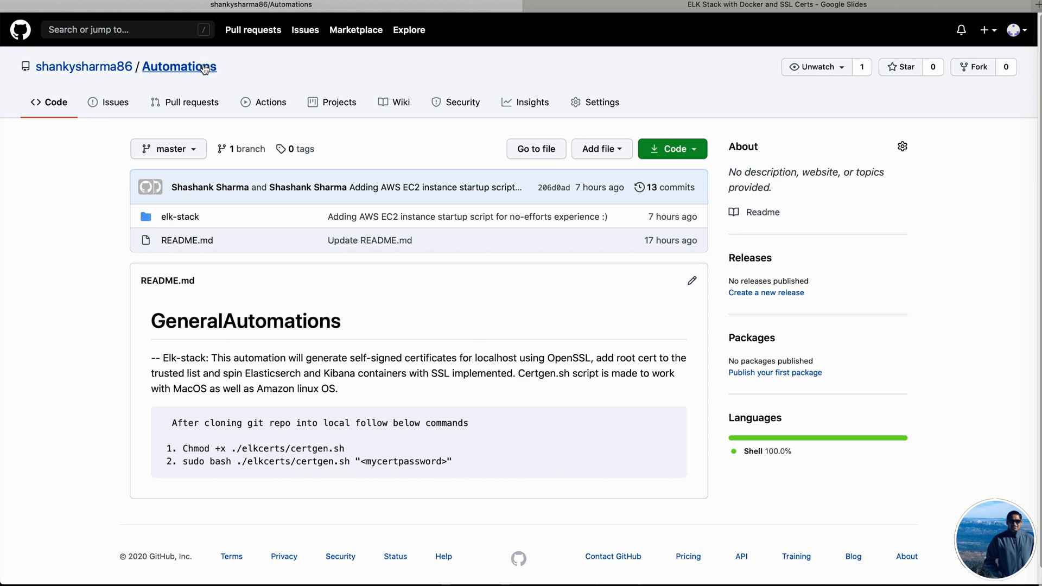
{"action": "mouse_move", "coordinate": [202, 70]}
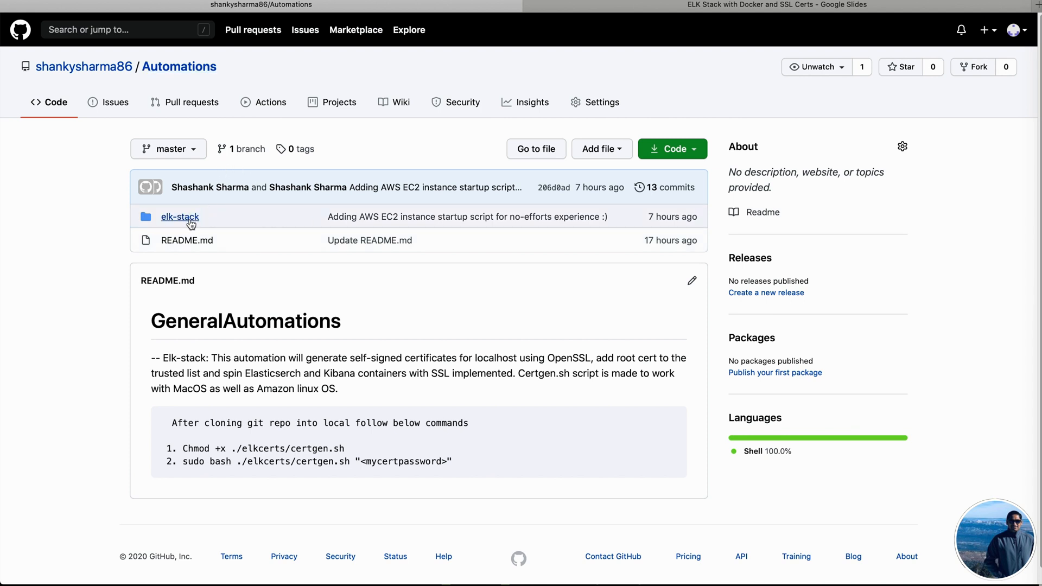
- Navigate into the Automations repo's elk-stack folder, then its elk subfolder
{"action": "left_click", "coordinate": [180, 216]}
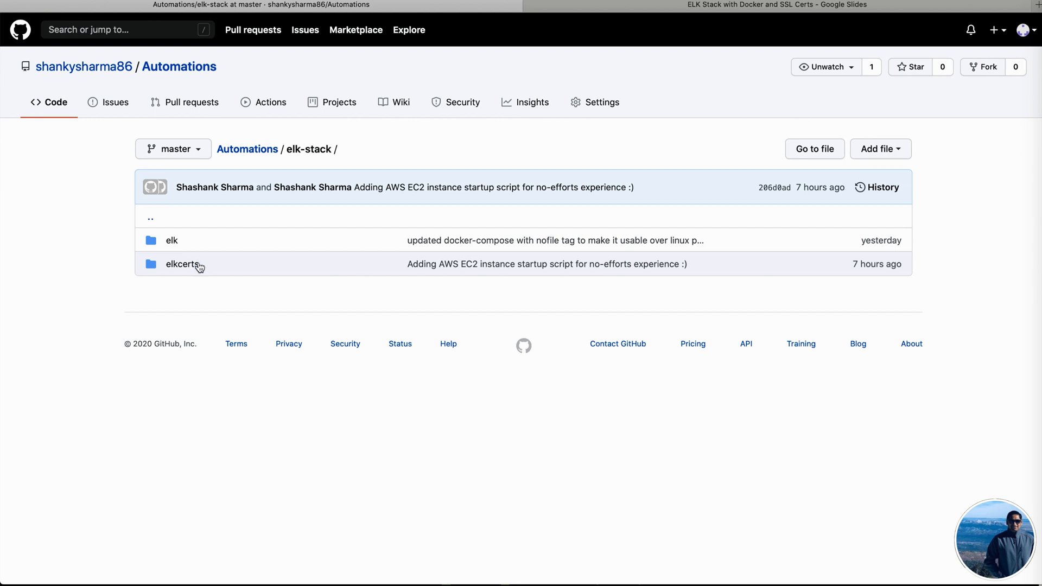
{"action": "mouse_move", "coordinate": [171, 241]}
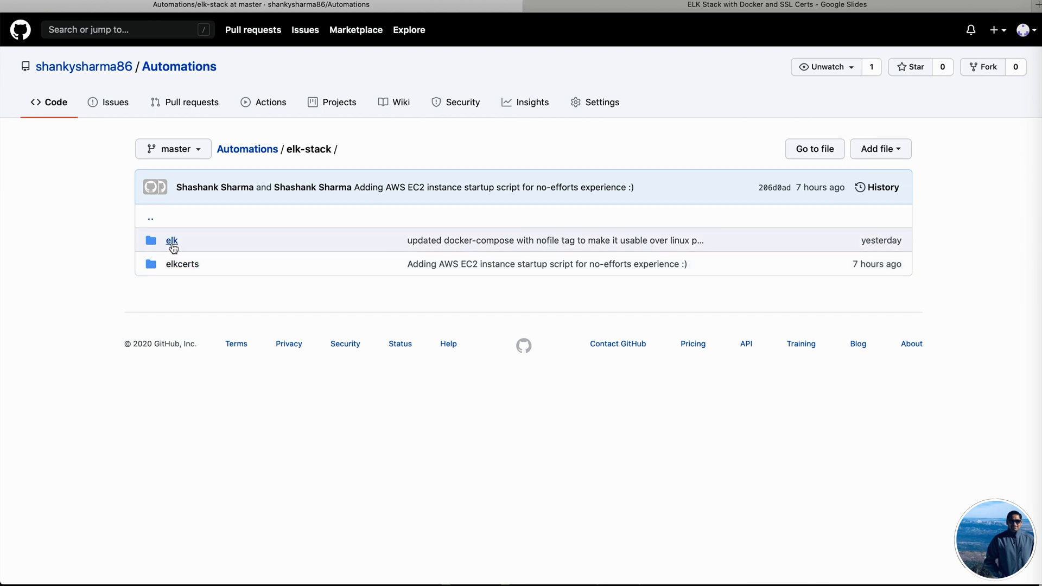
{"action": "mouse_move", "coordinate": [182, 264]}
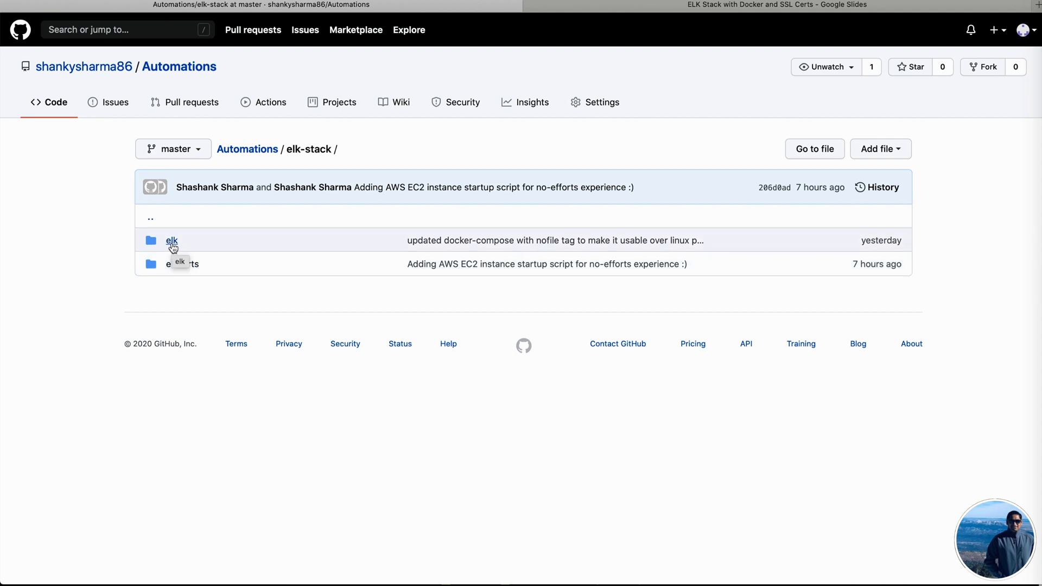
{"action": "left_click", "coordinate": [171, 240]}
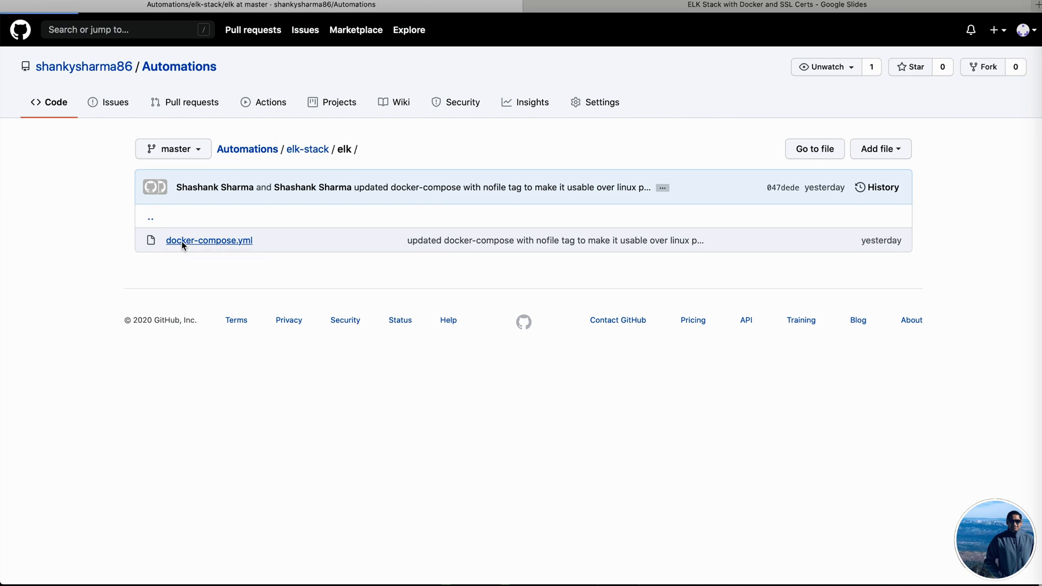
- View docker-compose.yml and scroll through the es01 service's SSL settings
{"action": "left_click", "coordinate": [208, 240]}
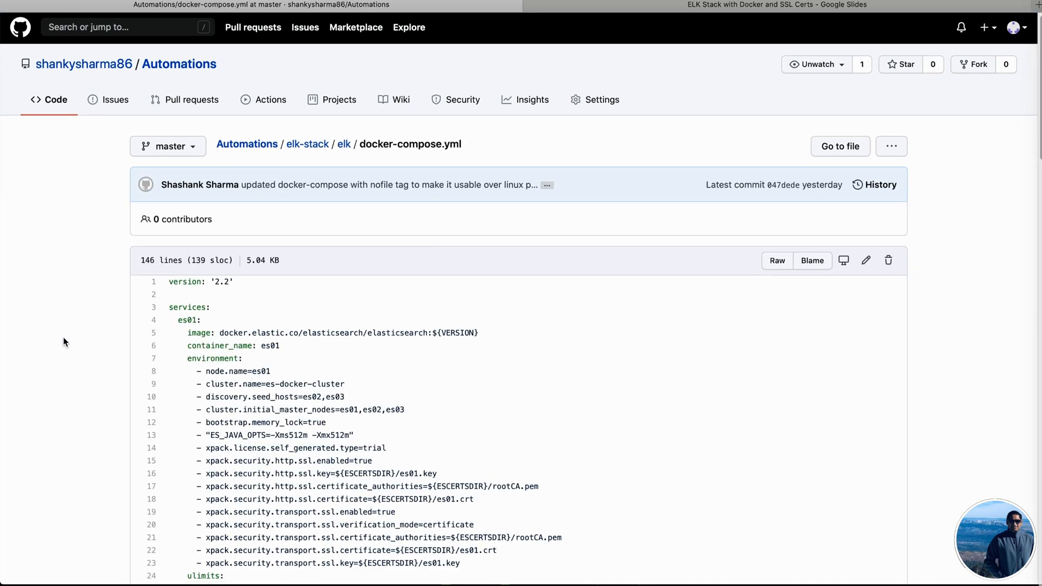
{"action": "scroll", "scroll_direction": "down", "scroll_amount": 3}
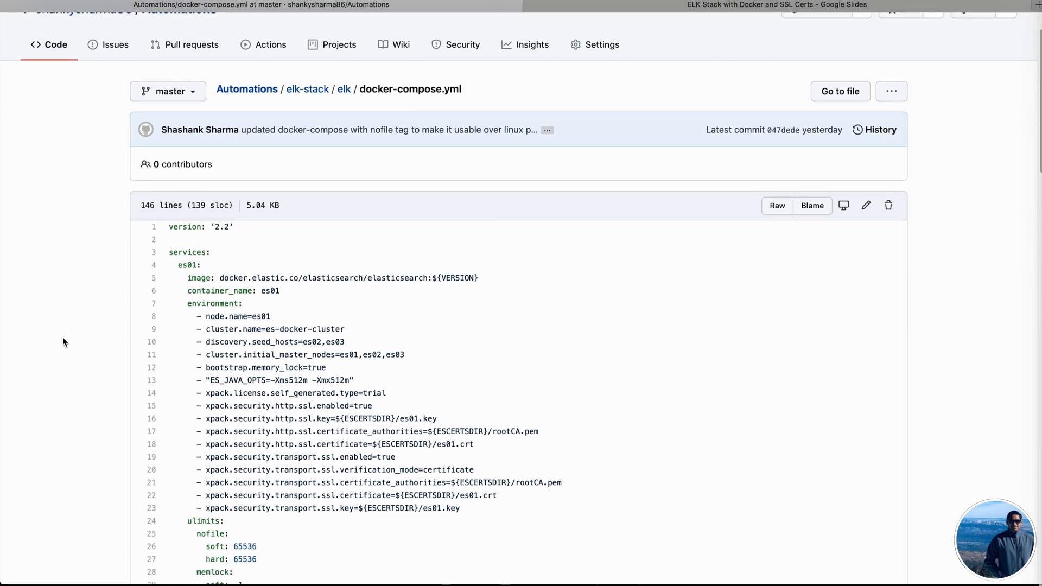
{"action": "scroll", "scroll_direction": "down", "scroll_amount": 3}
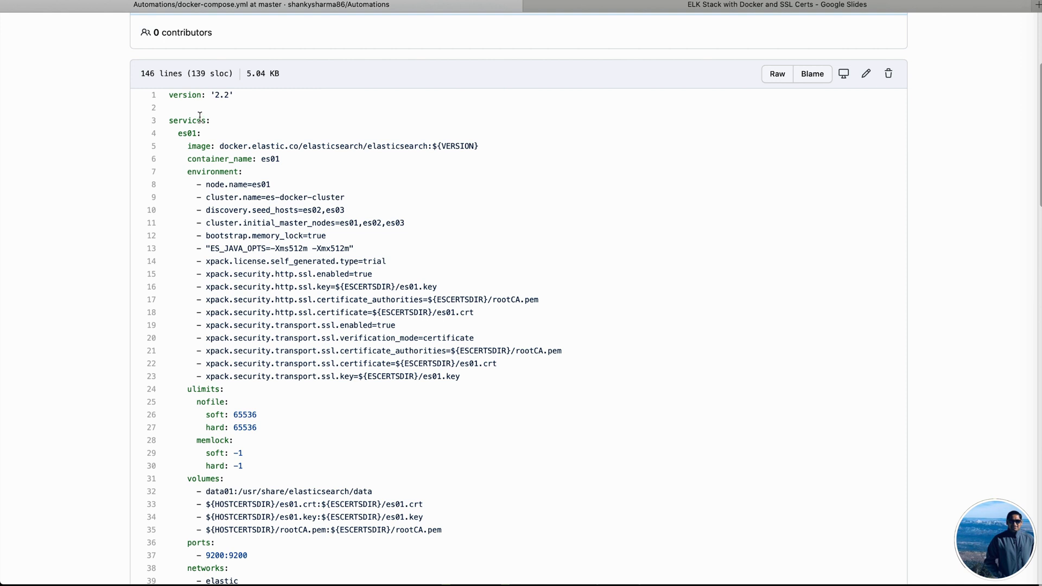
{"action": "mouse_move", "coordinate": [349, 311]}
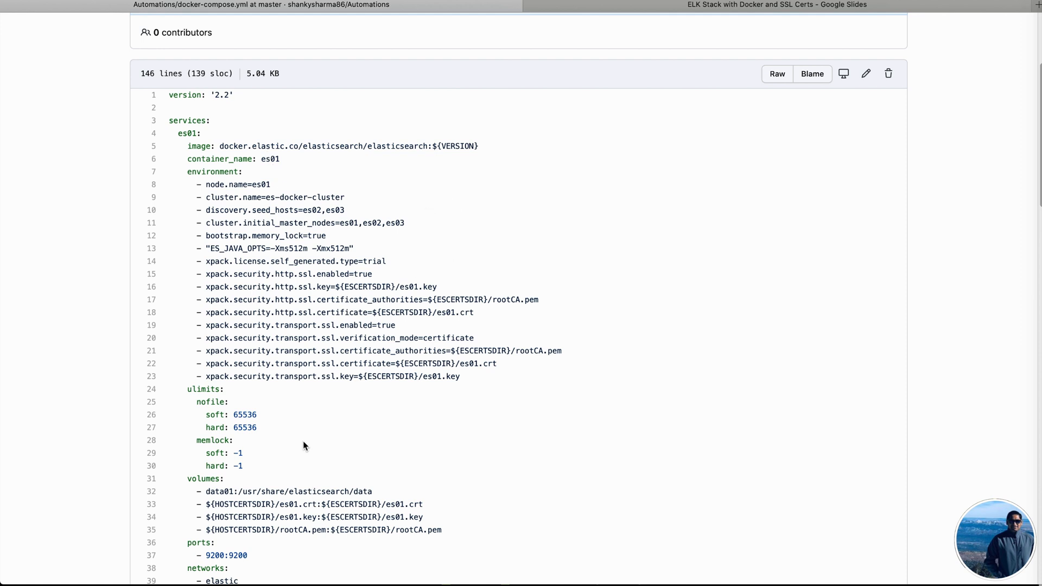
{"action": "mouse_move", "coordinate": [233, 425]}
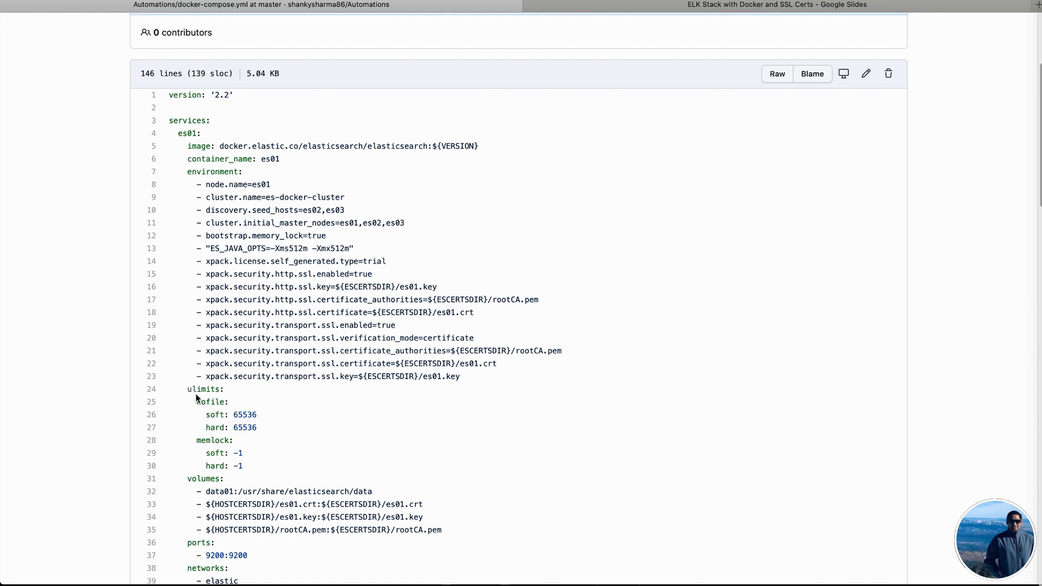
{"action": "mouse_move", "coordinate": [259, 428]}
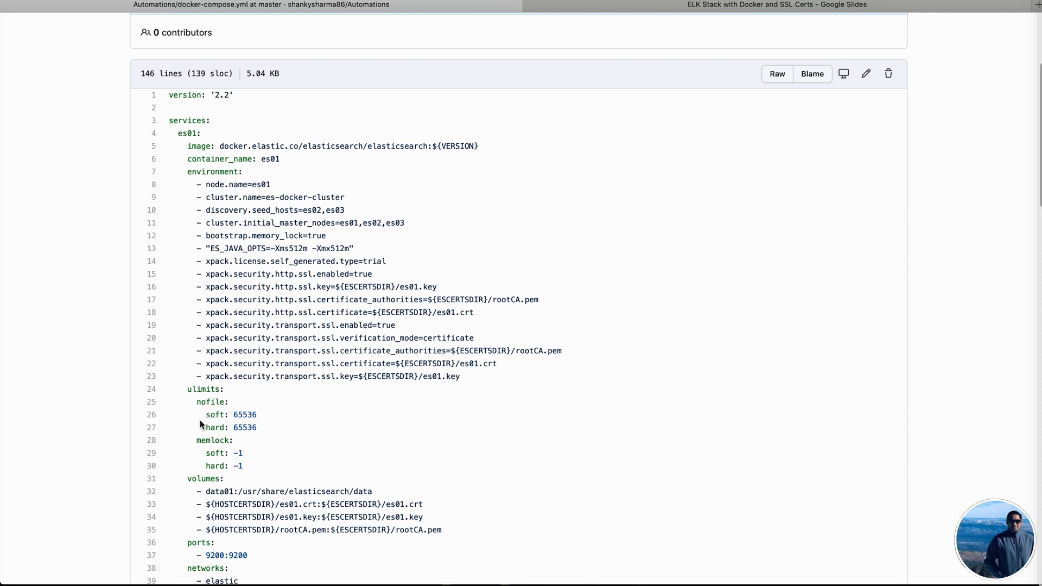
{"action": "mouse_move", "coordinate": [201, 426]}
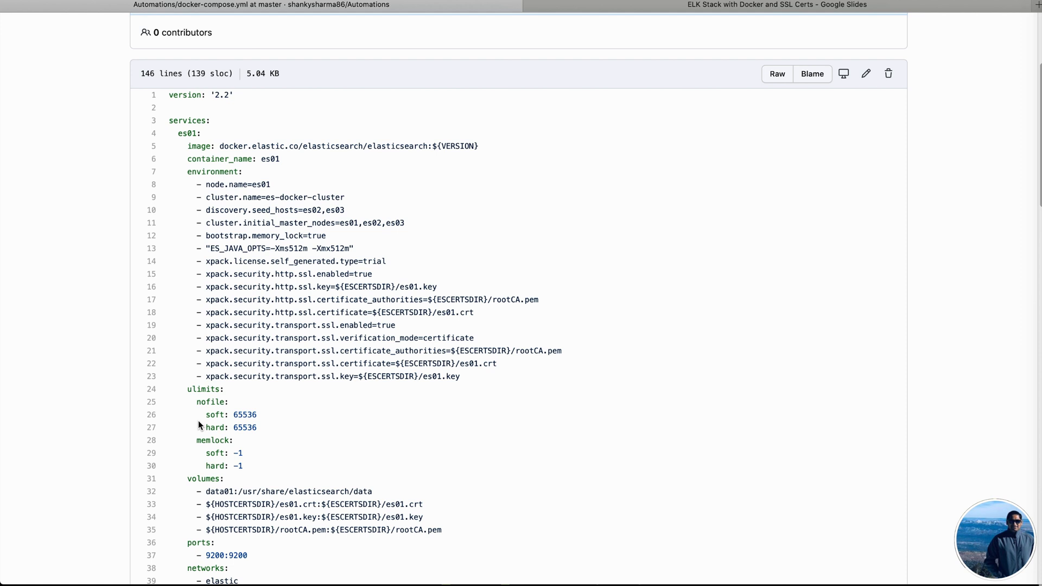
{"action": "mouse_move", "coordinate": [201, 415]}
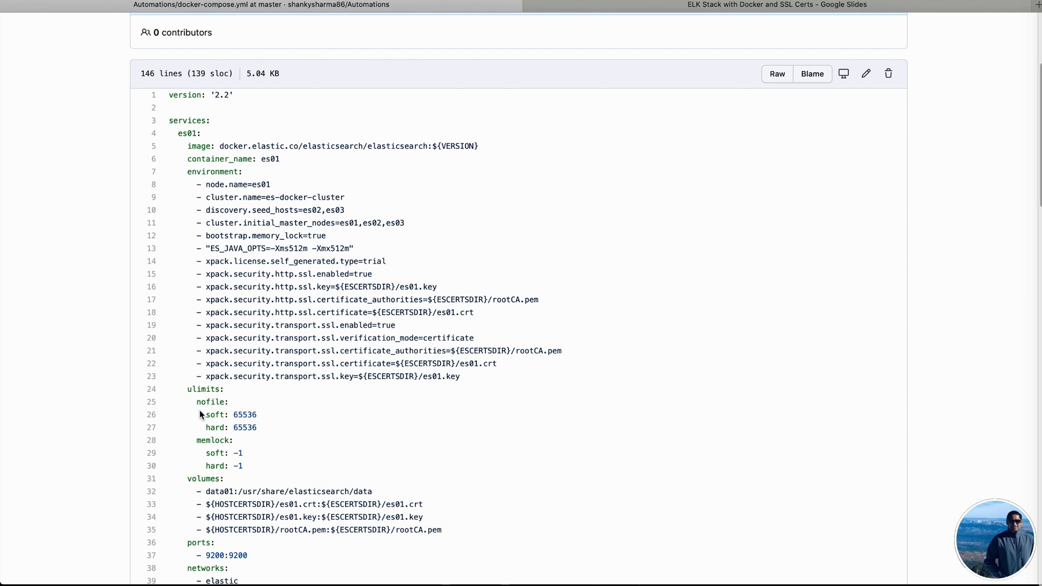
{"action": "mouse_move", "coordinate": [236, 418]}
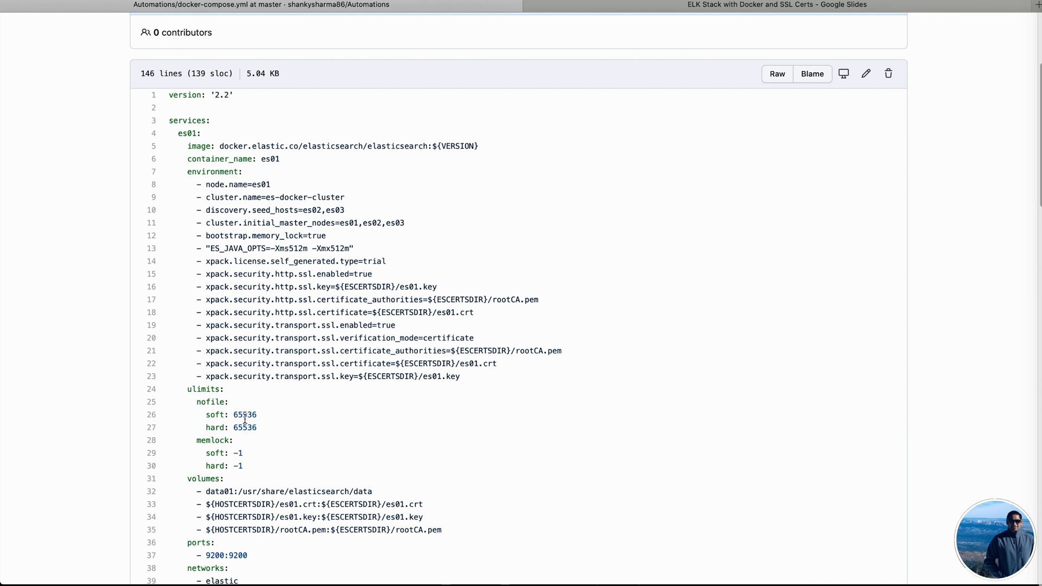
{"action": "mouse_move", "coordinate": [259, 423]}
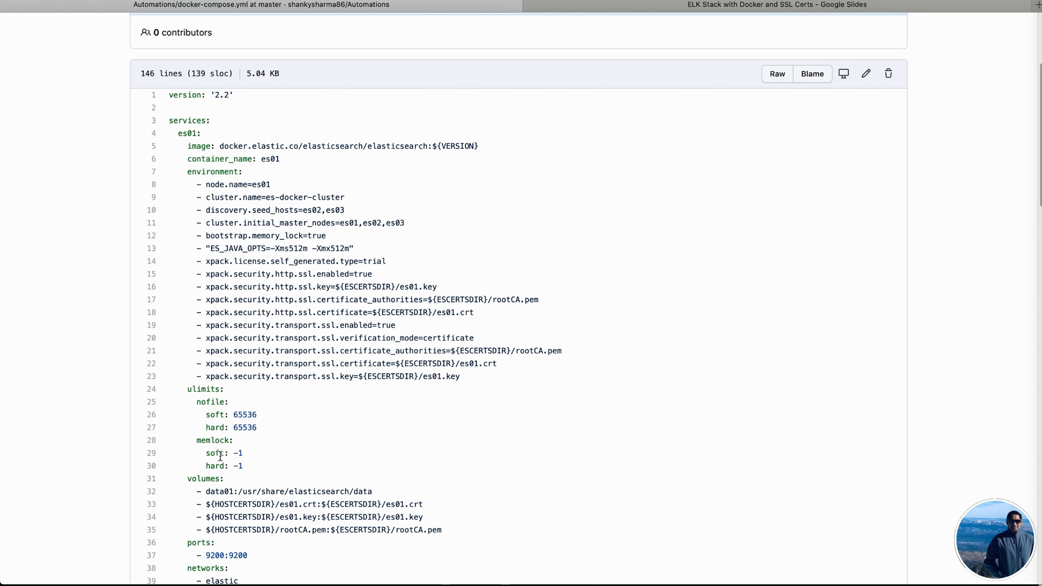
{"action": "mouse_move", "coordinate": [242, 465]}
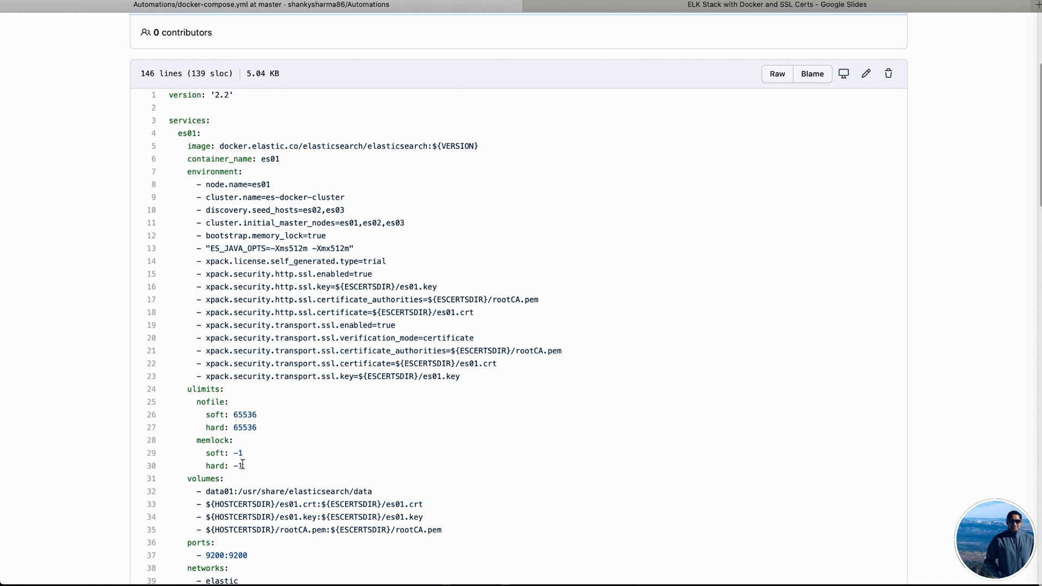
{"action": "mouse_move", "coordinate": [246, 461]}
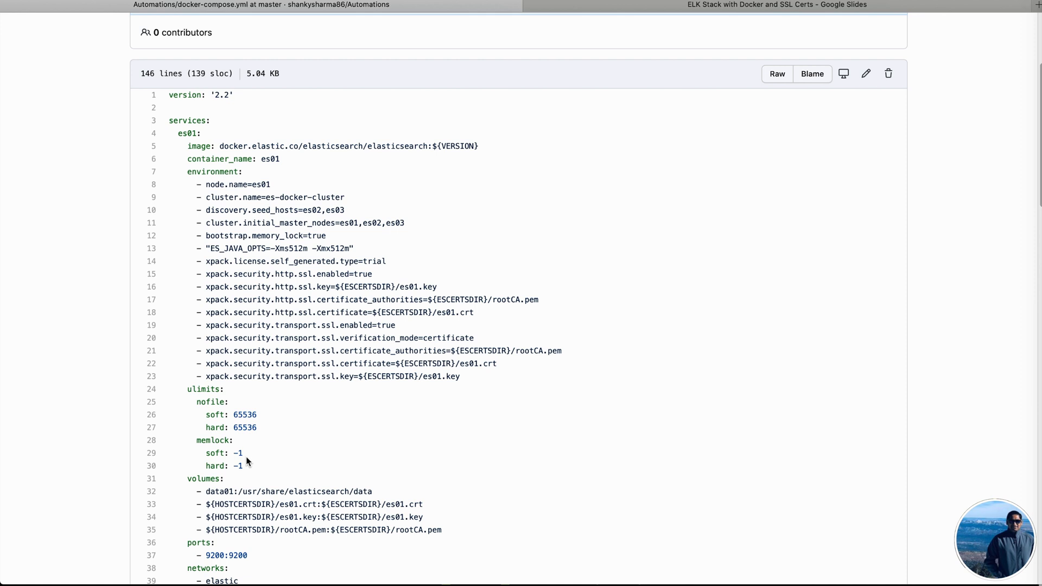
- Scroll to es01's ulimits: nofile 65536 and memlock -1
{"action": "scroll", "scroll_direction": "down", "scroll_amount": 3}
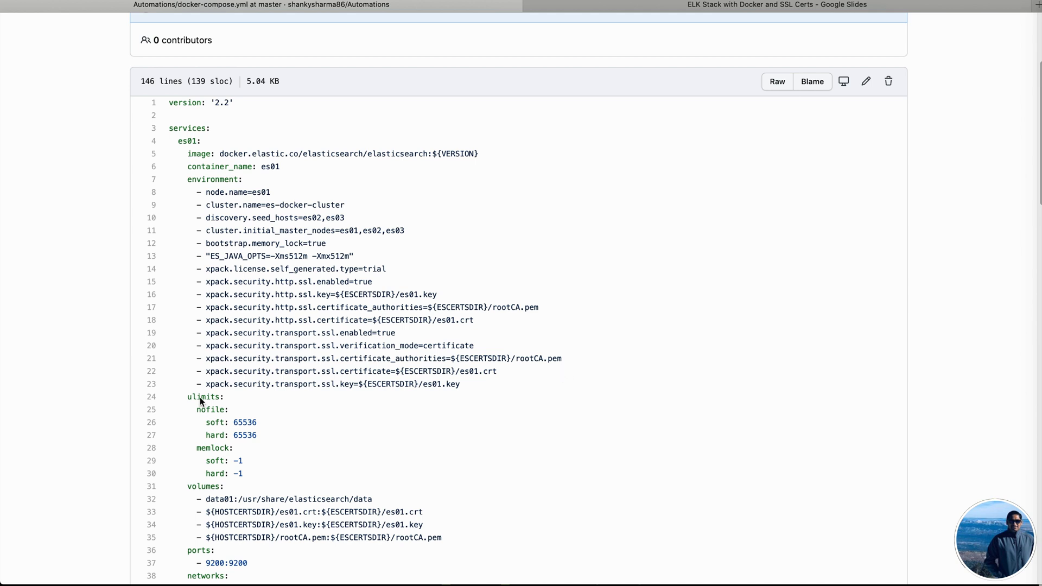
{"action": "mouse_move", "coordinate": [205, 281]}
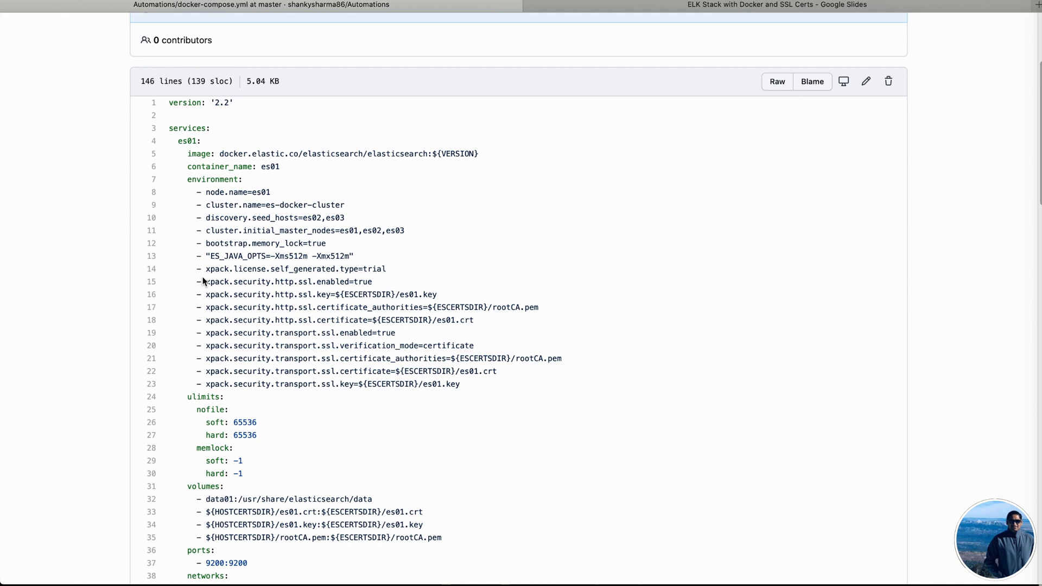
{"action": "mouse_move", "coordinate": [222, 294]}
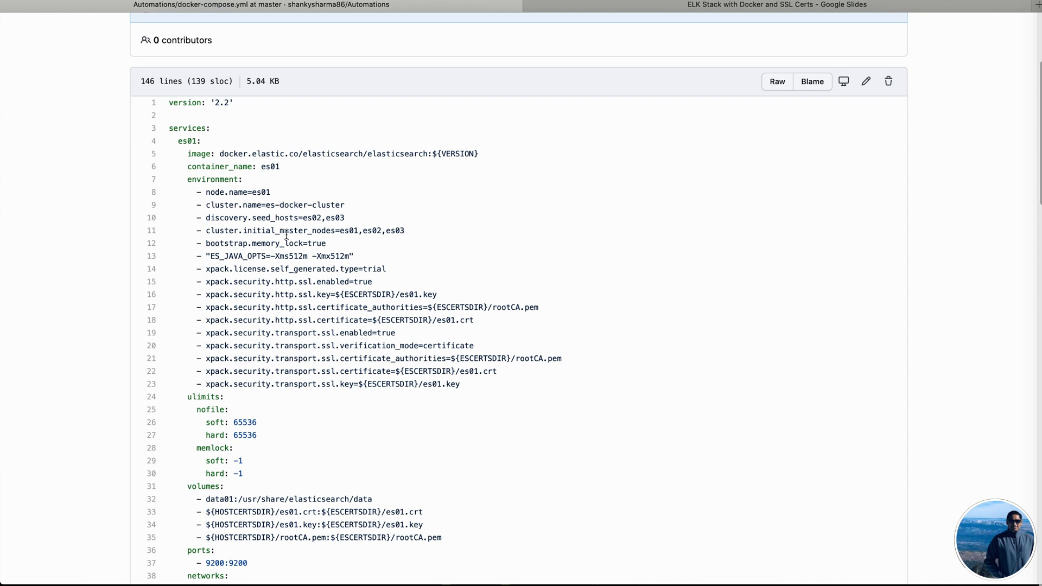
{"action": "mouse_move", "coordinate": [284, 349]}
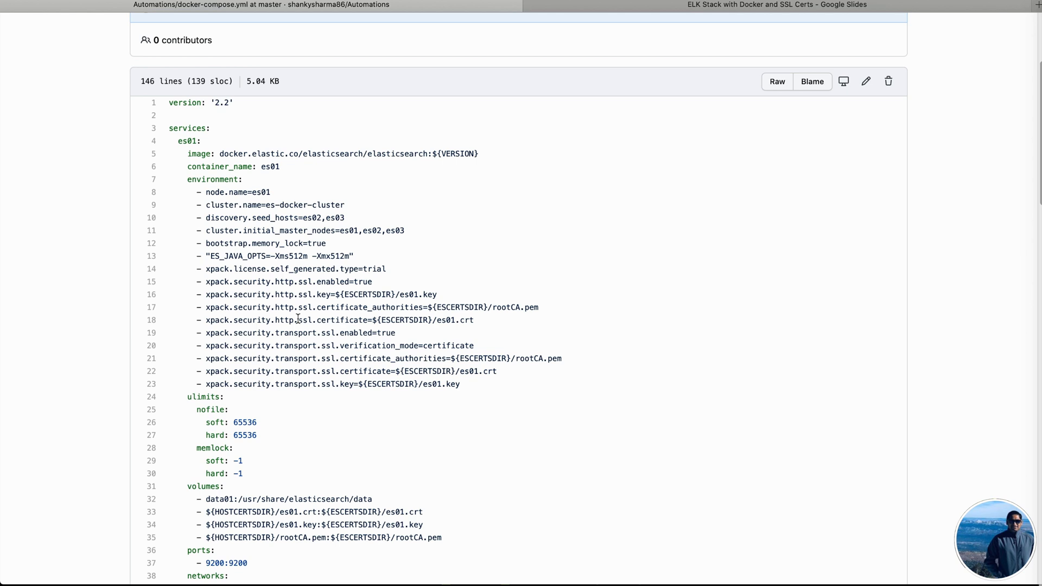
{"action": "mouse_move", "coordinate": [486, 46]}
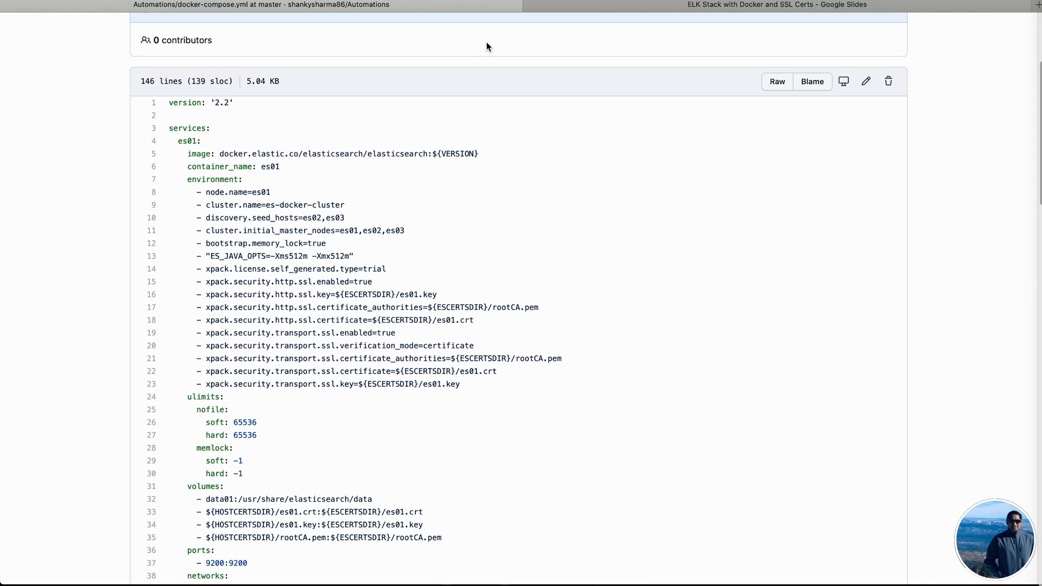
{"action": "mouse_move", "coordinate": [473, 146]}
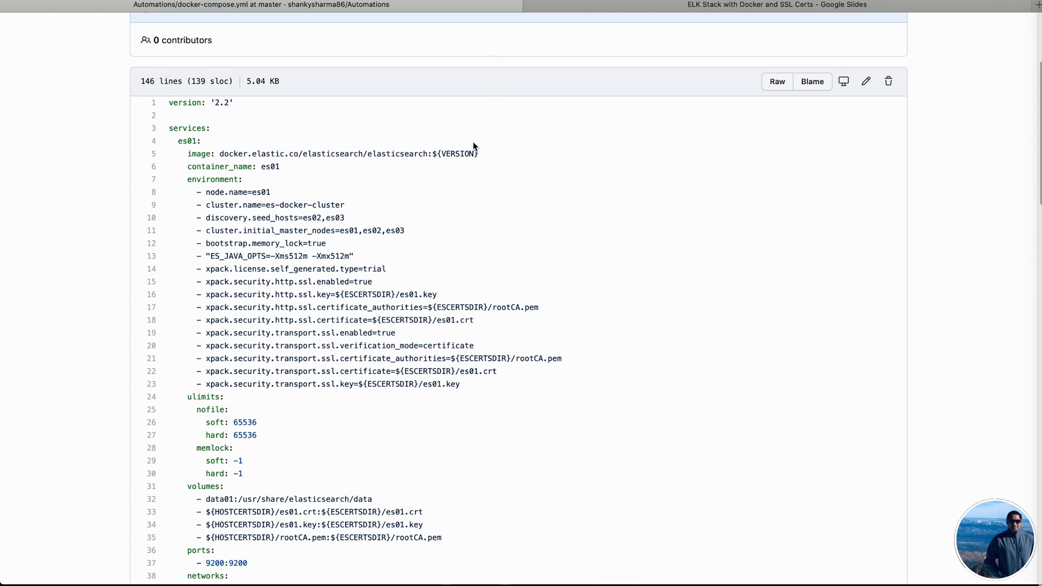
{"action": "mouse_move", "coordinate": [470, 158]}
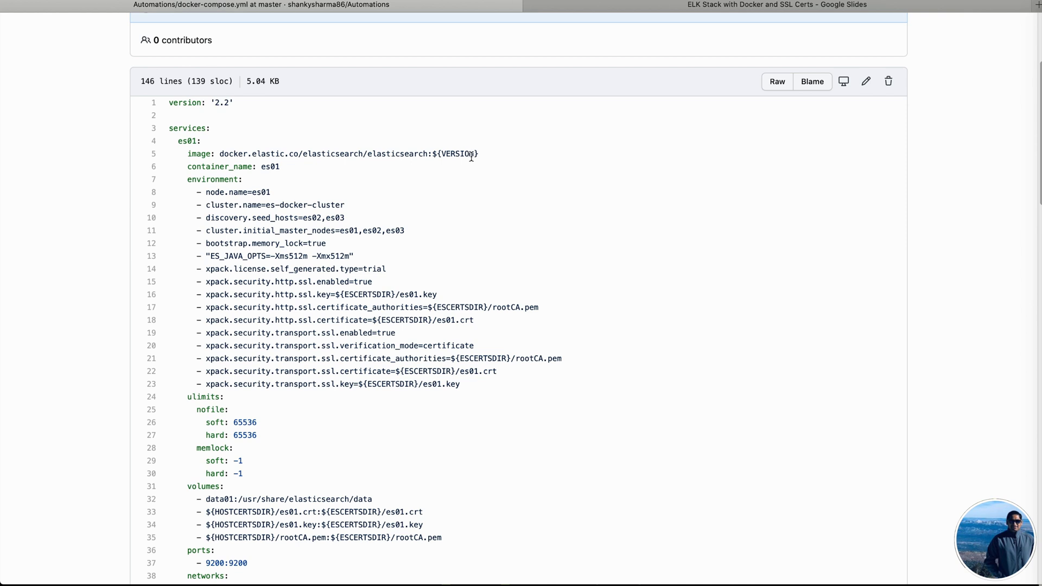
{"action": "mouse_move", "coordinate": [468, 151]}
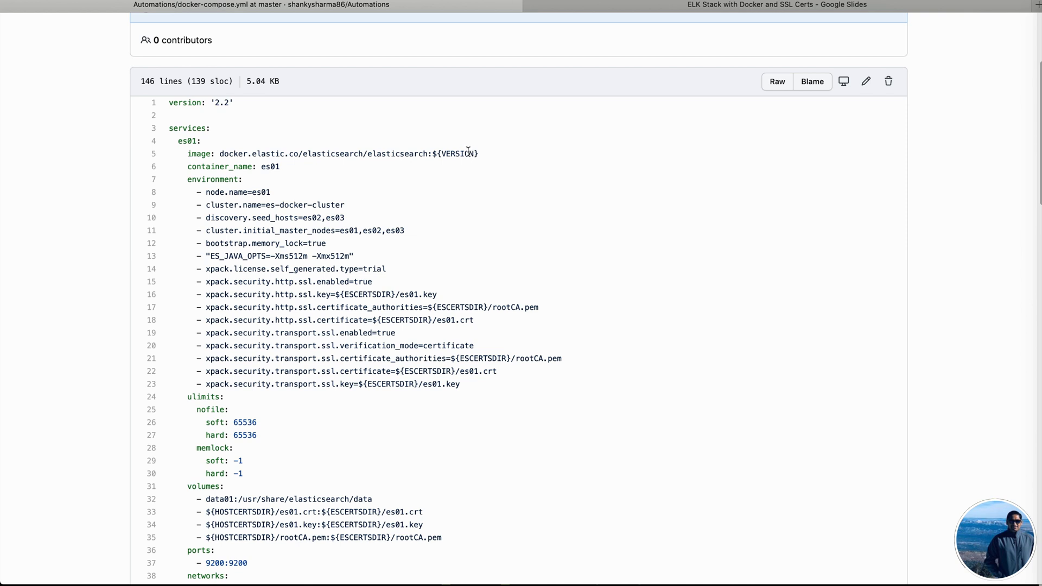
{"action": "mouse_move", "coordinate": [453, 307]}
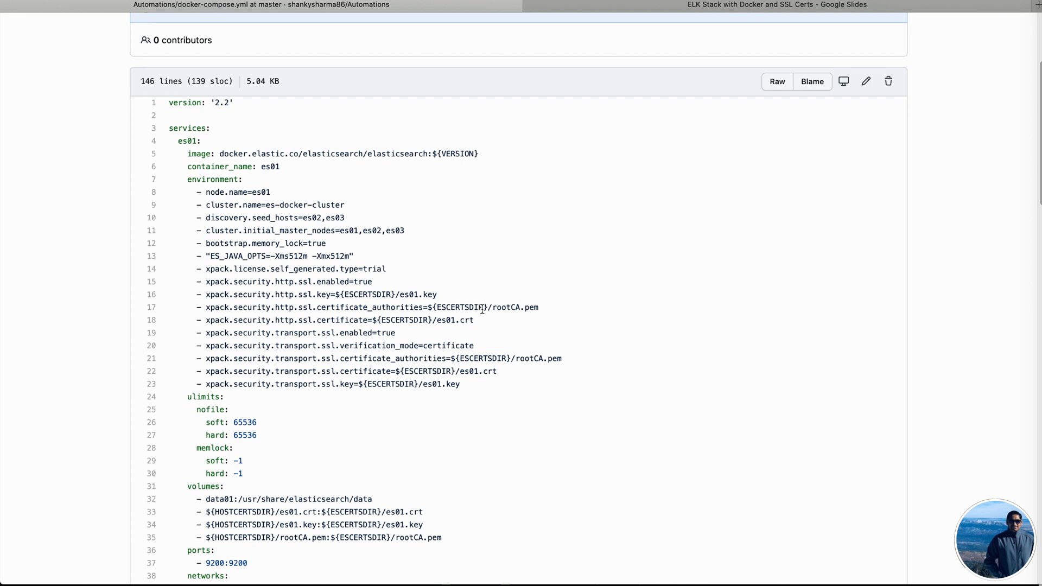
{"action": "mouse_move", "coordinate": [326, 485]}
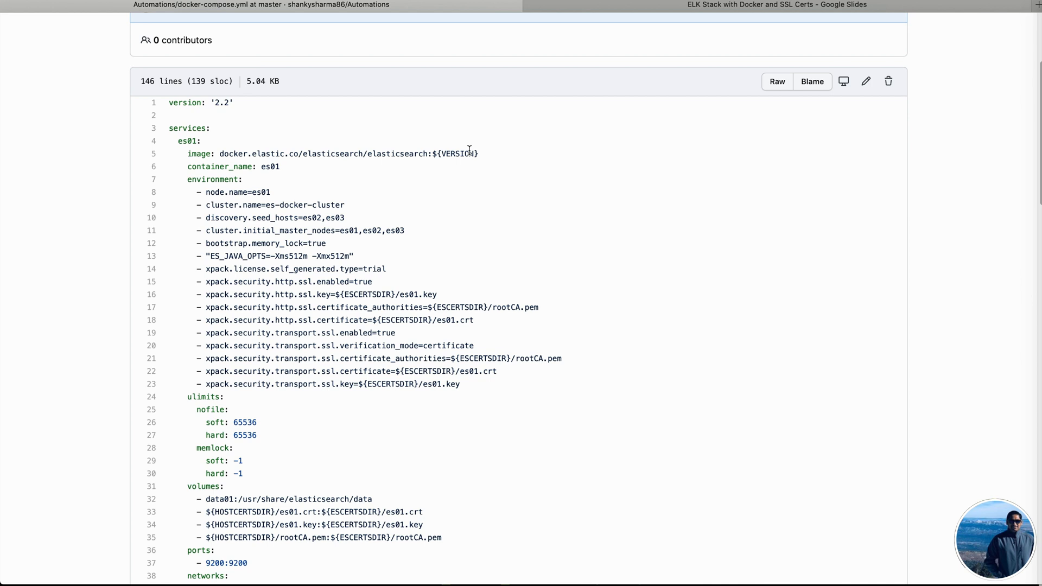
{"action": "mouse_move", "coordinate": [466, 280]}
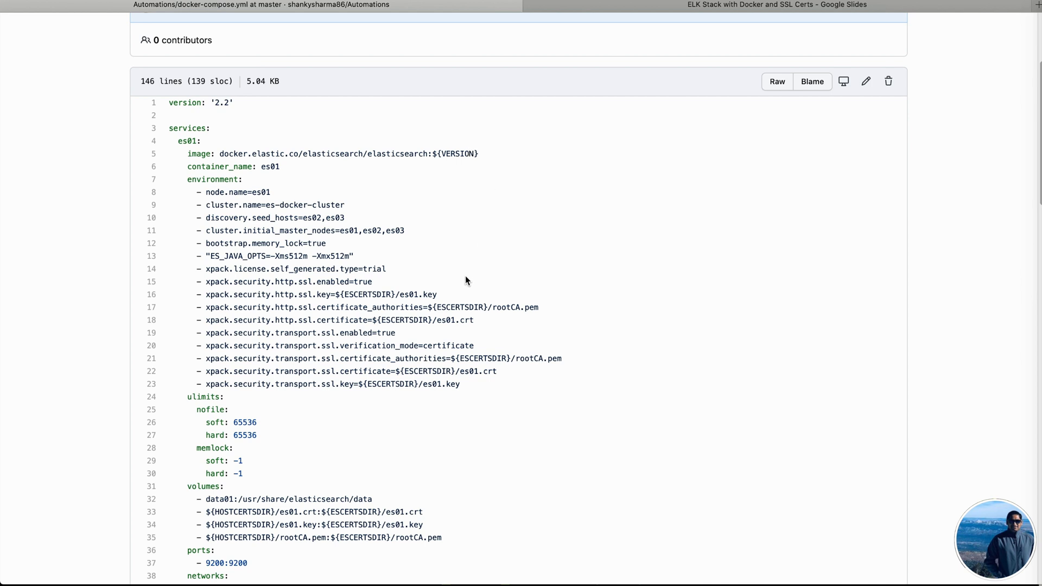
{"action": "mouse_move", "coordinate": [456, 319]}
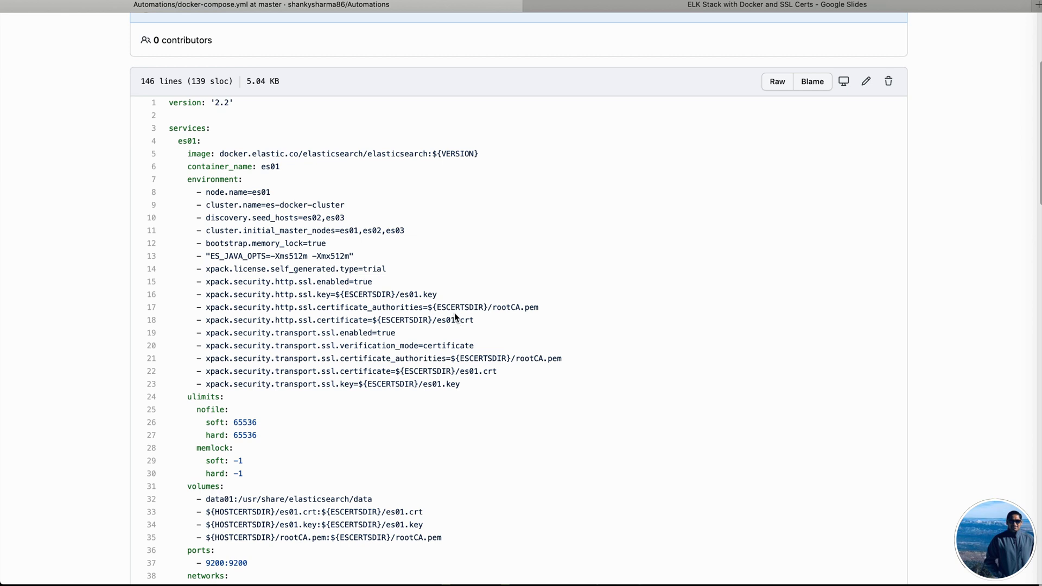
{"action": "mouse_move", "coordinate": [454, 320]}
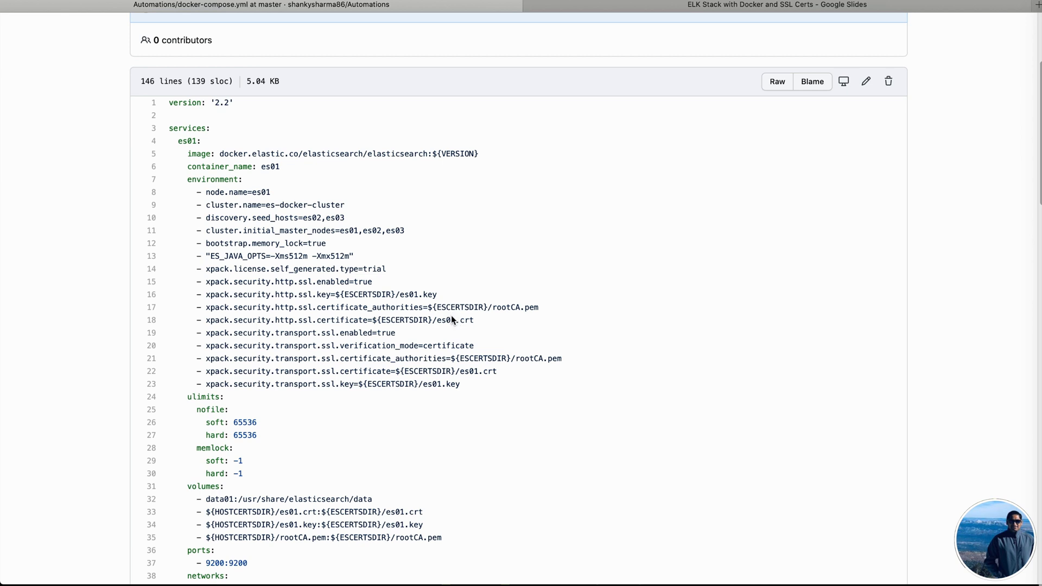
{"action": "mouse_move", "coordinate": [452, 322]}
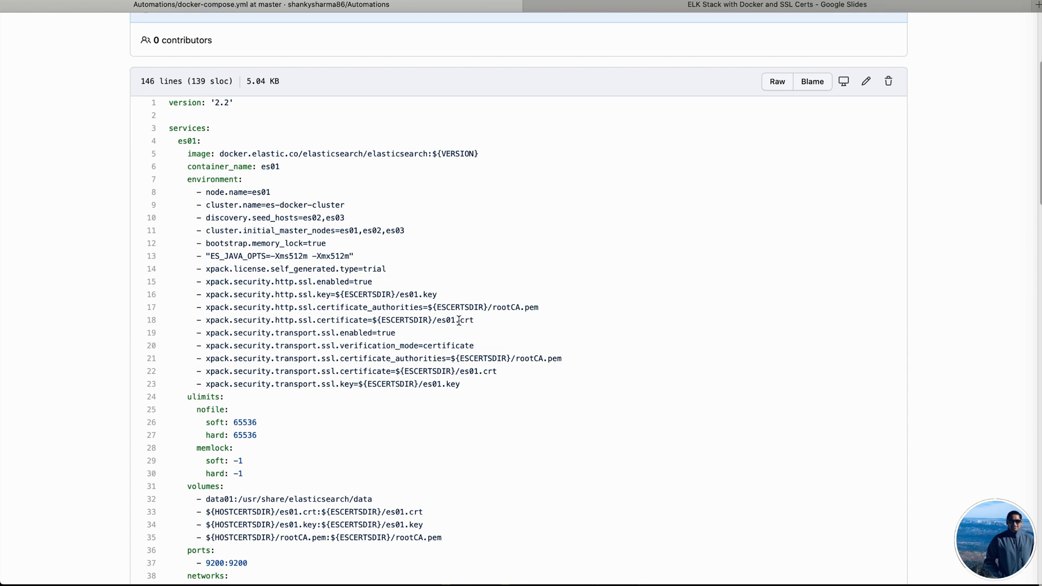
{"action": "mouse_move", "coordinate": [283, 565]}
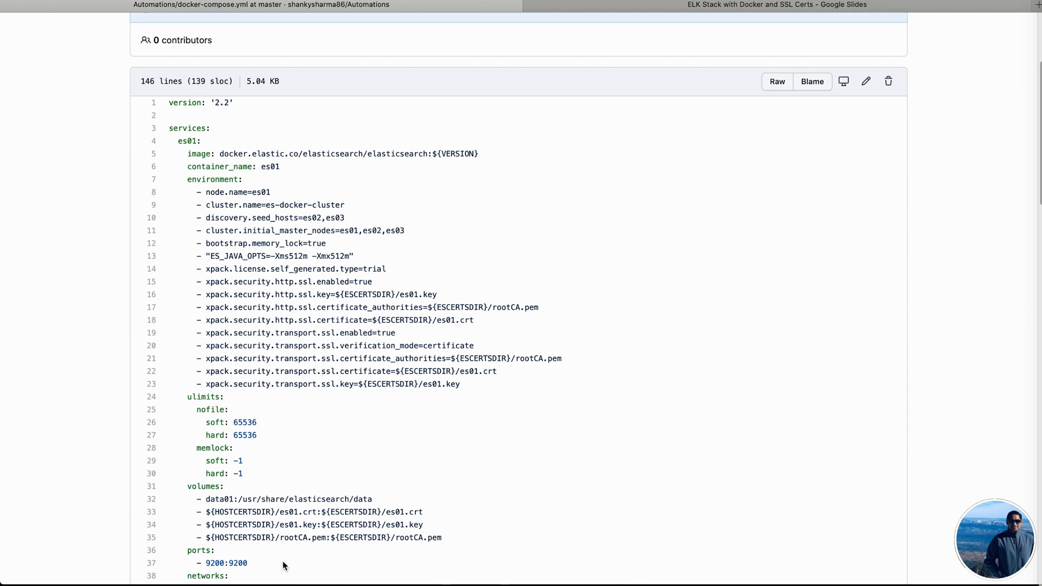
{"action": "mouse_move", "coordinate": [214, 512]}
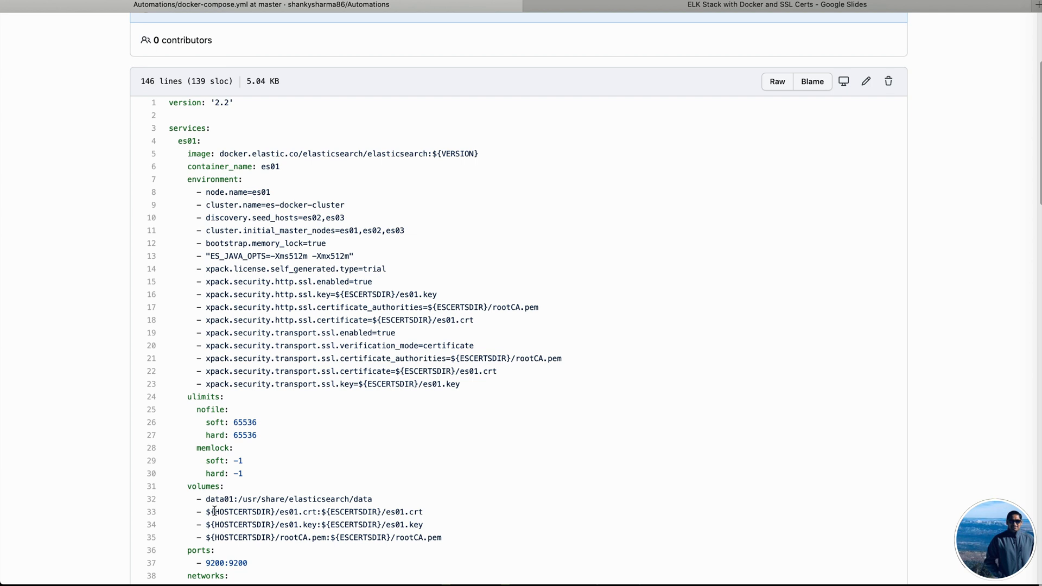
{"action": "mouse_move", "coordinate": [544, 402]}
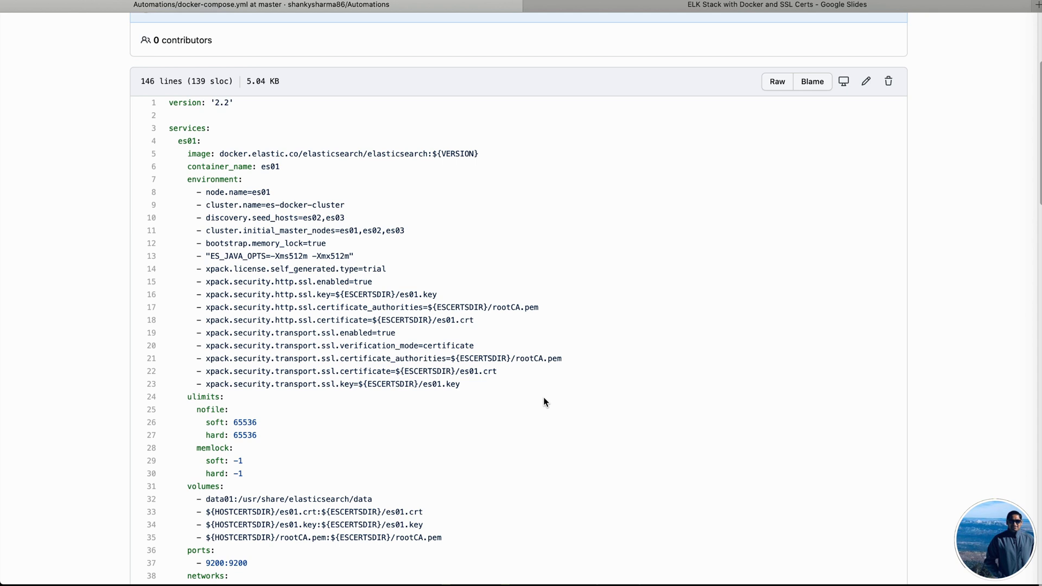
{"action": "mouse_move", "coordinate": [540, 394]}
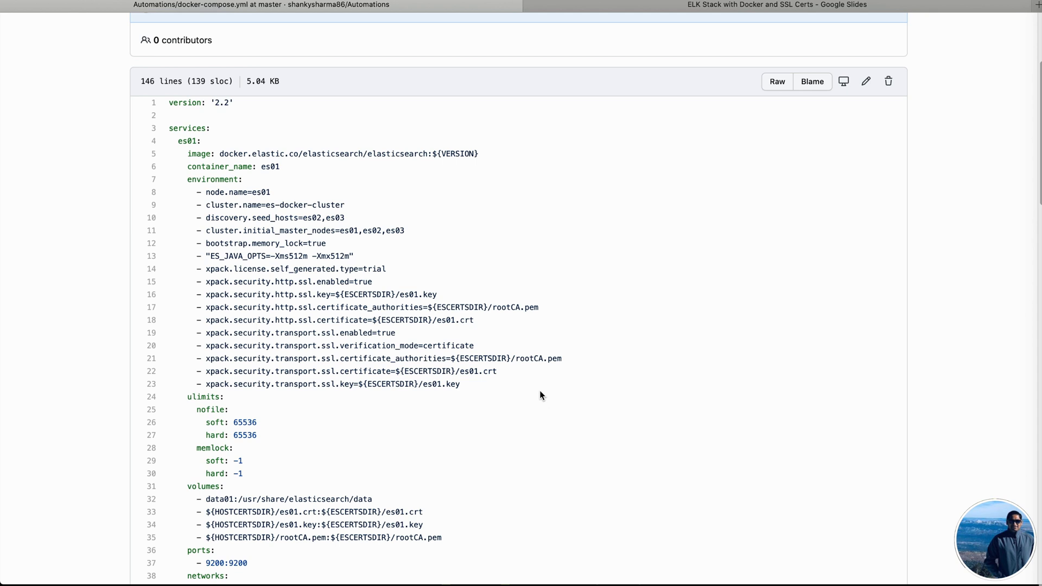
{"action": "mouse_move", "coordinate": [313, 198]}
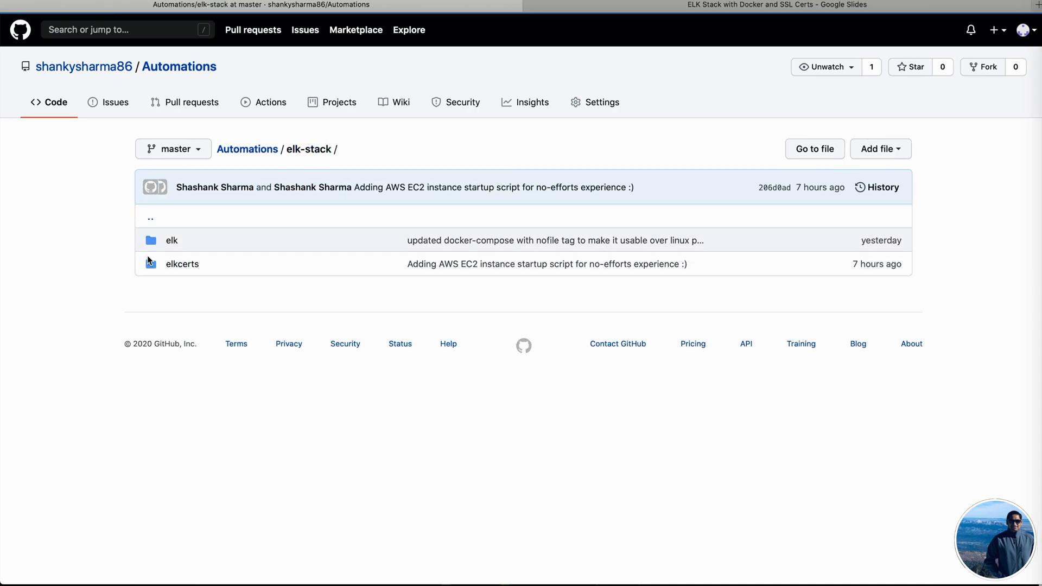
- Go into elkcerts and view the 46-line certgen.sh root CA generation commands
{"action": "left_click", "coordinate": [181, 264]}
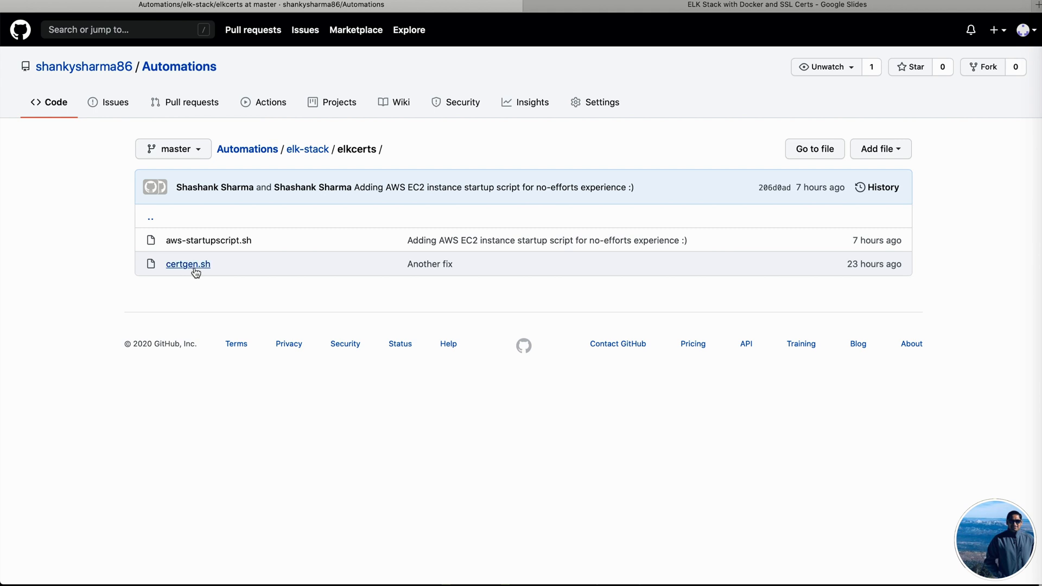
{"action": "left_click", "coordinate": [188, 263]}
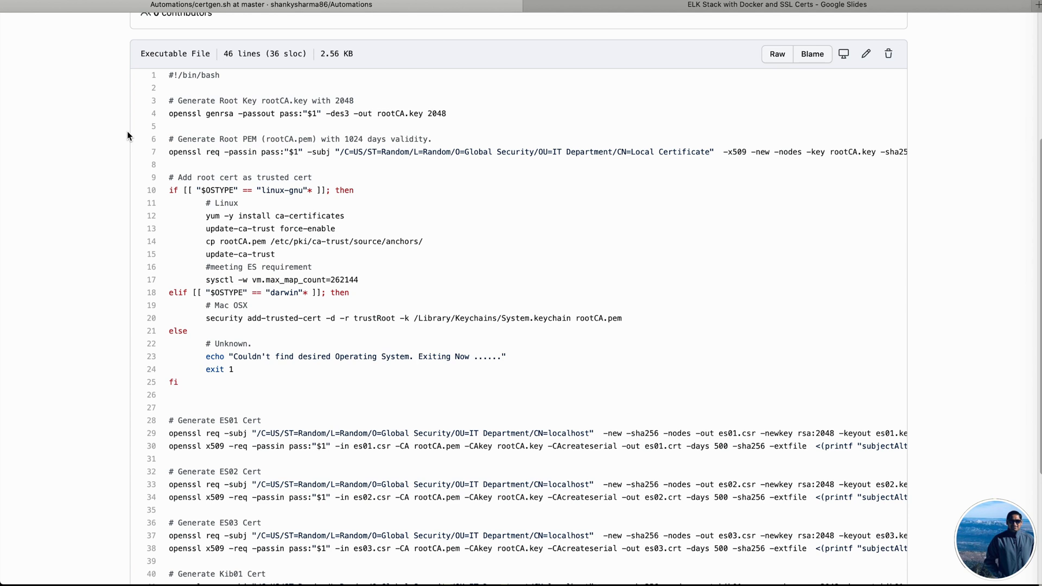
{"action": "mouse_move", "coordinate": [195, 136]}
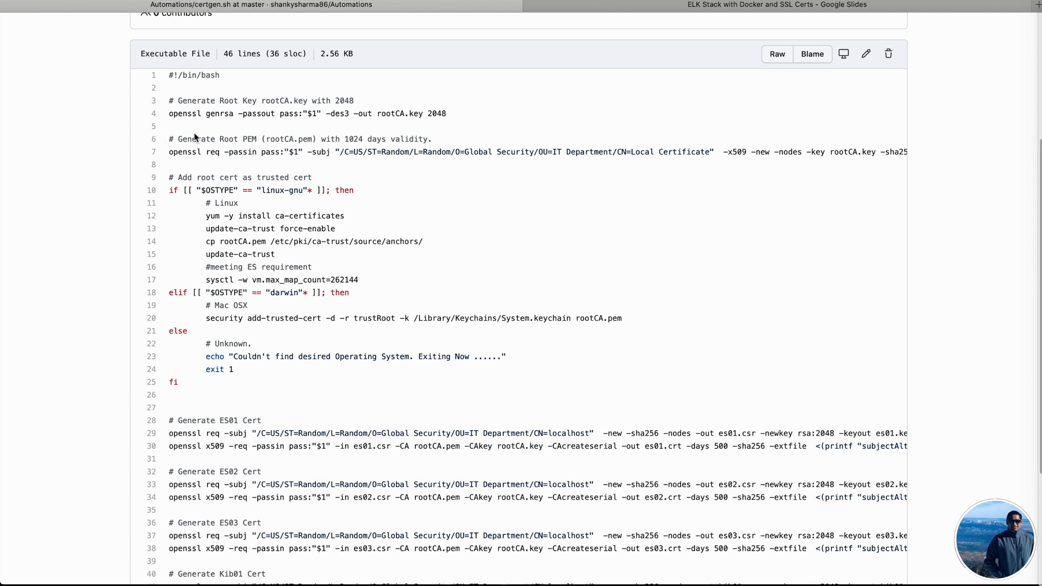
{"action": "mouse_move", "coordinate": [171, 124]}
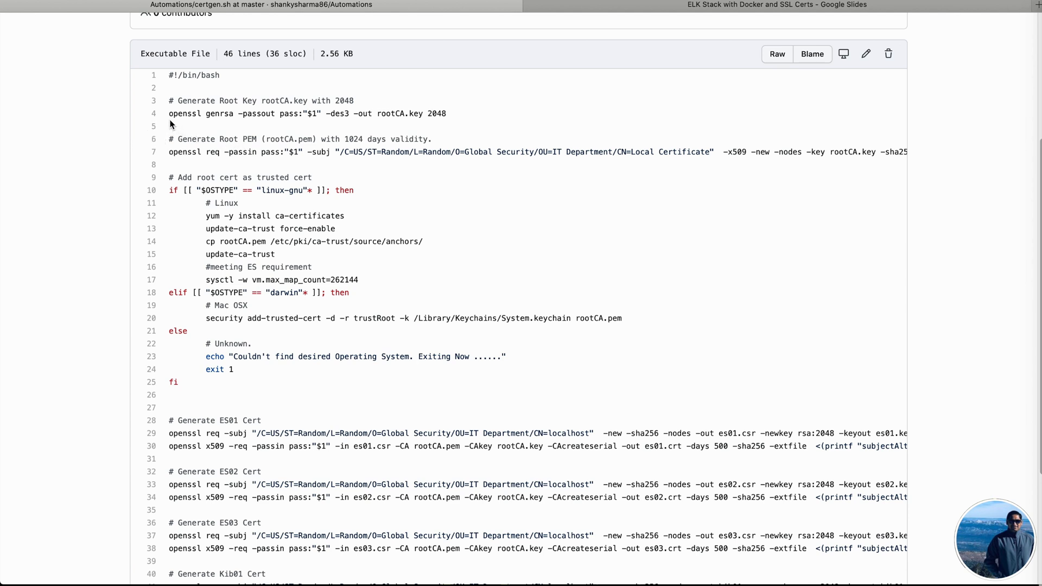
{"action": "mouse_move", "coordinate": [178, 125]}
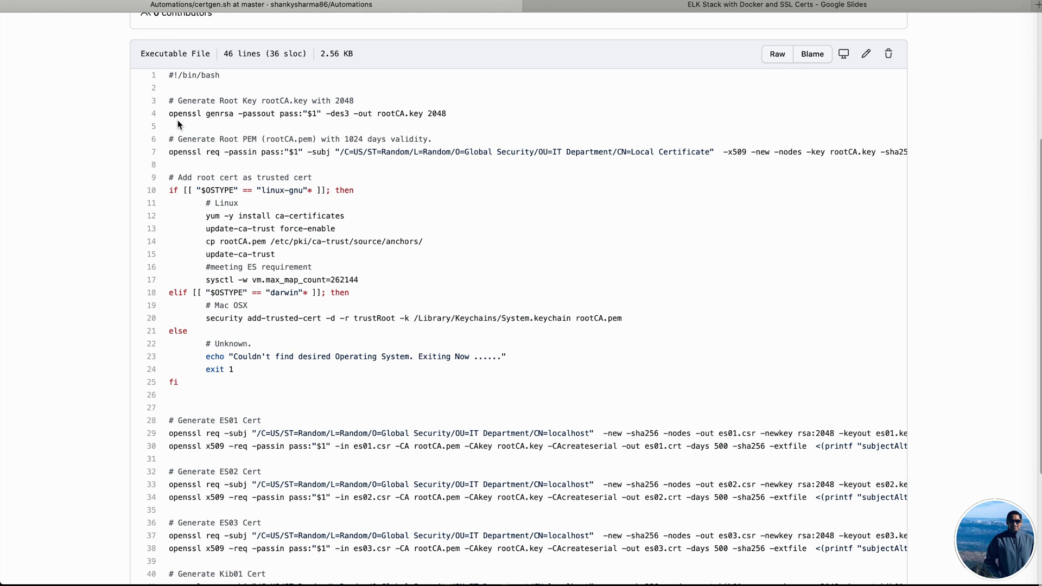
{"action": "mouse_move", "coordinate": [223, 128]}
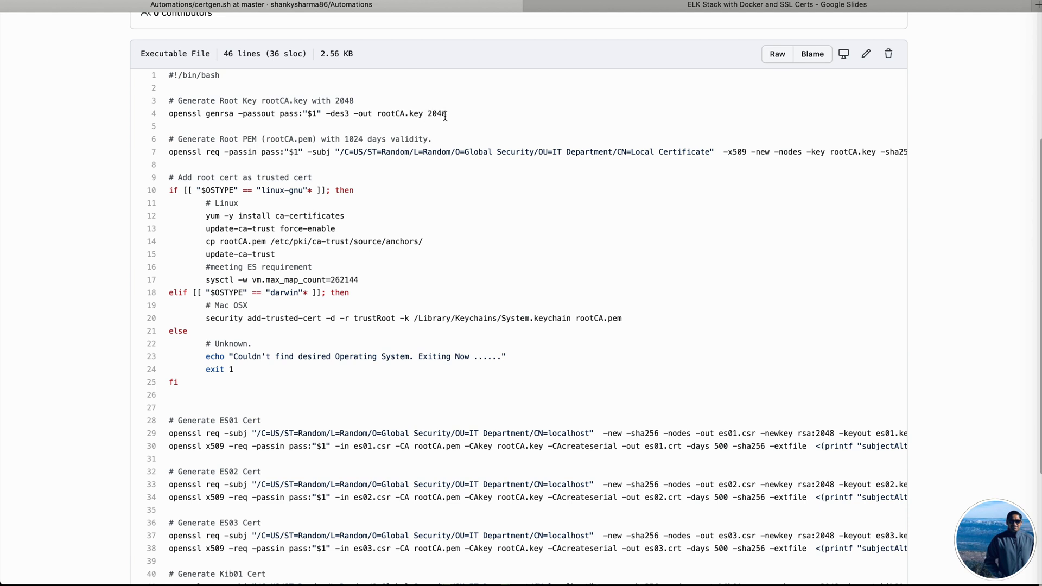
{"action": "mouse_move", "coordinate": [180, 150]}
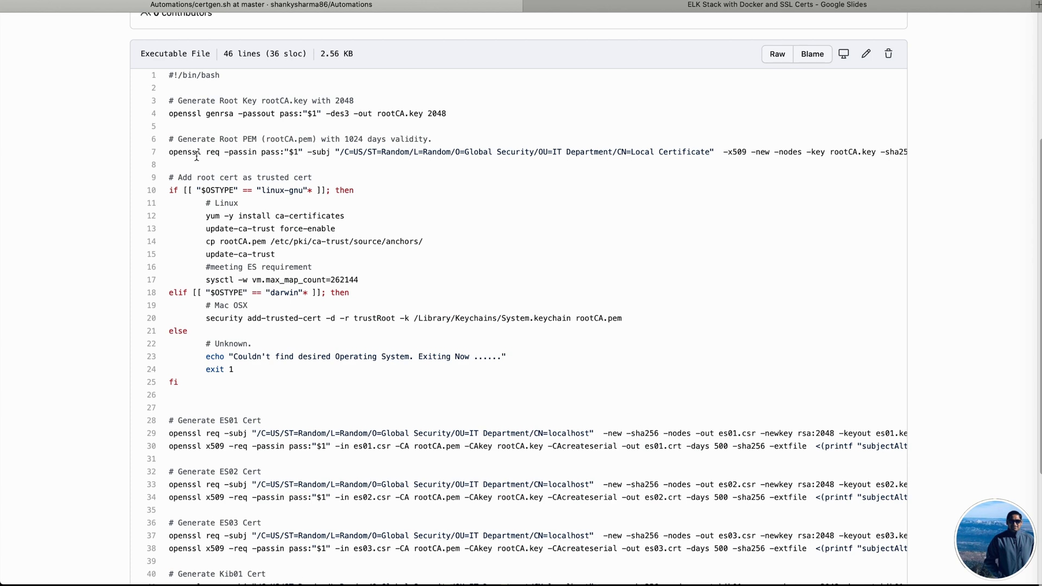
{"action": "mouse_move", "coordinate": [796, 152]}
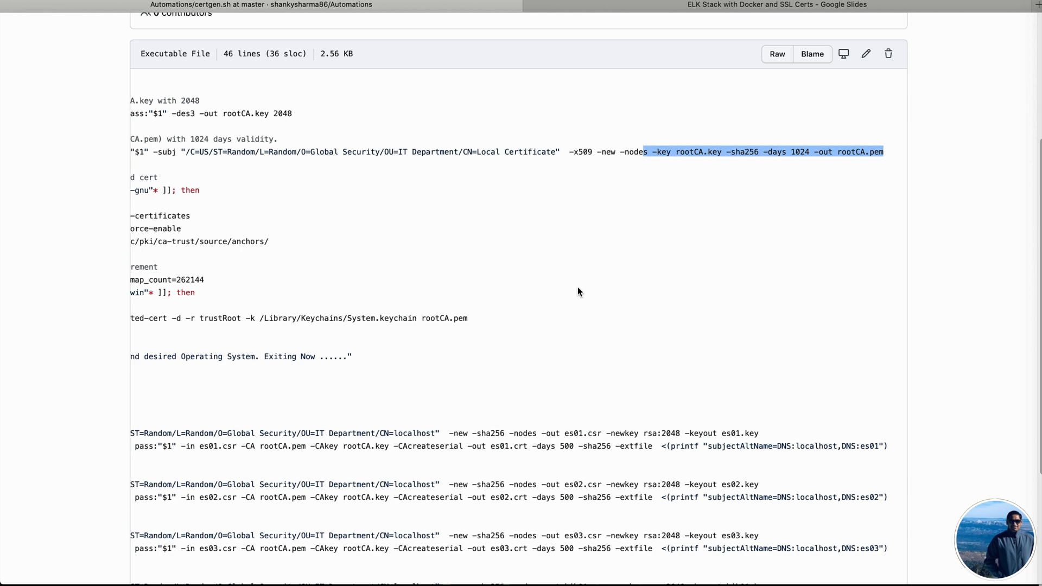
{"action": "scroll", "scroll_direction": "left", "scroll_amount": 3}
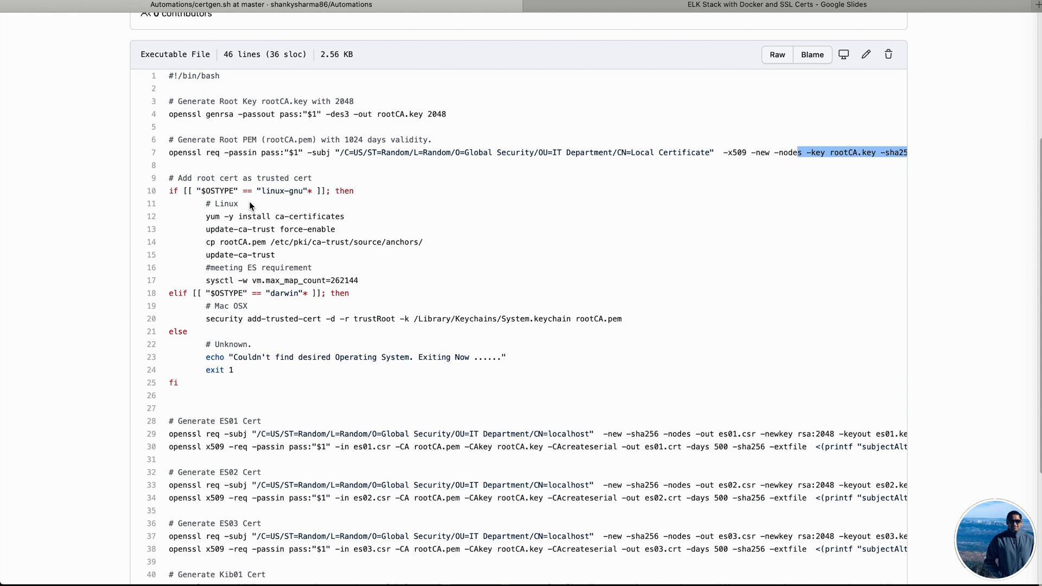
{"action": "mouse_move", "coordinate": [204, 216]}
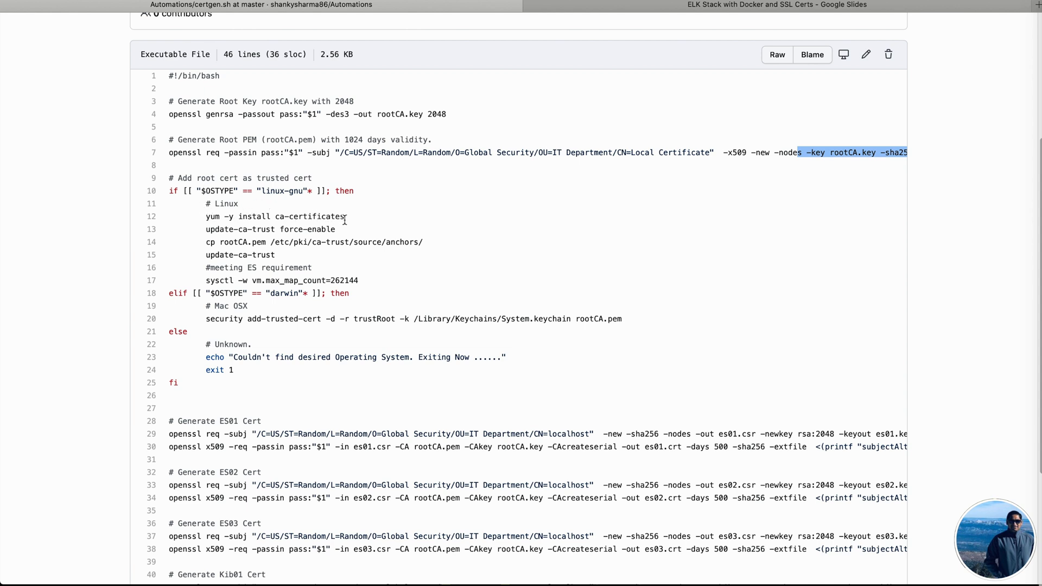
{"action": "mouse_move", "coordinate": [240, 229]}
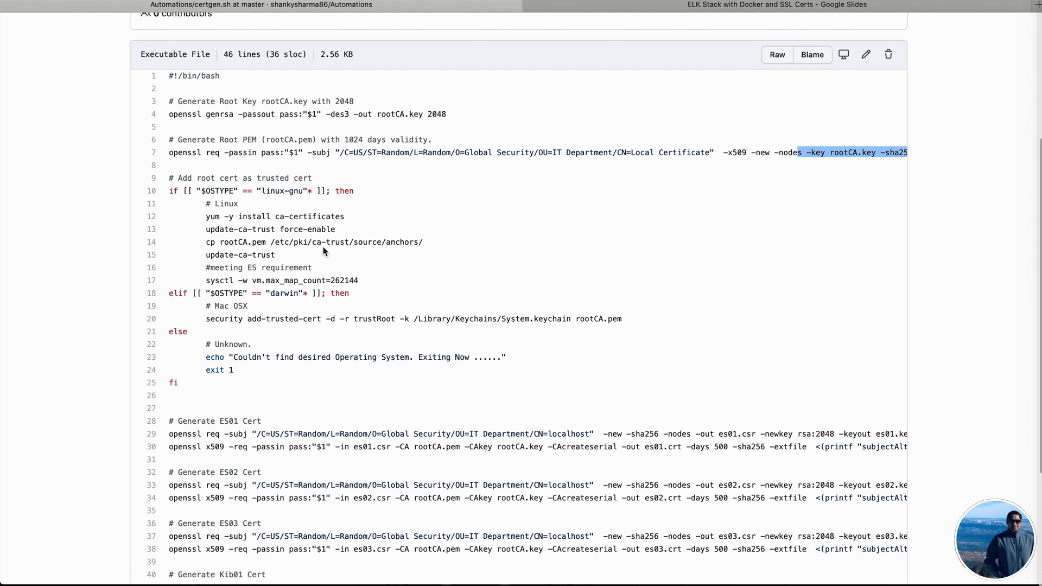
{"action": "mouse_move", "coordinate": [220, 251]}
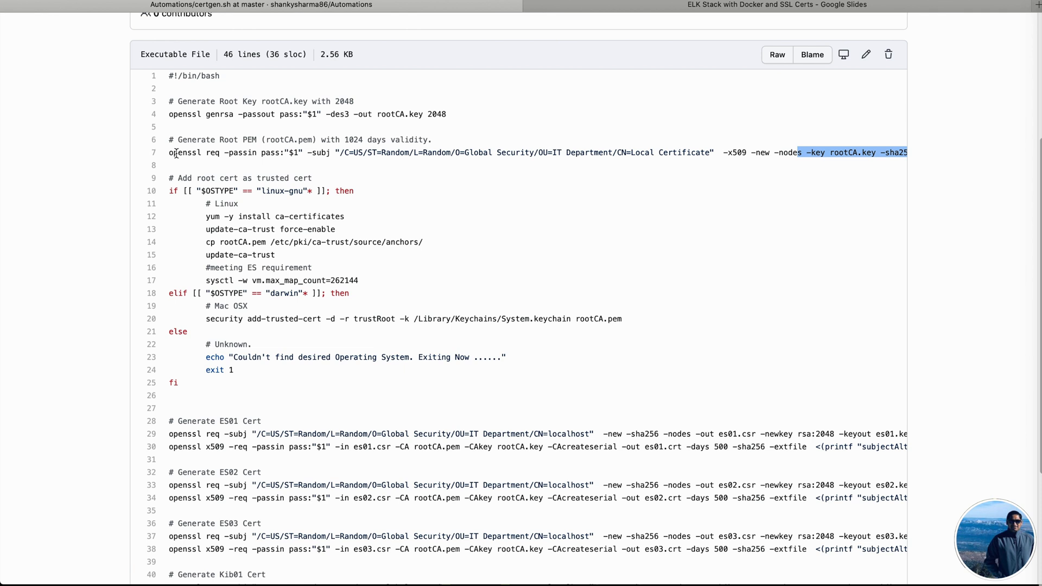
{"action": "mouse_move", "coordinate": [412, 254]}
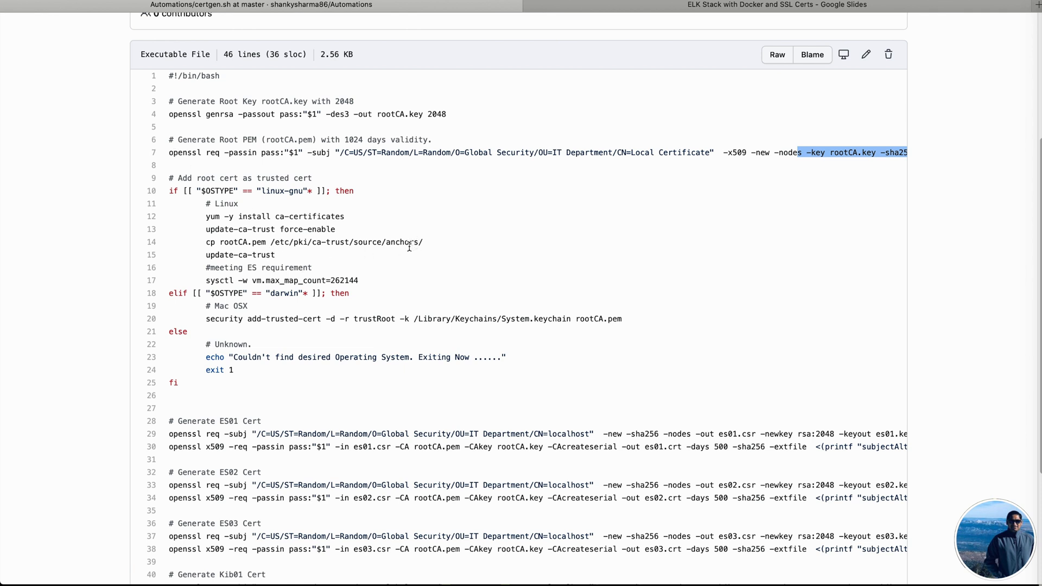
{"action": "mouse_move", "coordinate": [284, 259]}
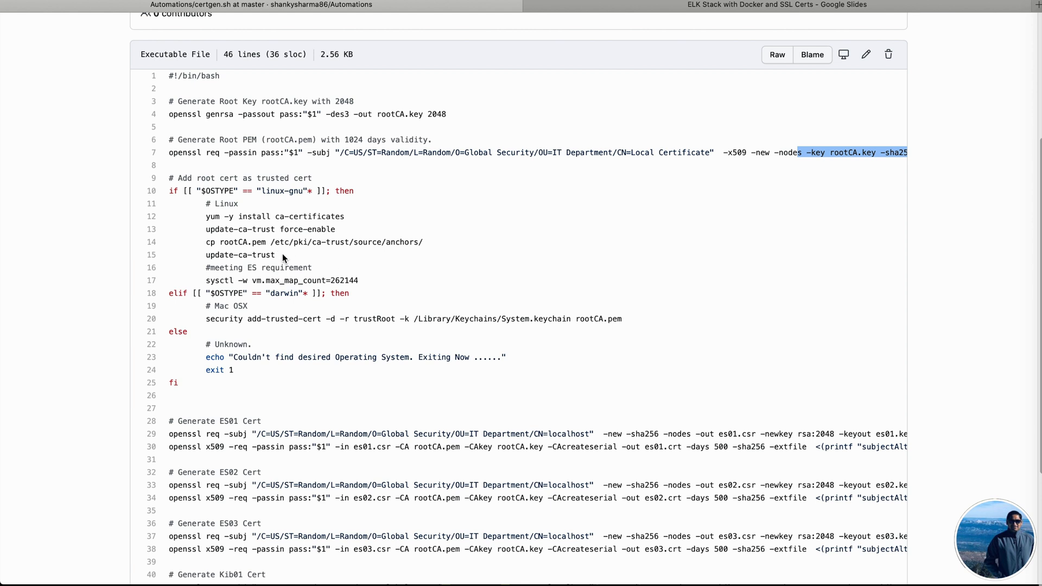
{"action": "mouse_move", "coordinate": [391, 253]}
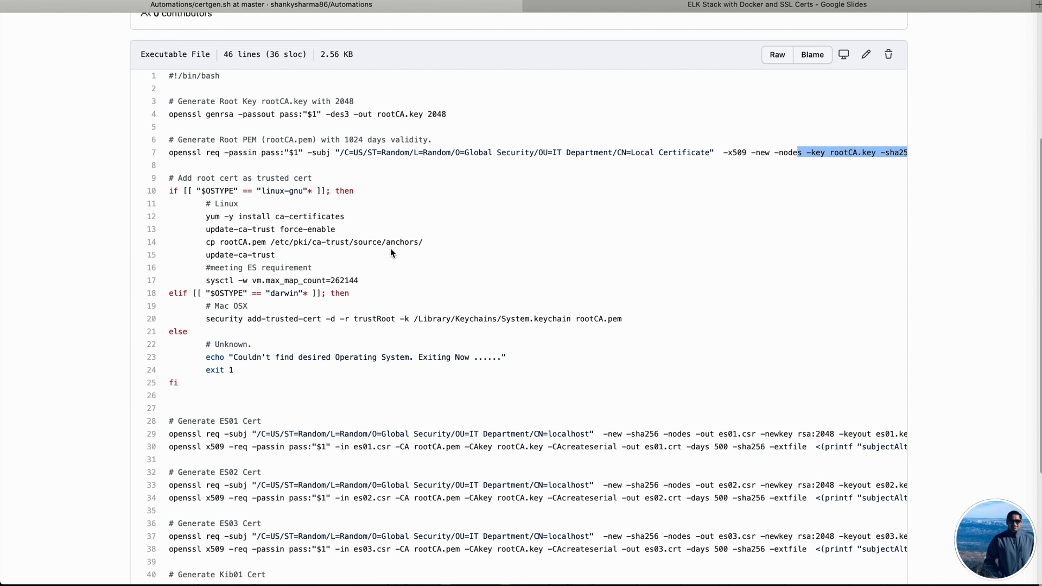
{"action": "mouse_move", "coordinate": [316, 290]}
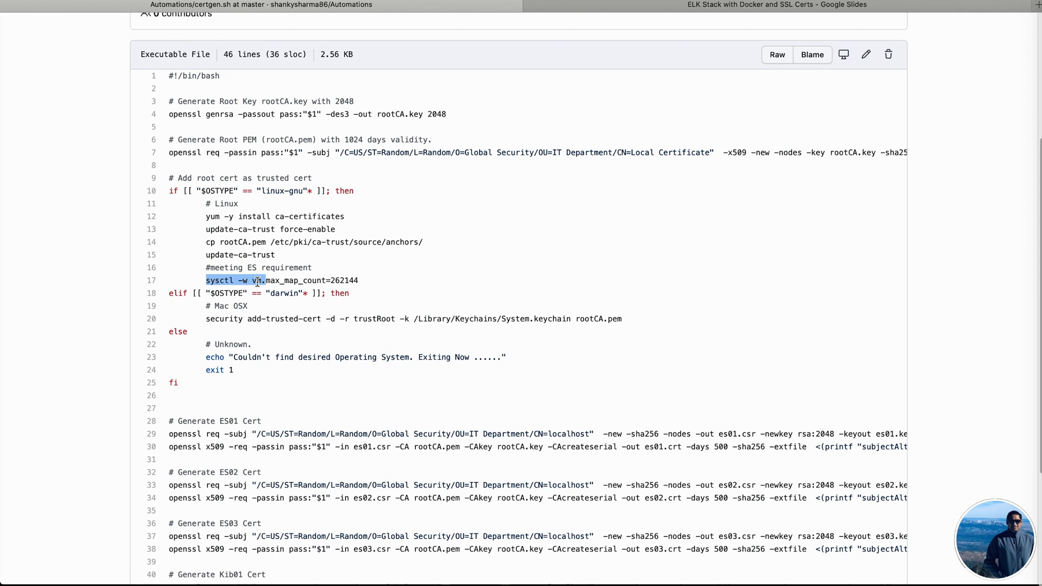
{"action": "double_click", "coordinate": [291, 280]}
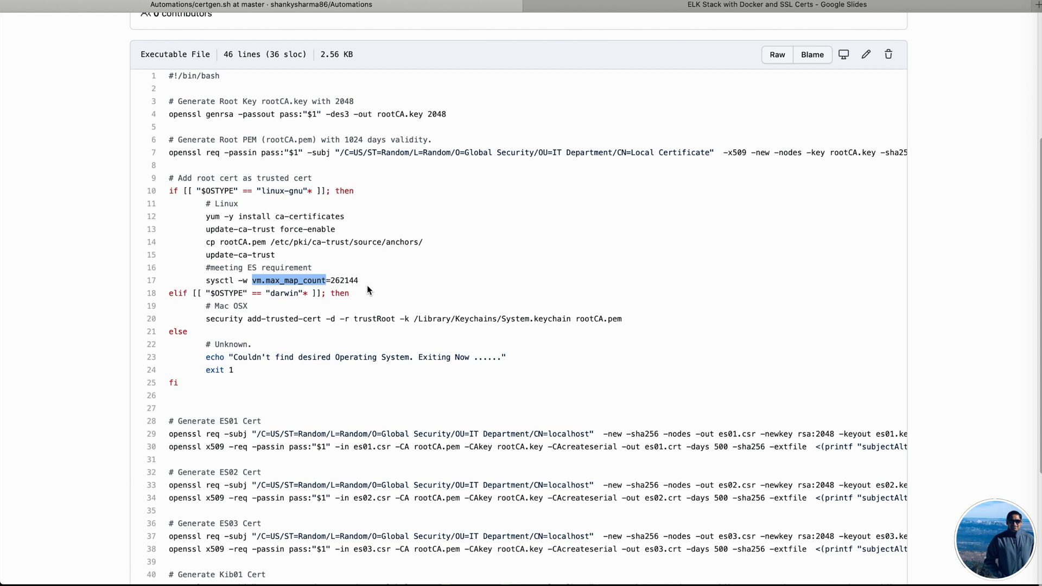
{"action": "mouse_move", "coordinate": [187, 305]}
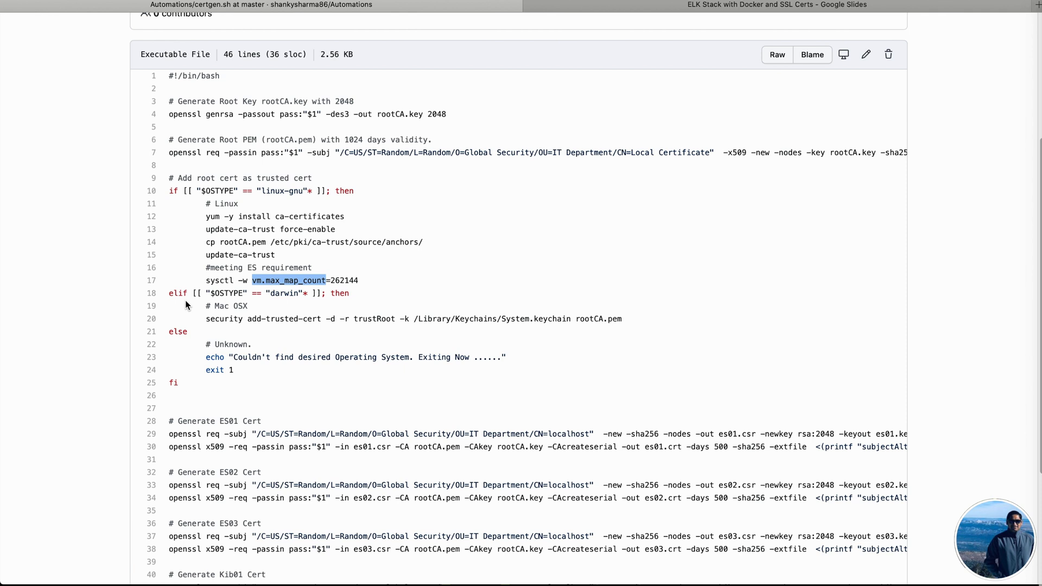
{"action": "mouse_move", "coordinate": [229, 202]}
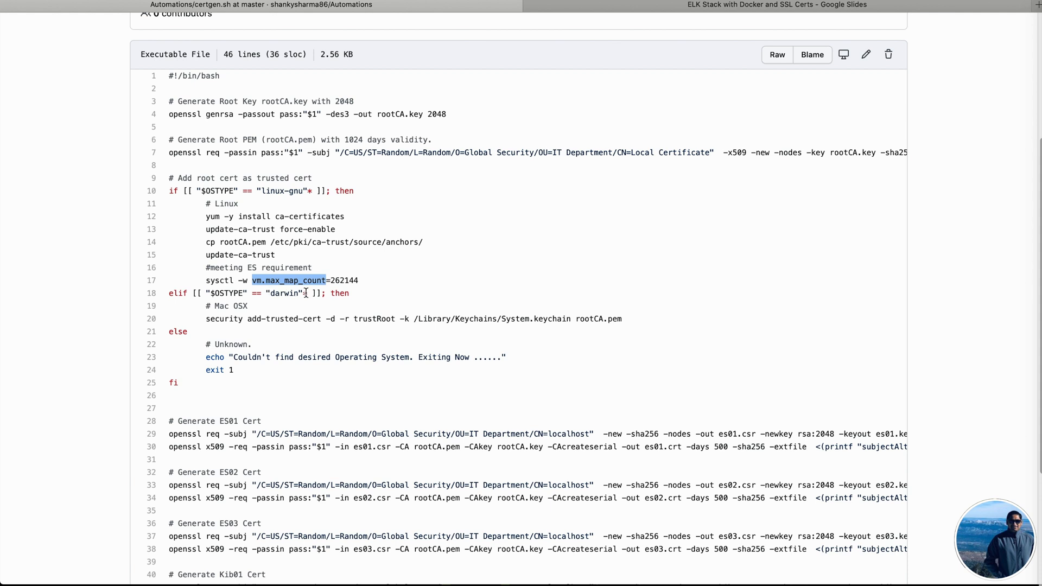
{"action": "mouse_move", "coordinate": [303, 303]}
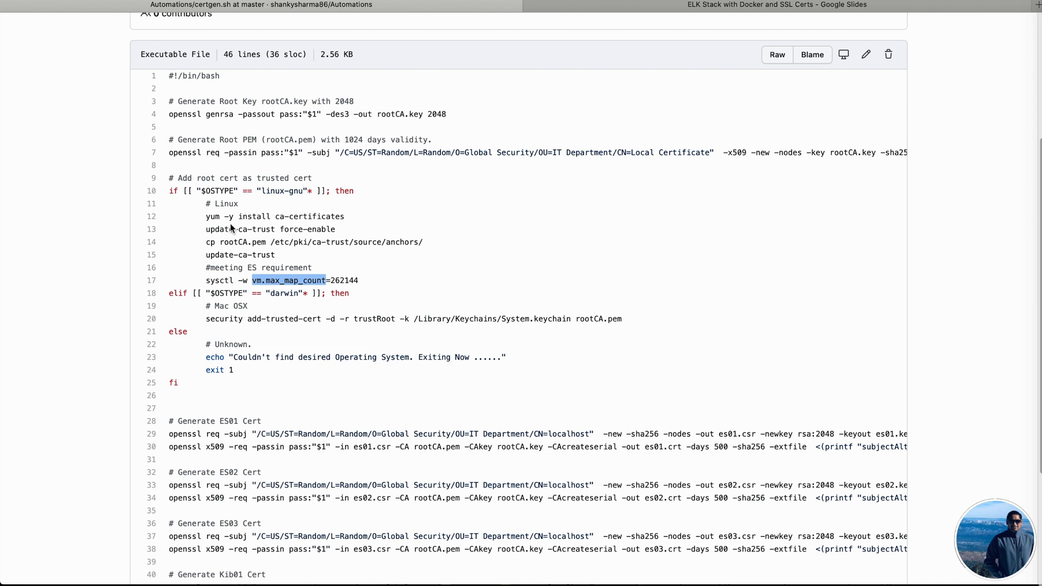
{"action": "mouse_move", "coordinate": [371, 276]}
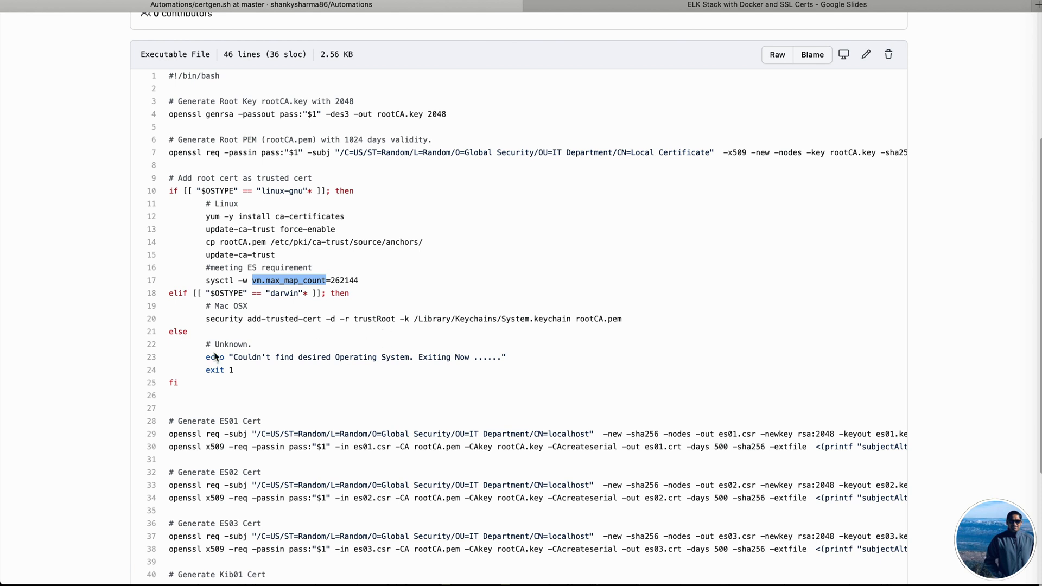
{"action": "mouse_move", "coordinate": [233, 369]}
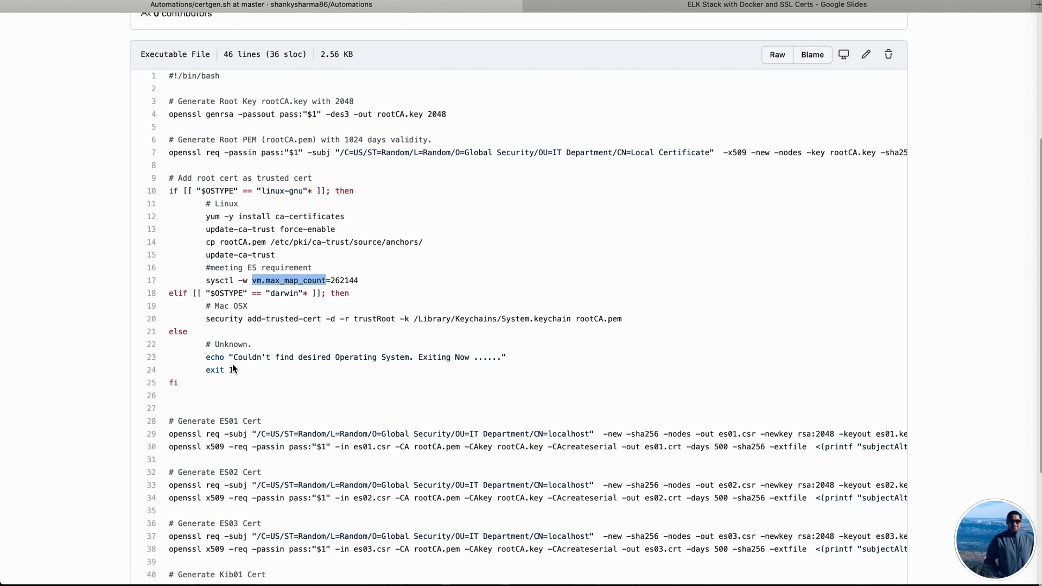
{"action": "mouse_move", "coordinate": [242, 379]}
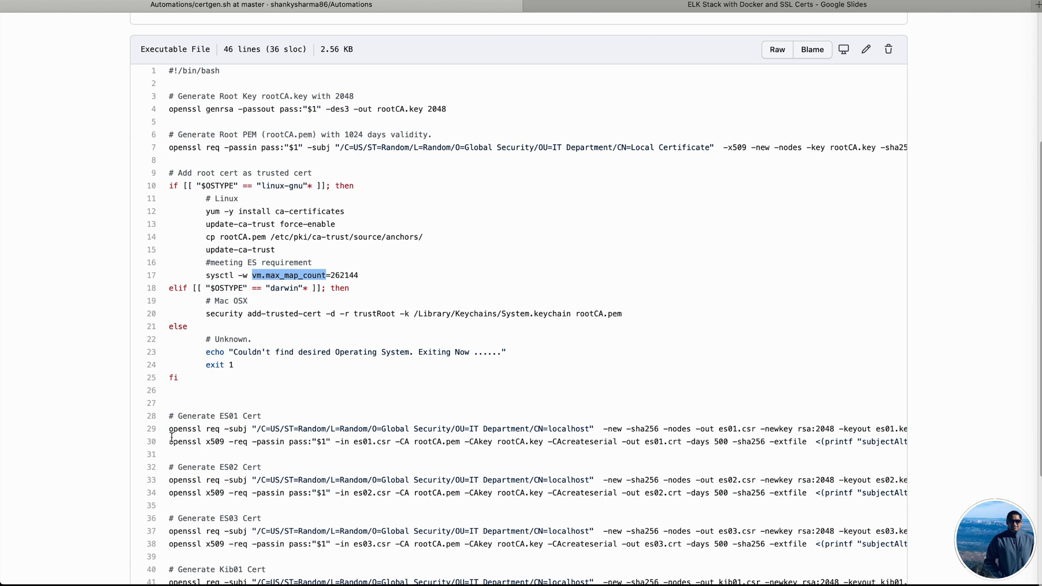
- Scroll through certgen.sh's ES01, ES02, ES03 and Kibana certificate commands
{"action": "scroll", "scroll_direction": "down", "scroll_amount": 3}
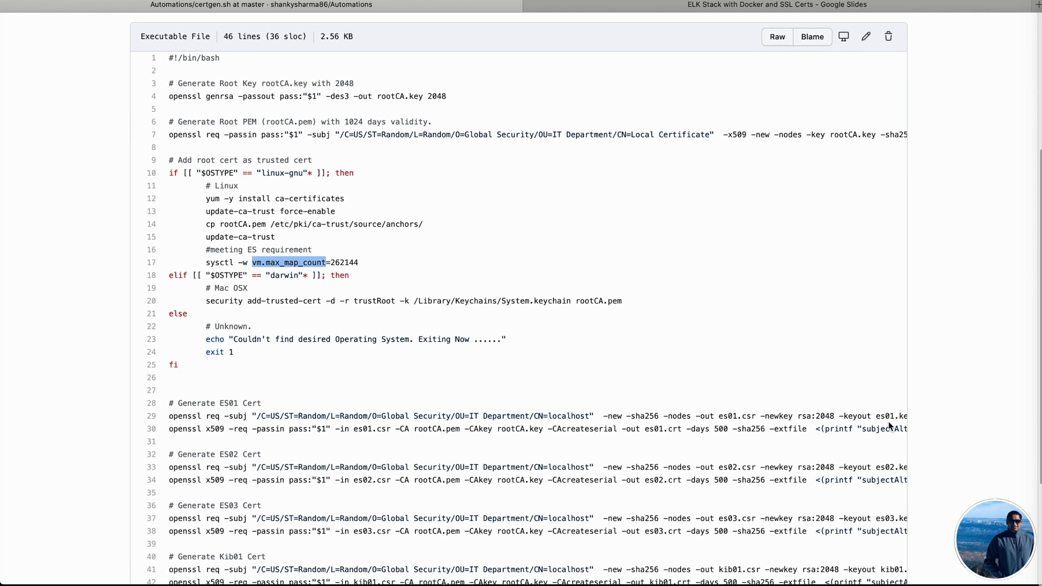
{"action": "mouse_move", "coordinate": [885, 459]}
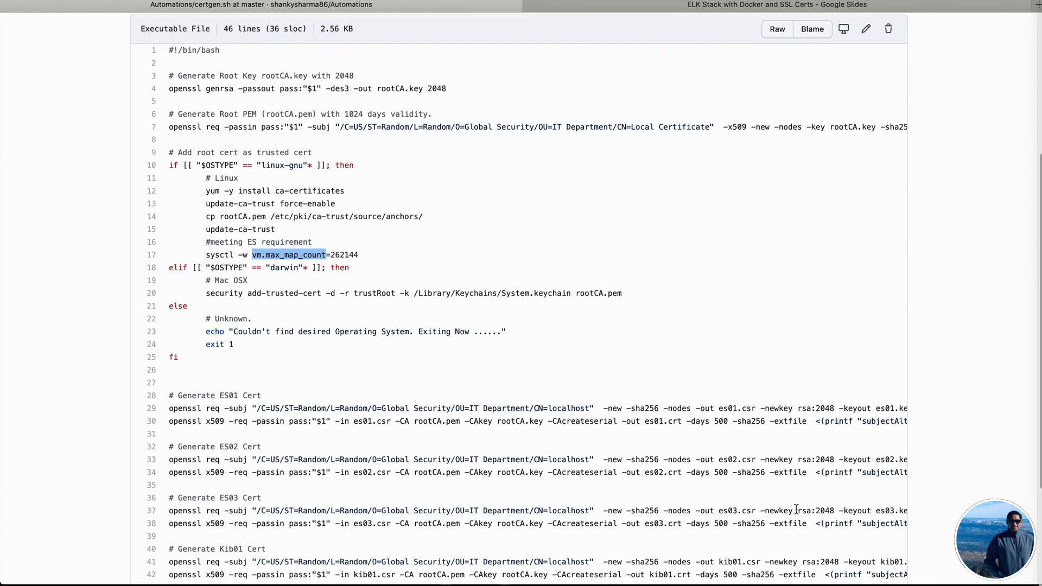
{"action": "scroll", "scroll_direction": "down", "scroll_amount": 3}
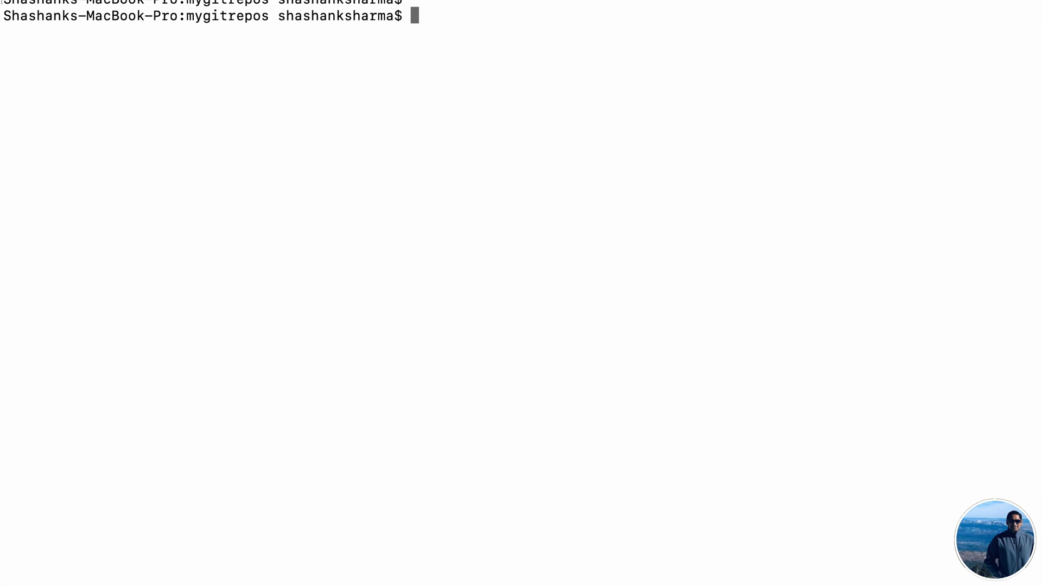
- Clone the Automations repository with git clone and the pasted repo URL
{"action": "type", "text": "git clo"}
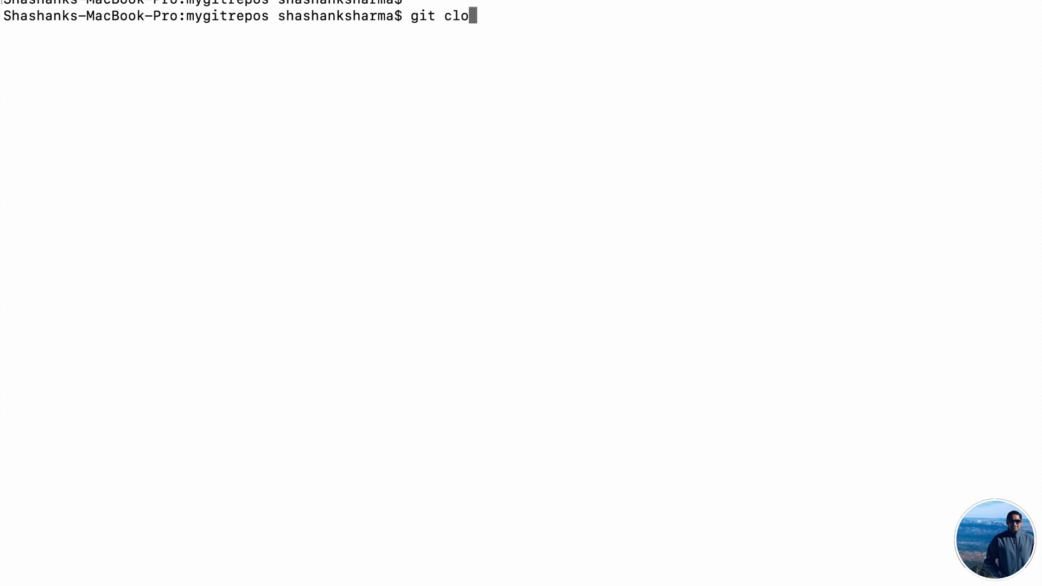
{"action": "type", "text": "ne"}
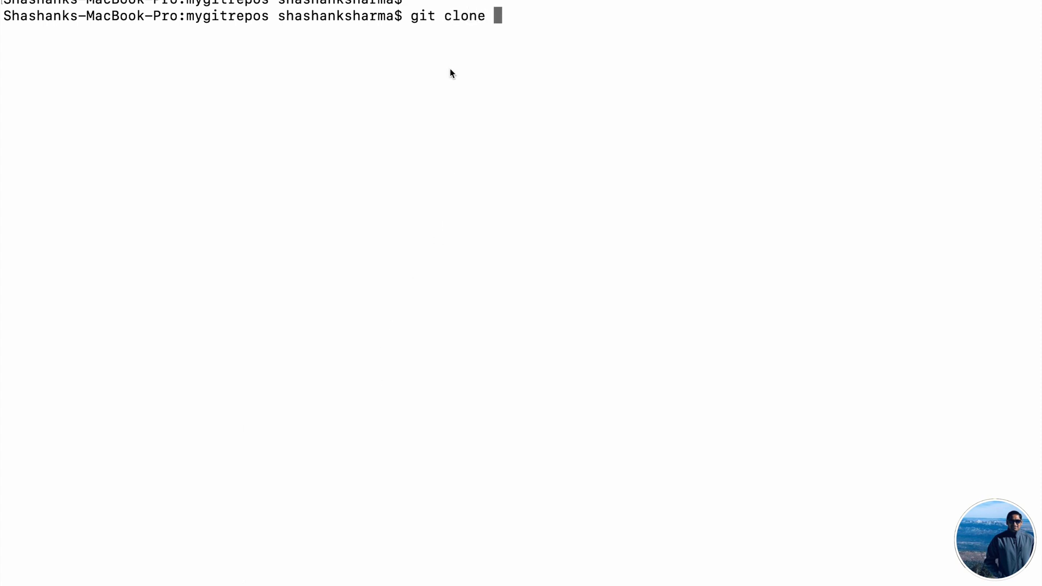
{"action": "right_click", "coordinate": [497, 16]}
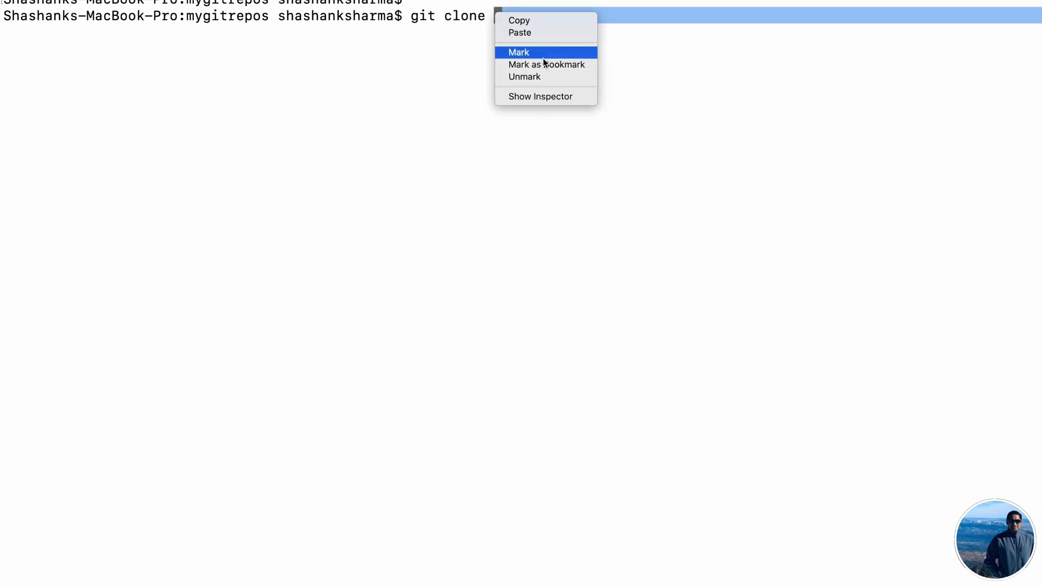
{"action": "mouse_move", "coordinate": [520, 20]}
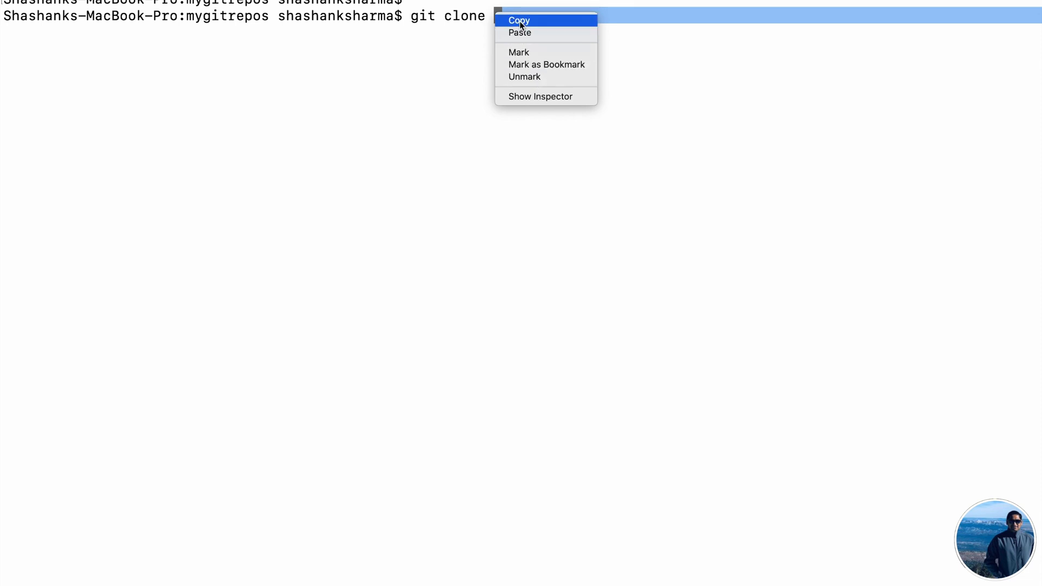
{"action": "mouse_move", "coordinate": [520, 33]}
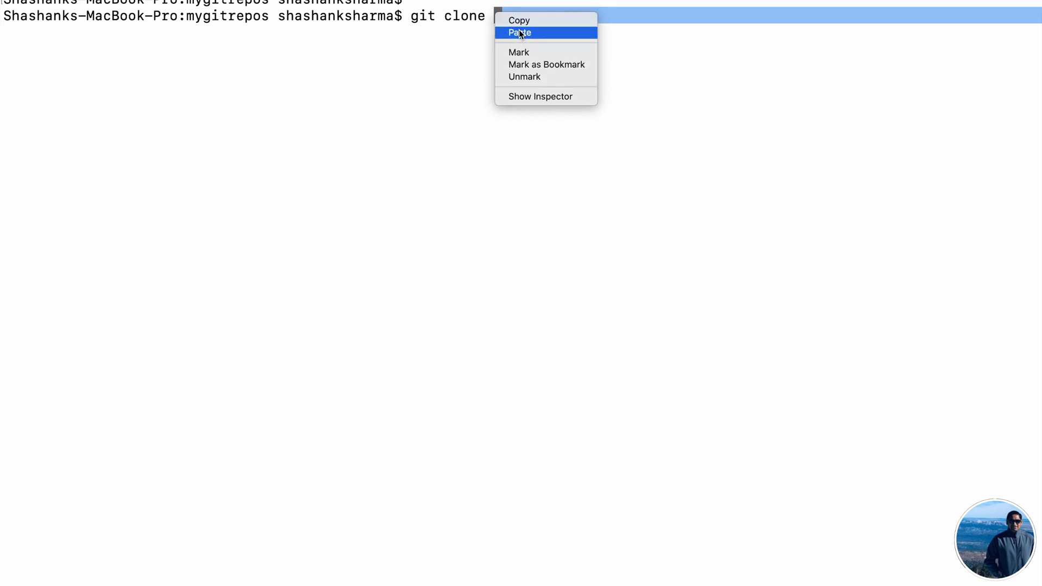
{"action": "left_click", "coordinate": [520, 32]}
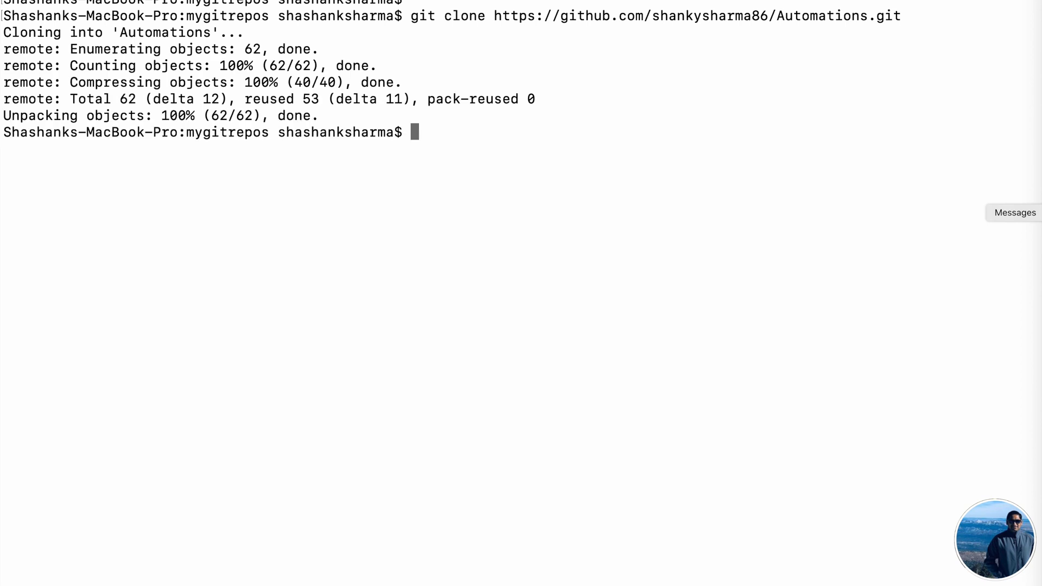
- Change directory into Automations/elk-stack/elkcerts using Tab completion
{"action": "type", "text": "ls"}
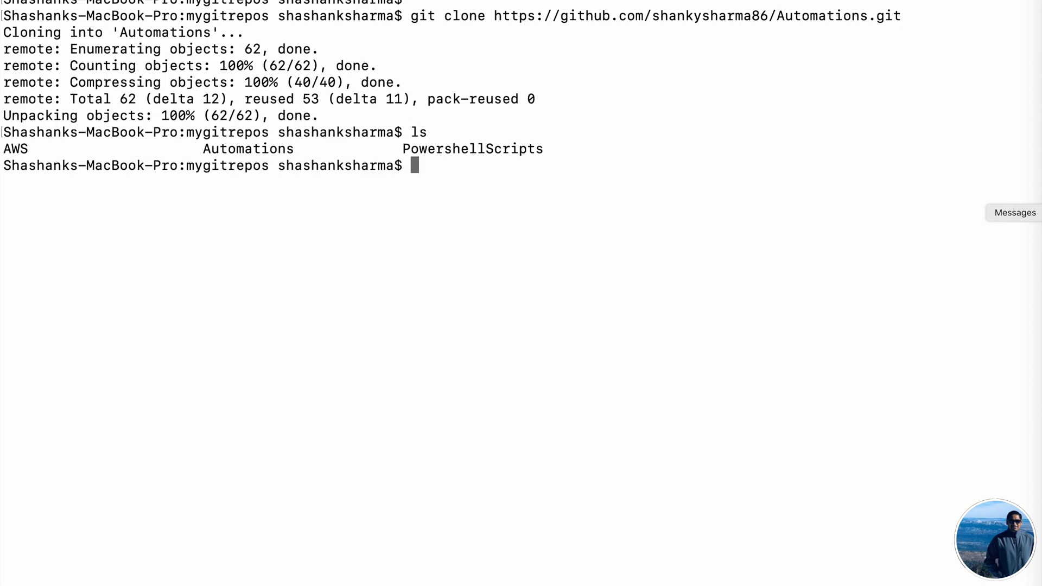
{"action": "type", "text": "cd Auto"}
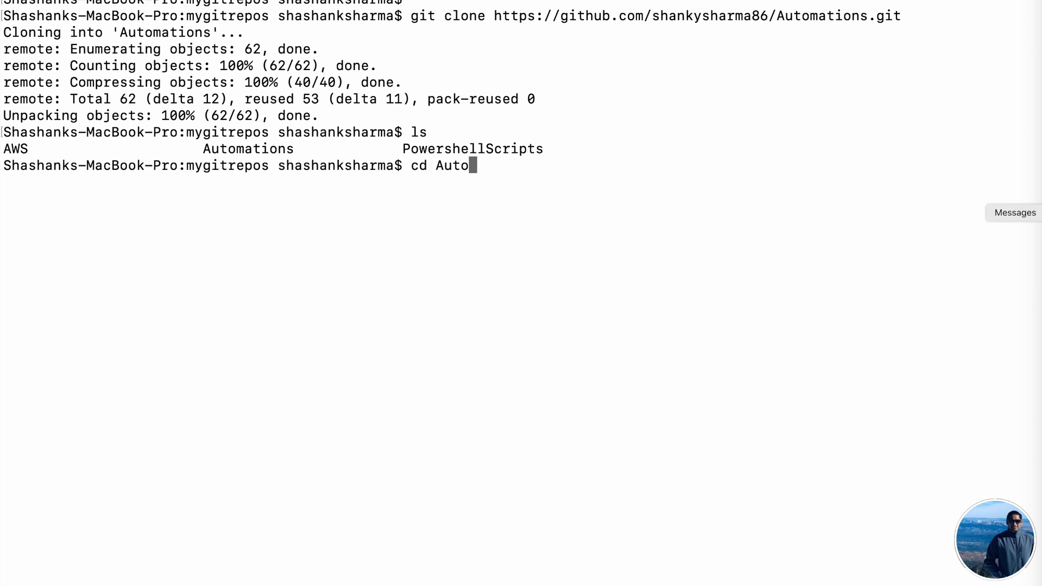
{"action": "key", "text": "Tab"}
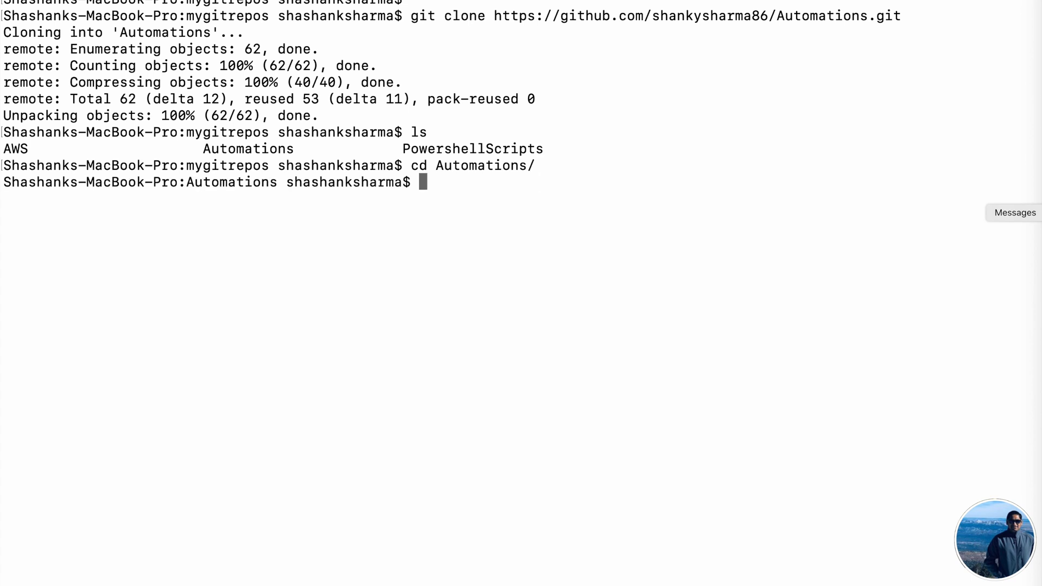
{"action": "type", "text": "ls"}
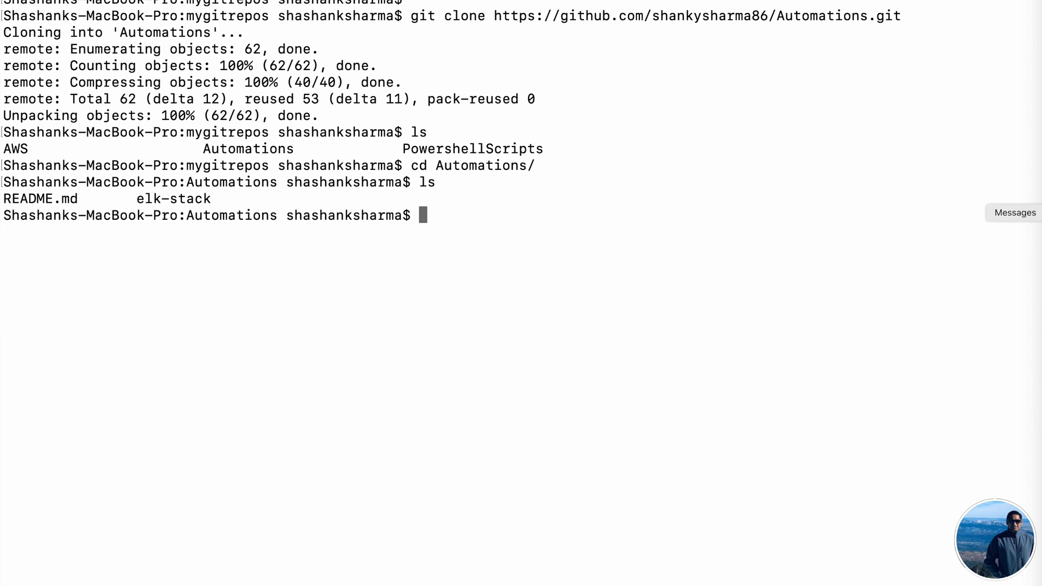
{"action": "type", "text": "cd el"}
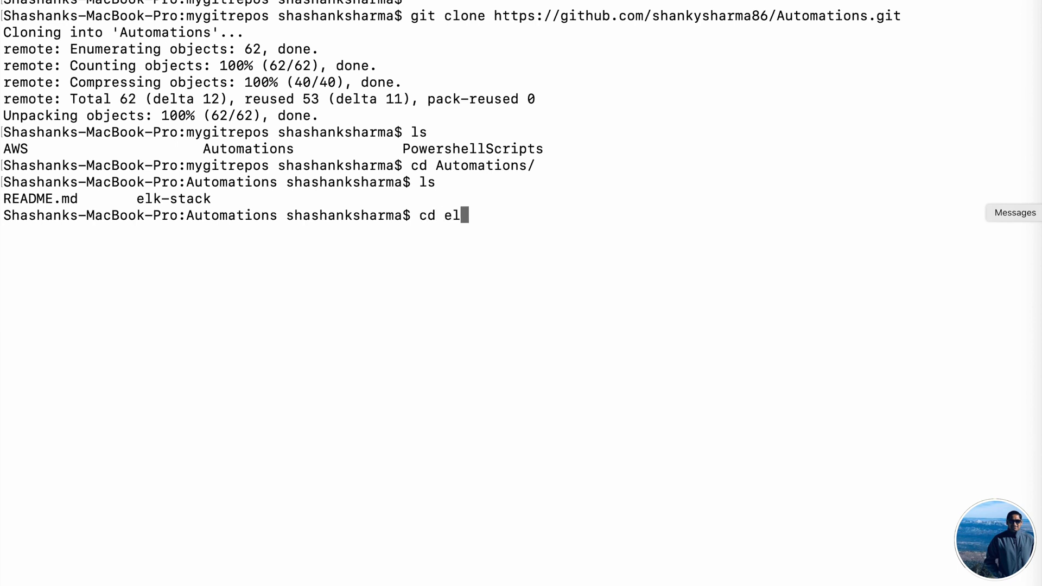
{"action": "key", "text": "Tab"}
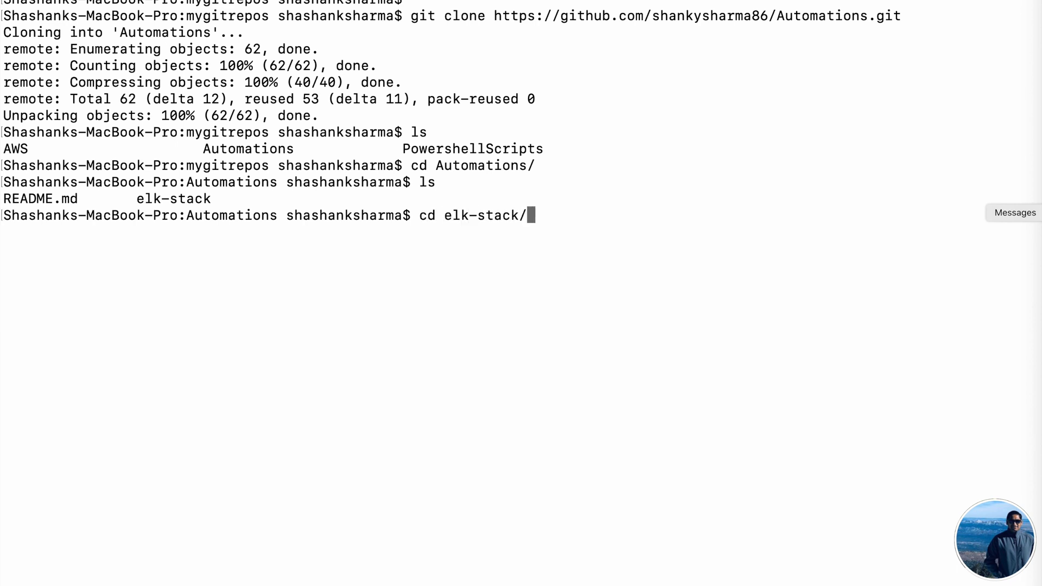
{"action": "type", "text": "elkcerts/"}
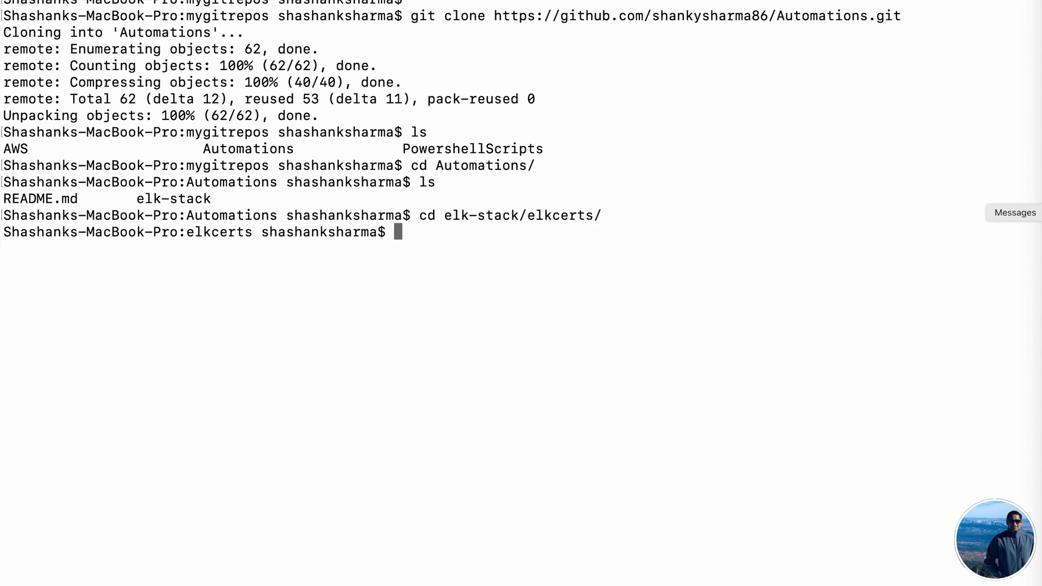
{"action": "type", "text": "ls"}
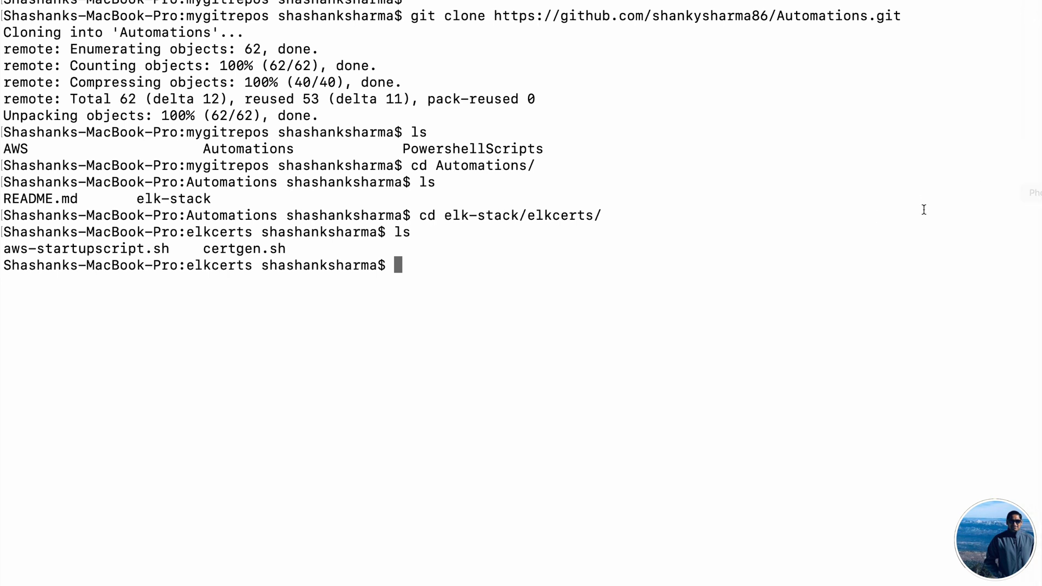
{"action": "double_click", "coordinate": [243, 248]}
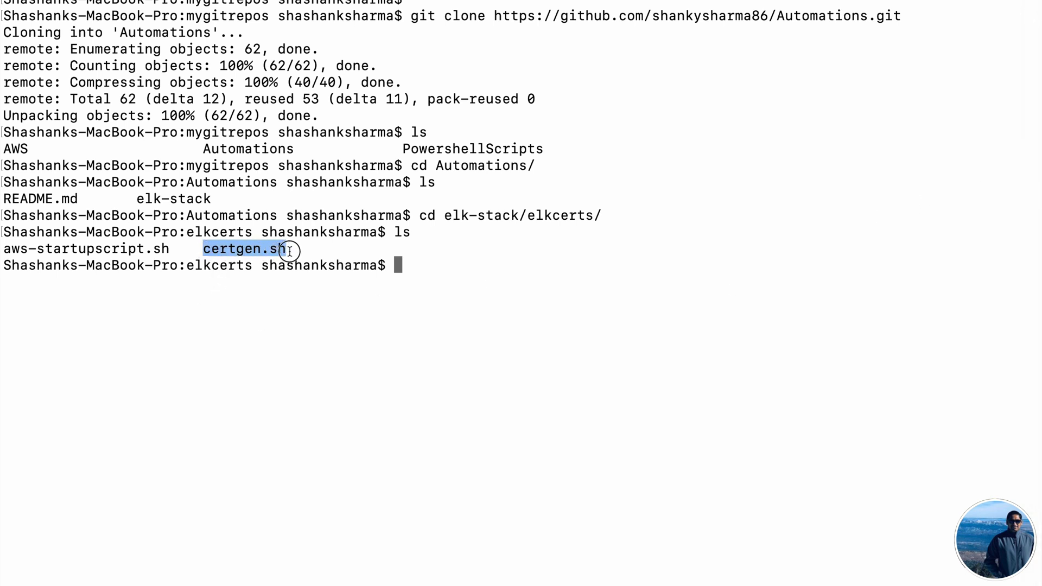
{"action": "left_click", "coordinate": [243, 248]}
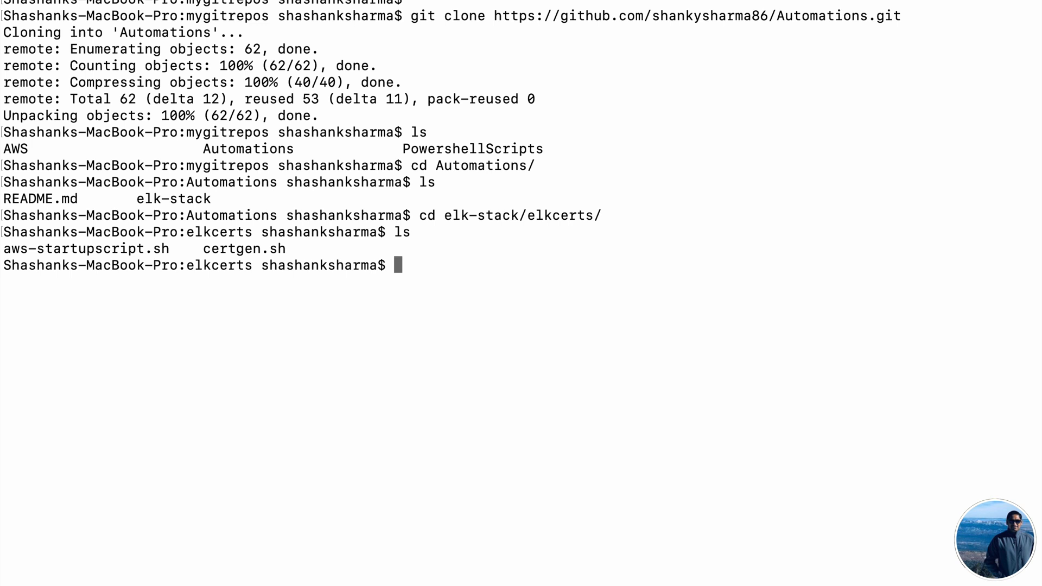
{"action": "type", "text": "chmod"}
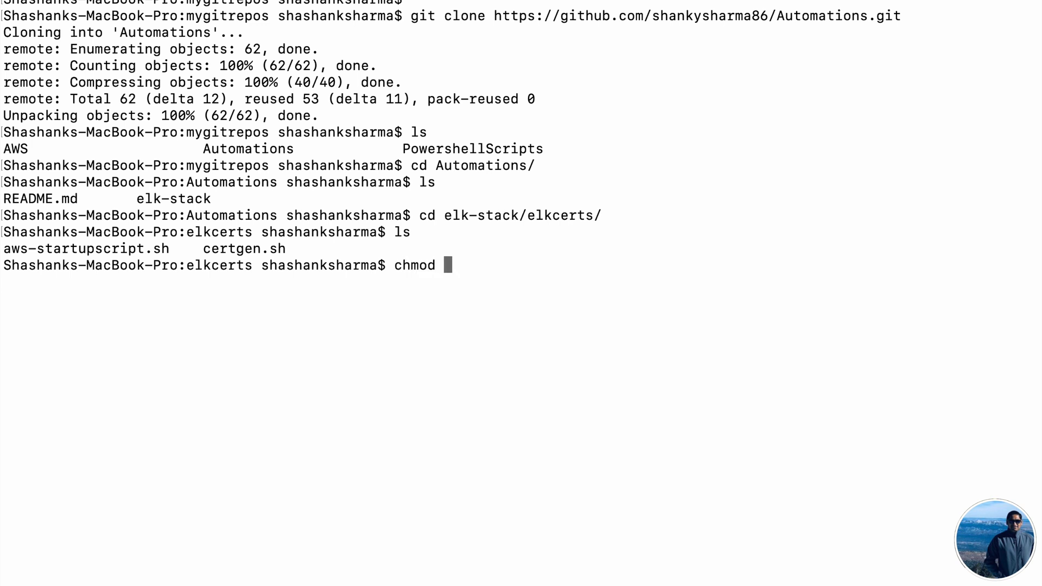
{"action": "type", "text": "+"}
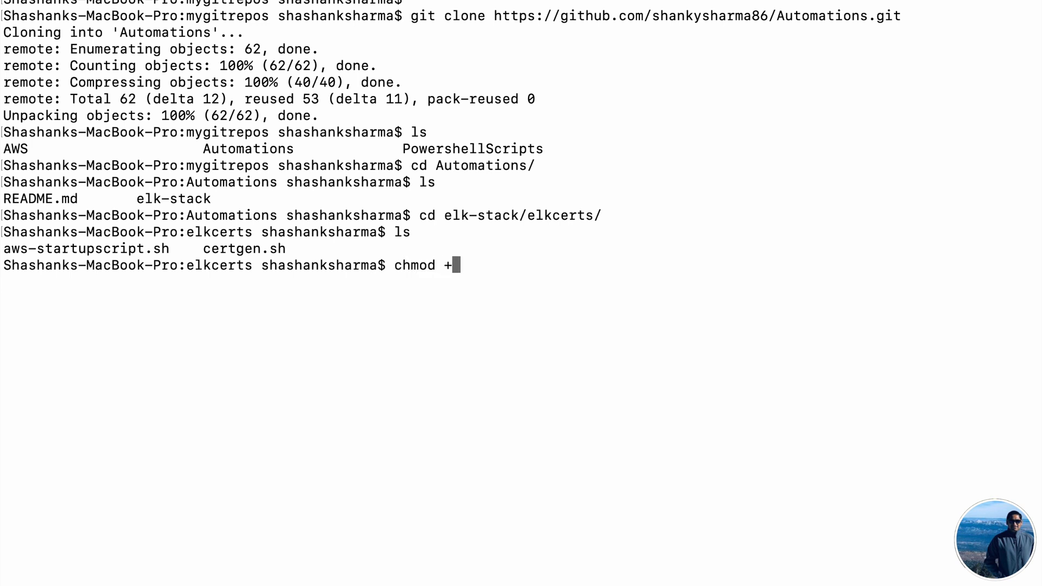
{"action": "type", "text": "x certgen.sh"}
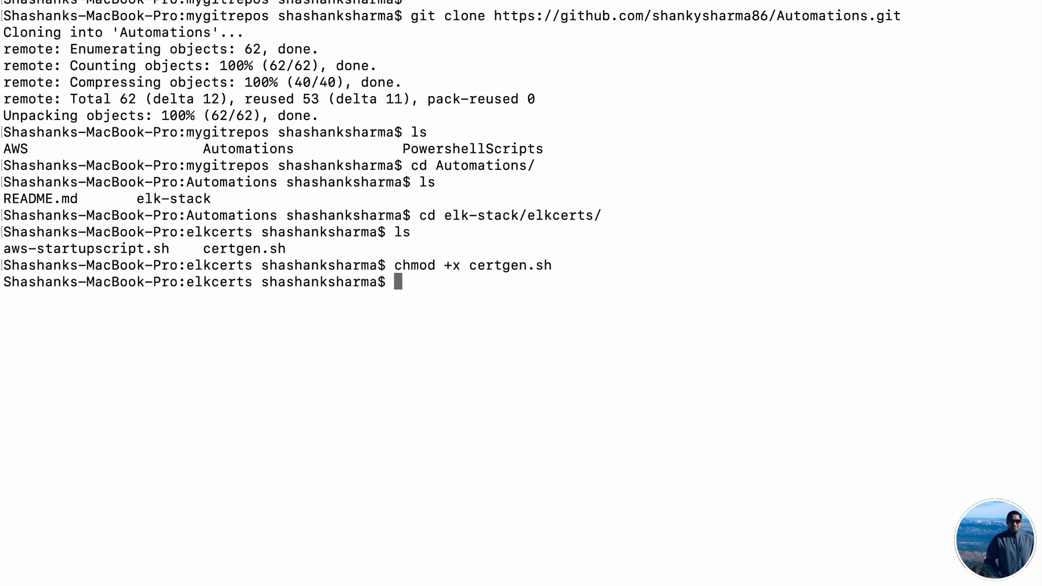
{"action": "type", "text": "nano"}
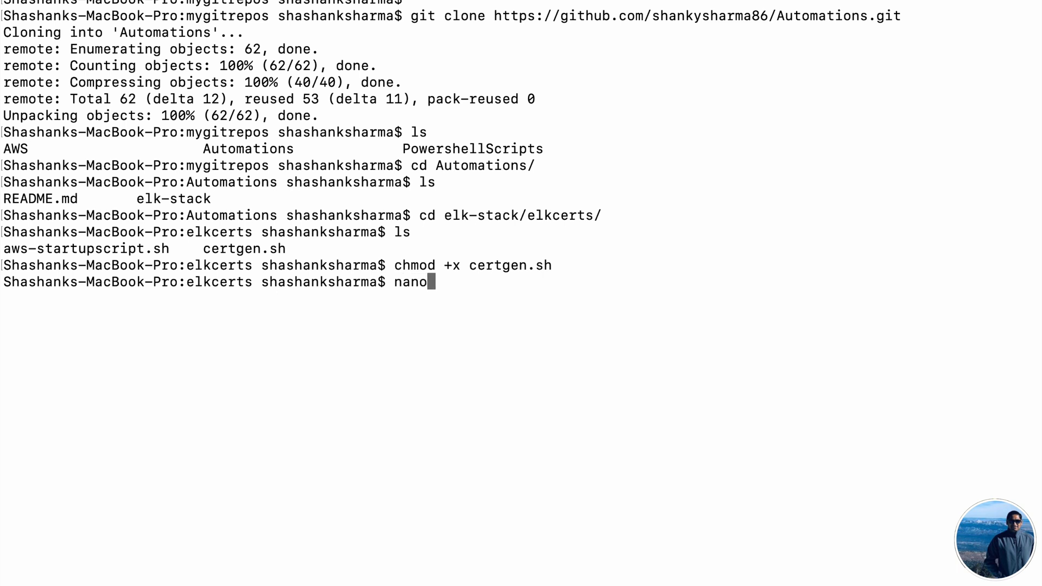
{"action": "type", "text": "certgen"}
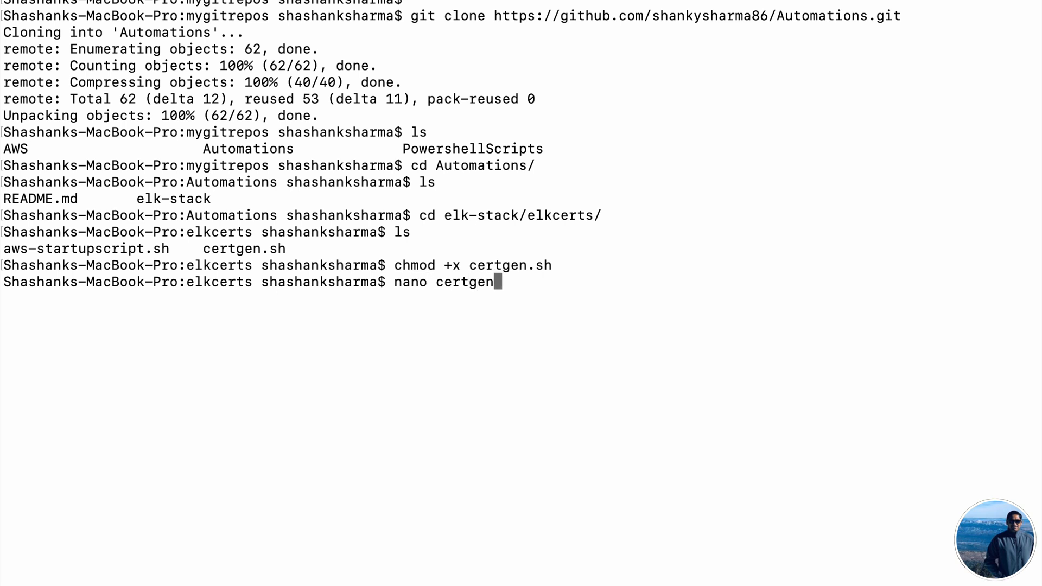
{"action": "type", "text": ".sh"}
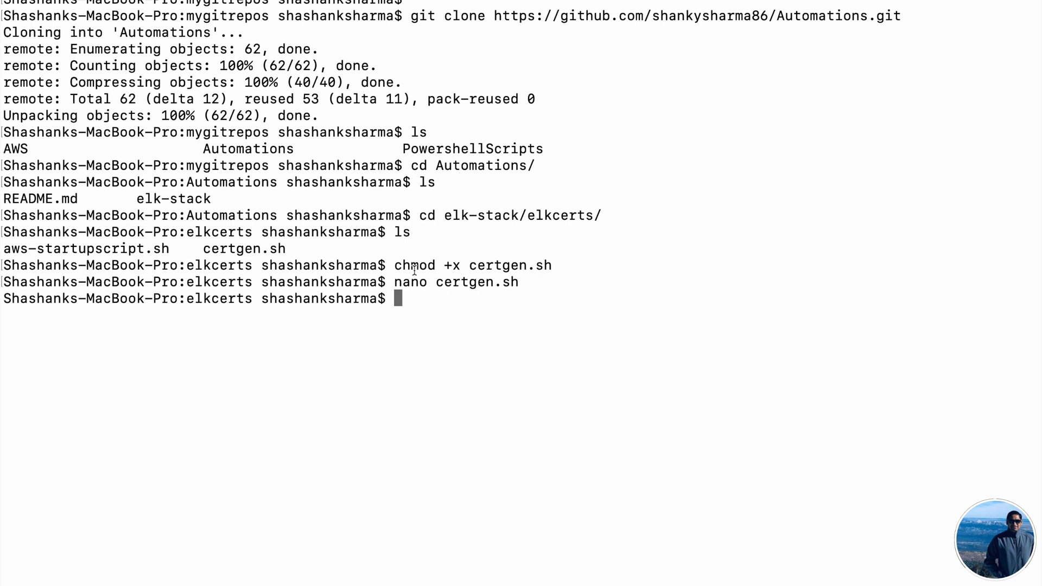
{"action": "mouse_move", "coordinate": [510, 287]}
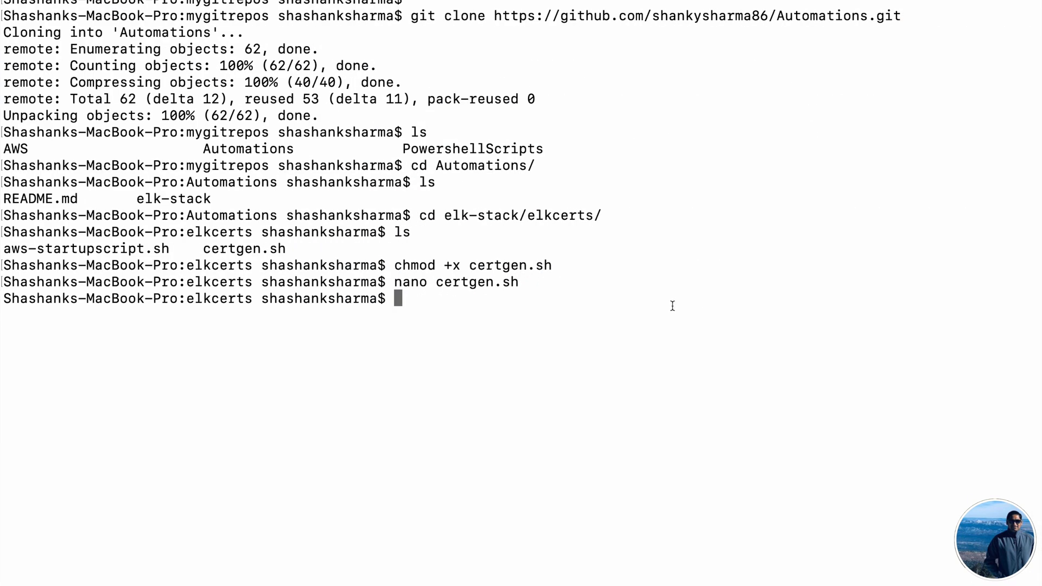
{"action": "mouse_move", "coordinate": [597, 310]}
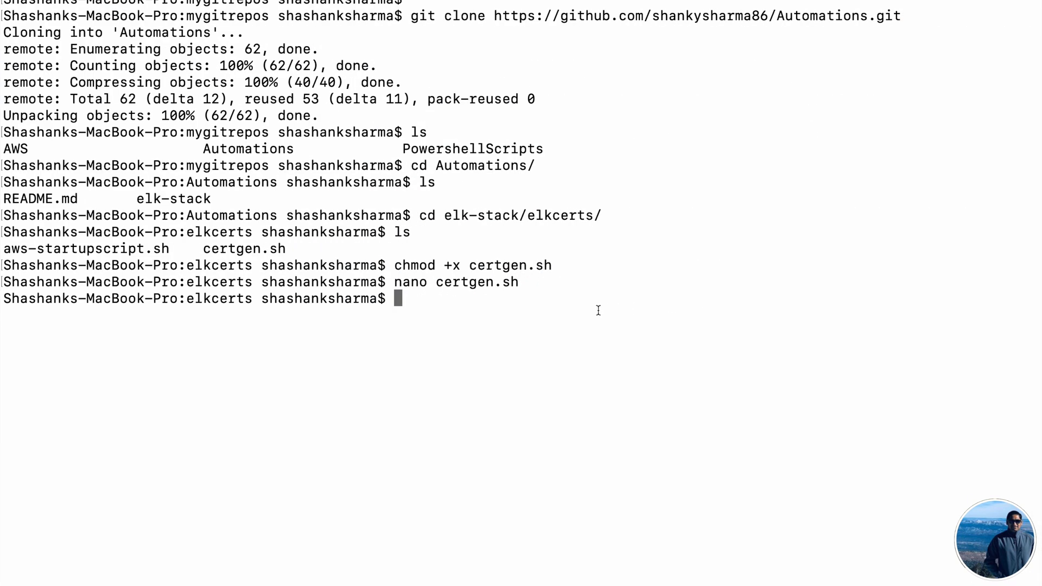
{"action": "type", "text": "sudo"}
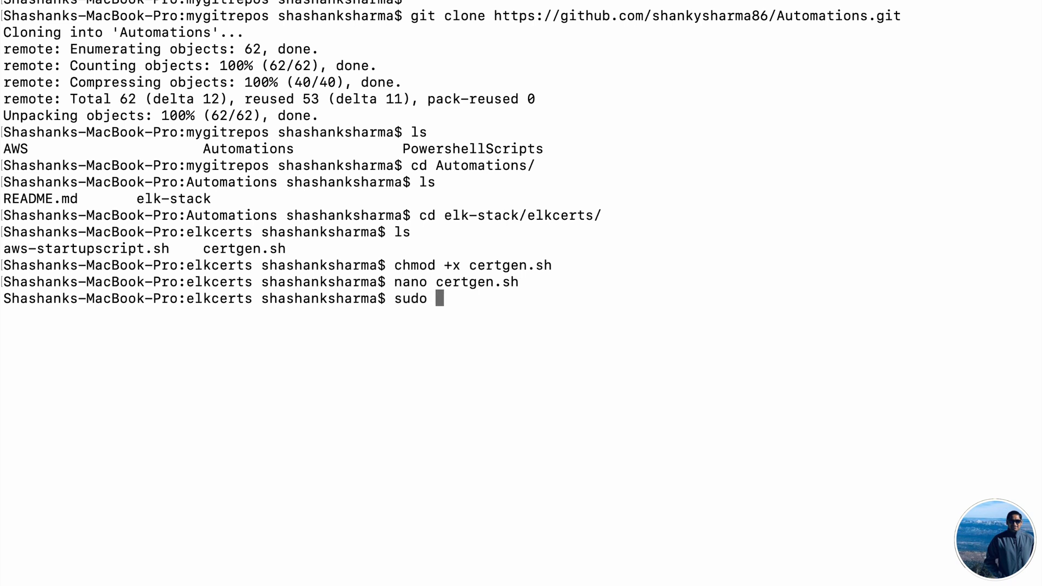
{"action": "type", "text": "bash"}
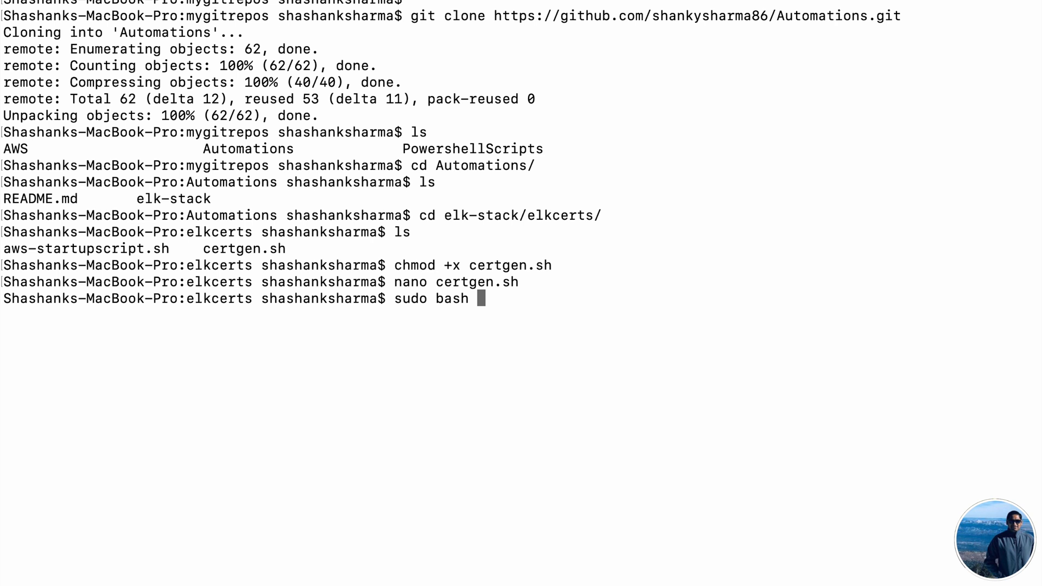
{"action": "type", "text": "certgen.sh"}
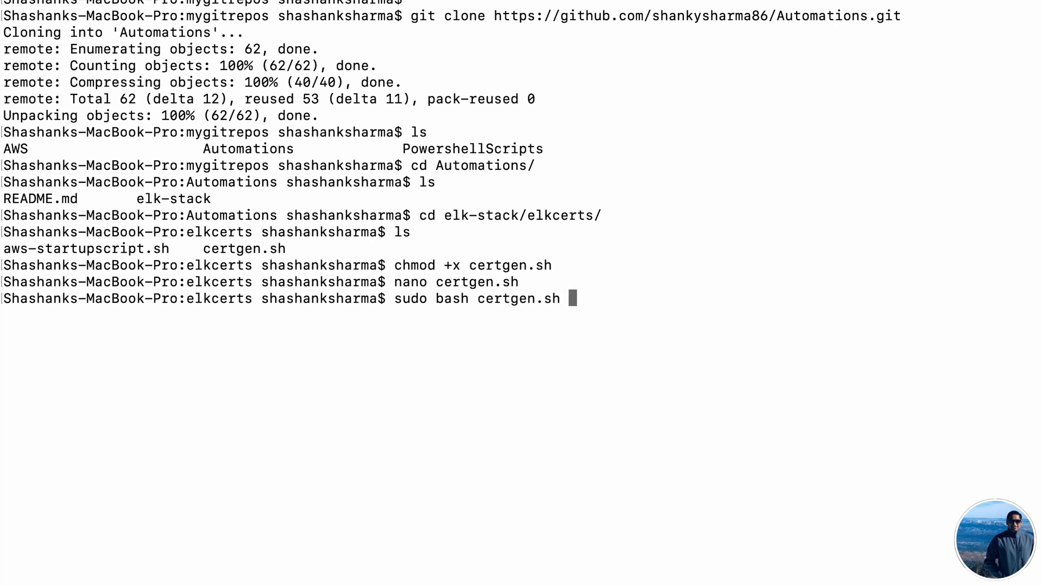
{"action": "type", "text": "\""}
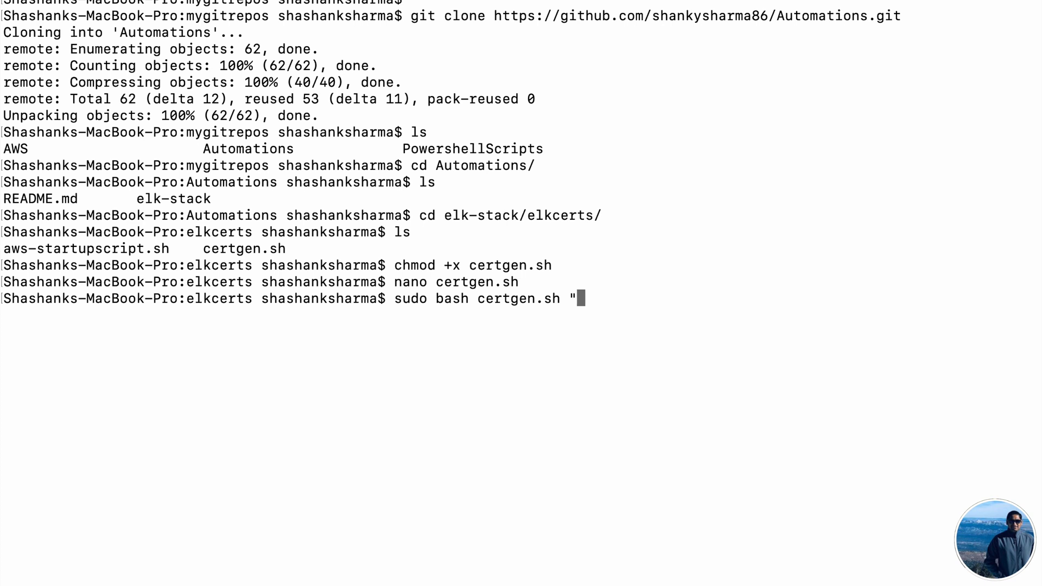
{"action": "type", "text": "mypass"}
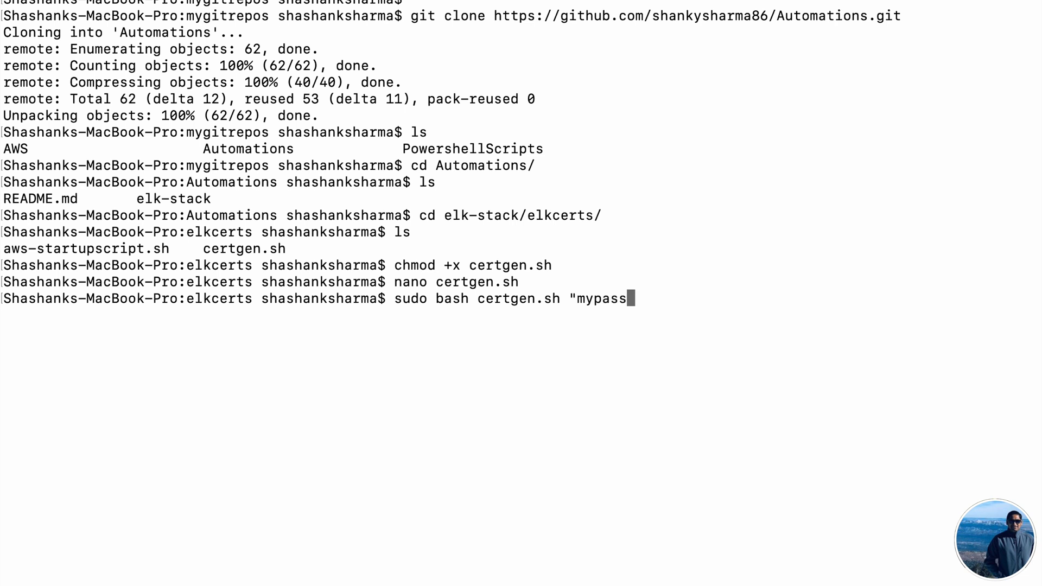
{"action": "type", "text": "word\""}
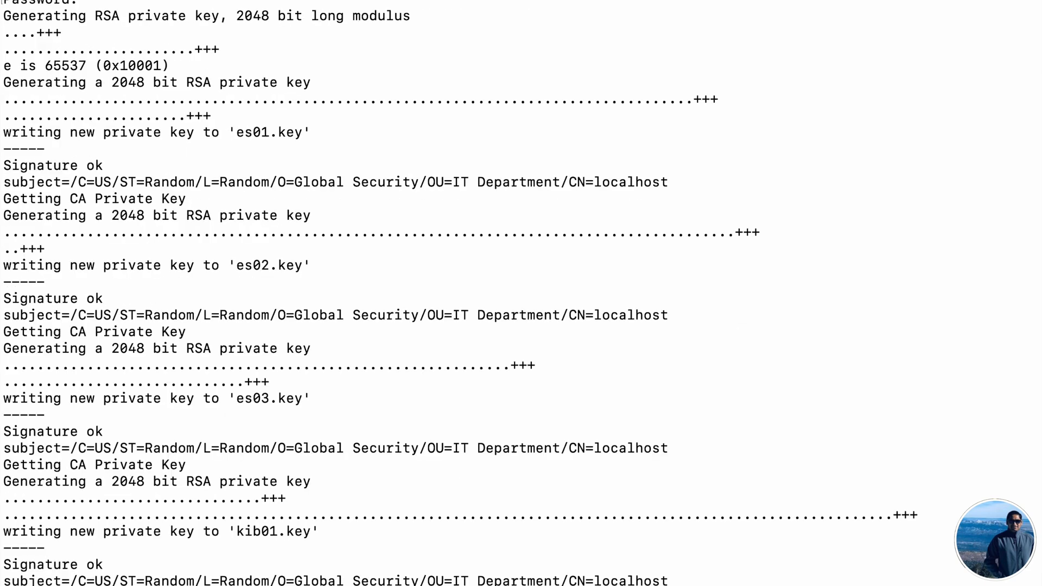
- Scroll the output to verify the elk_elastic network and es01–es03 containers were created
{"action": "scroll", "scroll_direction": "down", "scroll_amount": 3}
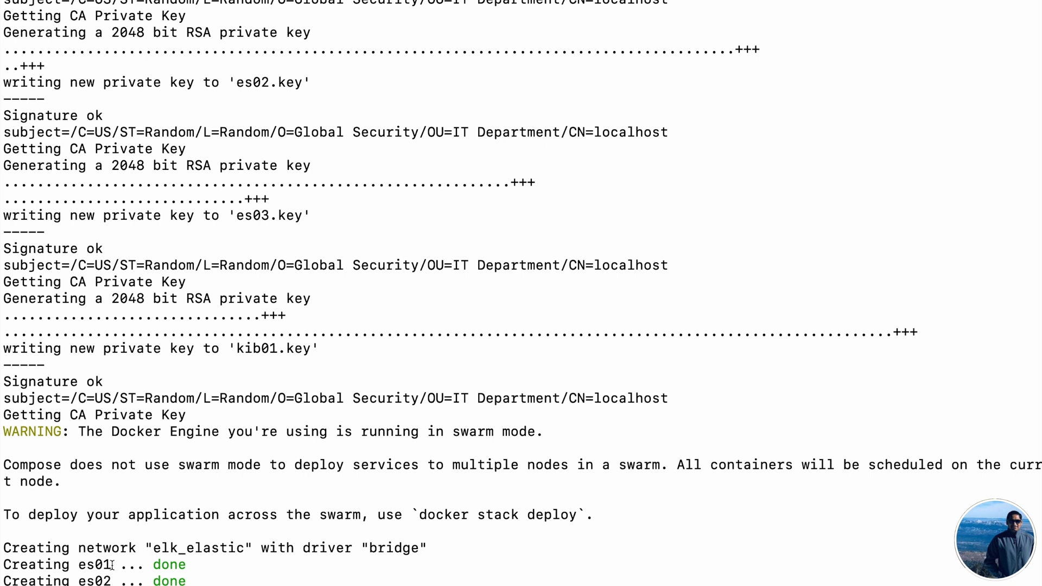
{"action": "mouse_move", "coordinate": [138, 528]}
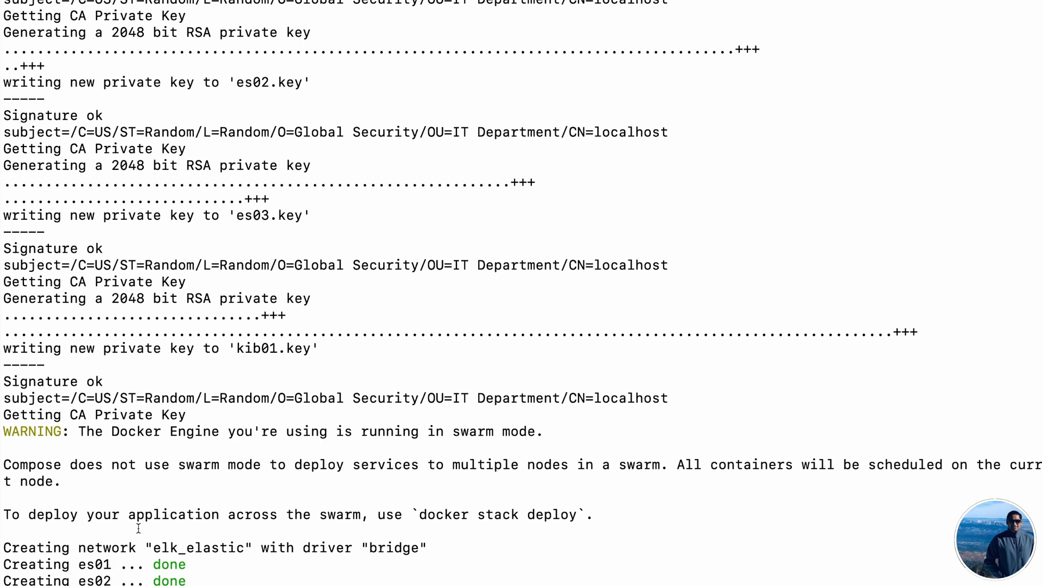
{"action": "scroll", "scroll_direction": "down", "scroll_amount": 3}
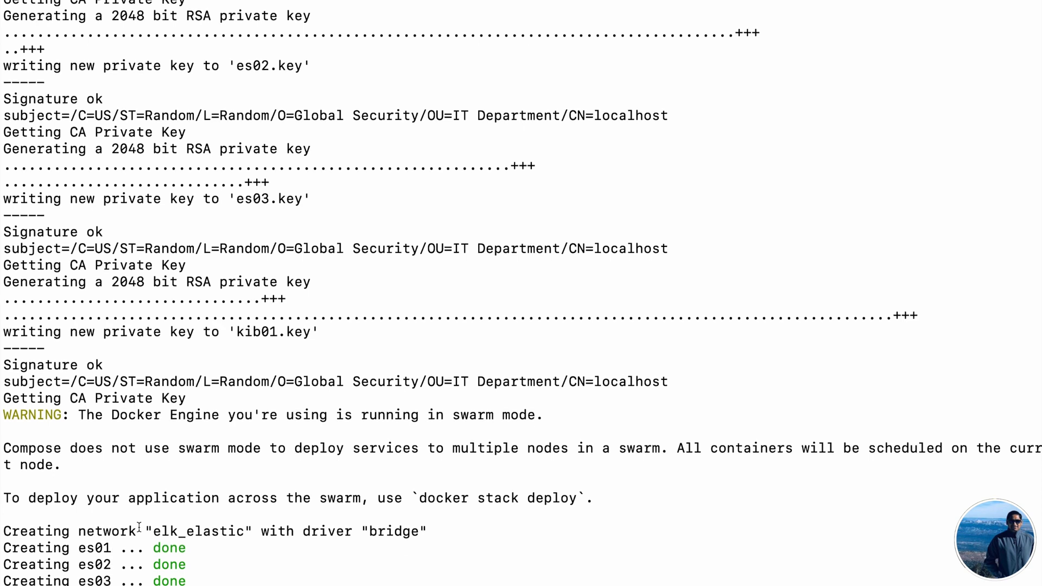
{"action": "scroll", "scroll_direction": "down", "scroll_amount": 3}
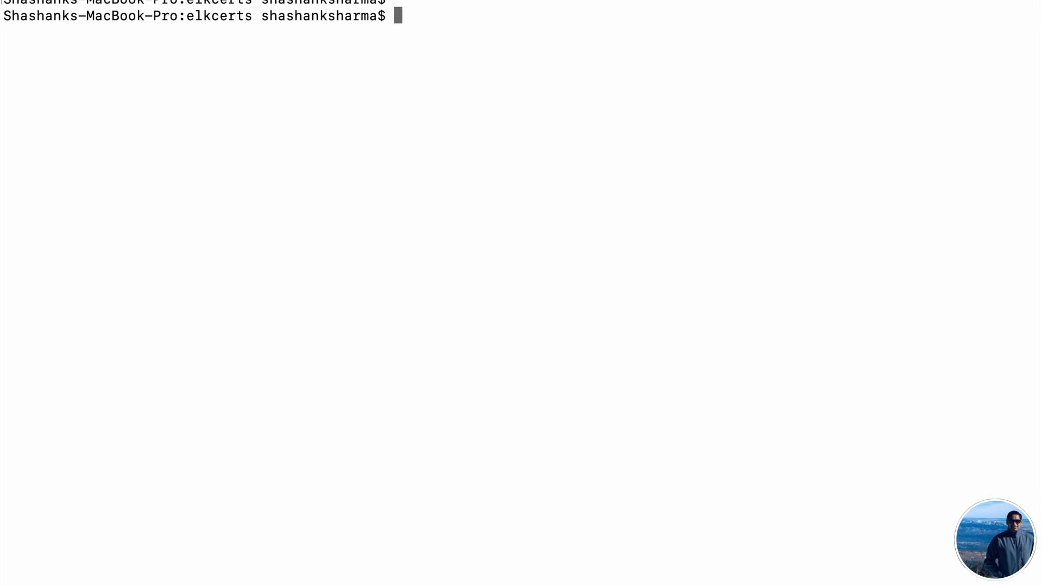
- Run docker ps to see kib01 and es01–es03 running on Elastic 7.8.0
{"action": "type", "text": "docker ps"}
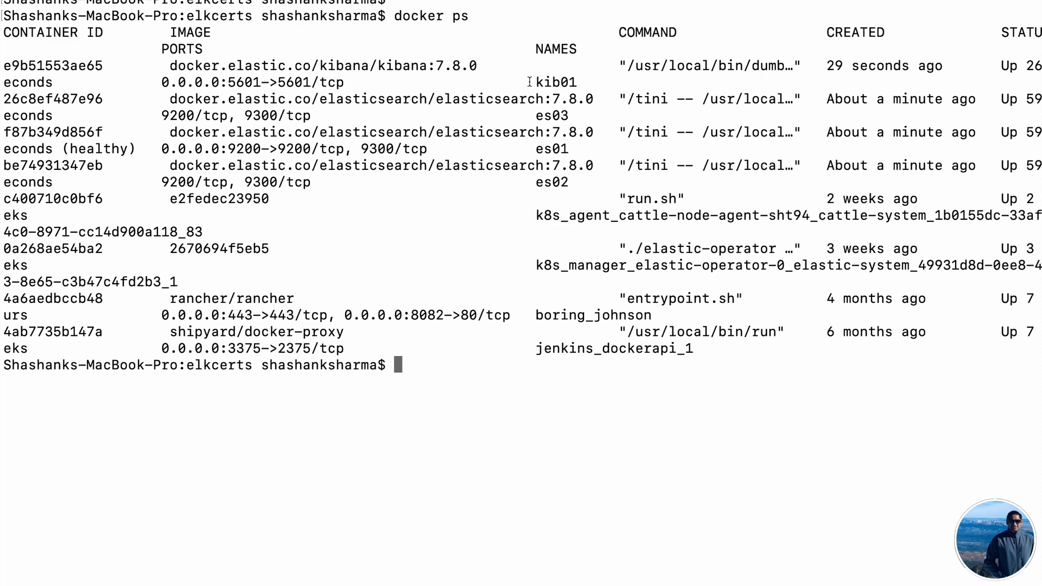
{"action": "left_click_drag", "start_coordinate": [538, 82], "coordinate": [578, 157]}
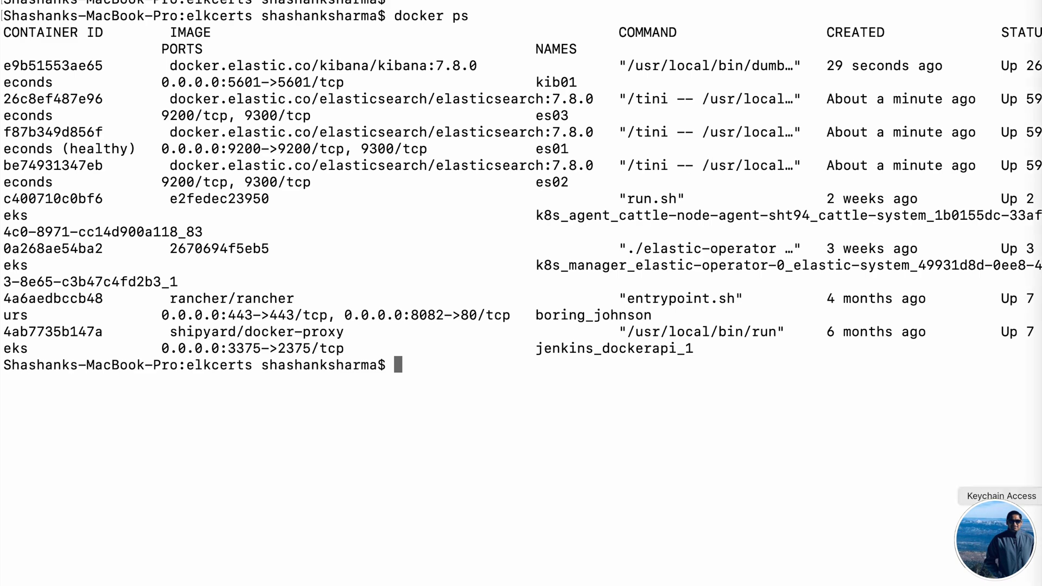
{"action": "left_click", "coordinate": [995, 539]}
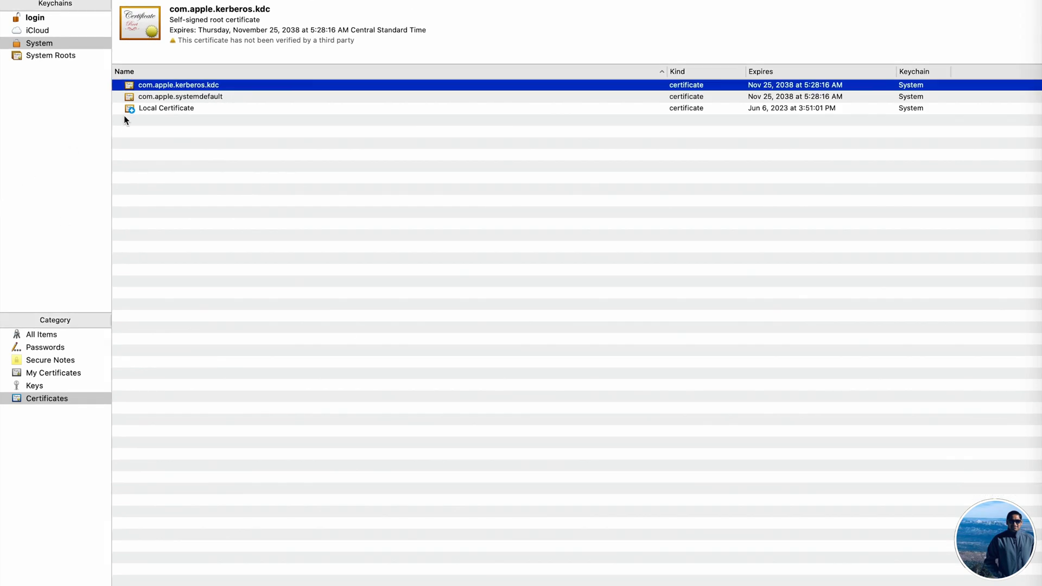
{"action": "left_click", "coordinate": [166, 108]}
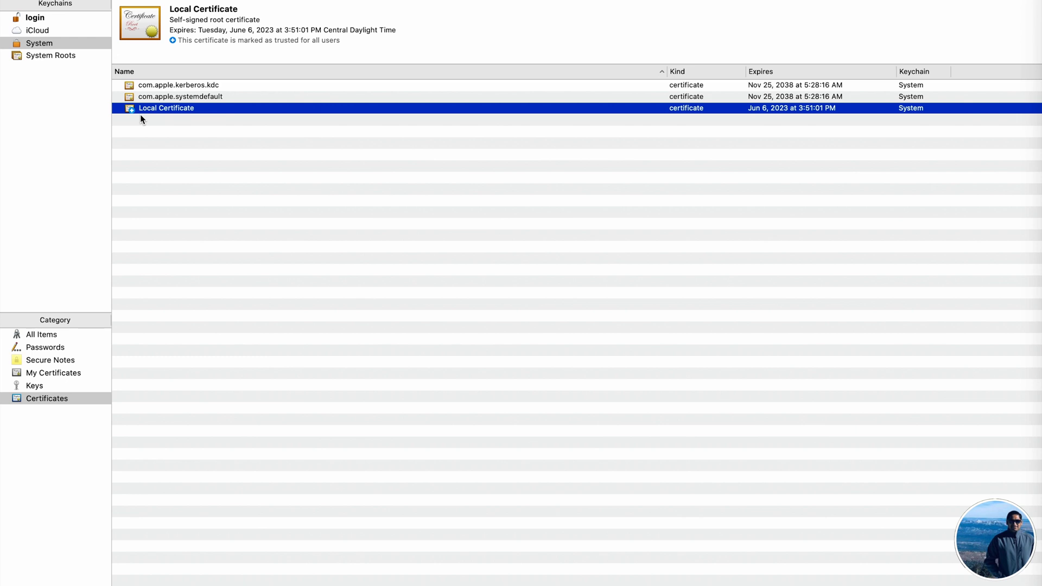
{"action": "mouse_move", "coordinate": [542, 163]}
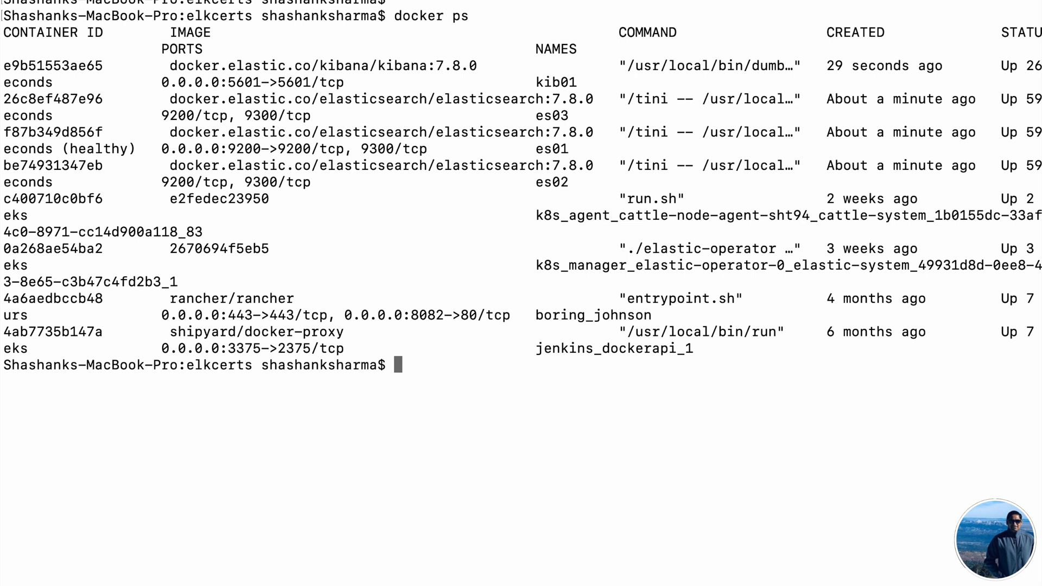
{"action": "type", "text": "c"}
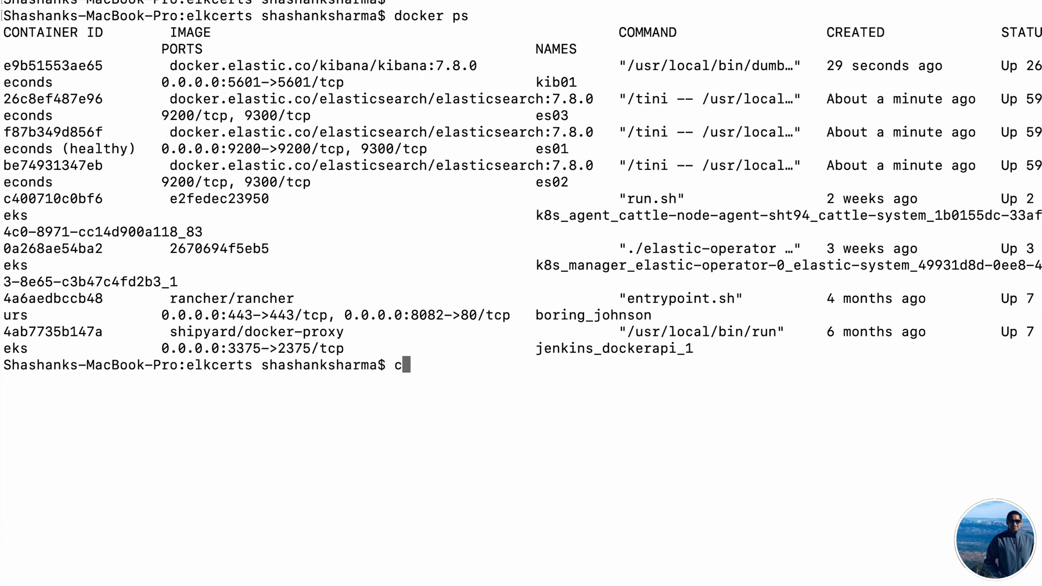
{"action": "type", "text": "url -"}
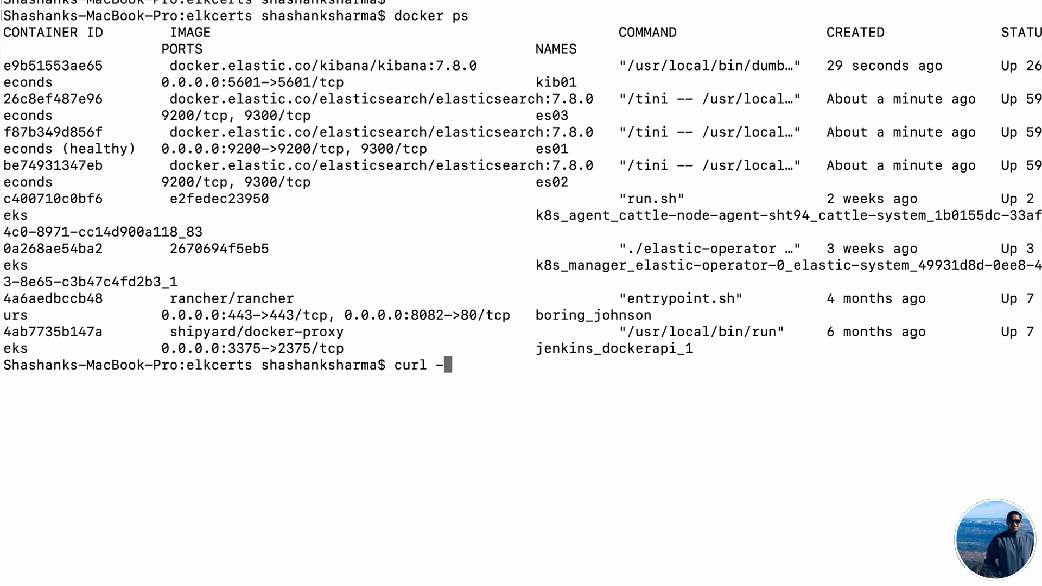
{"action": "type", "text": "L"}
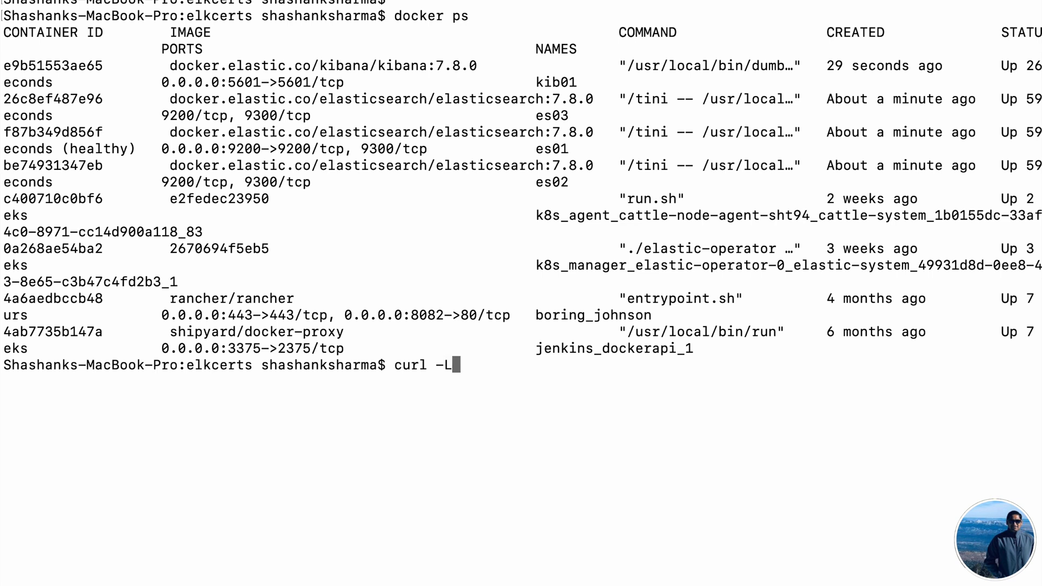
{"action": "type", "text": "http"}
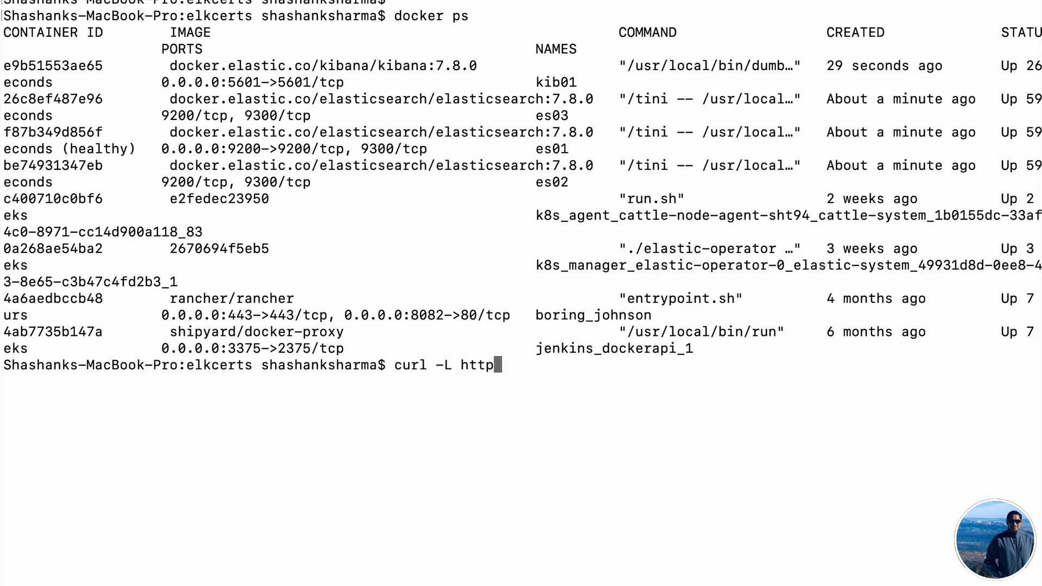
{"action": "type", "text": "s://"}
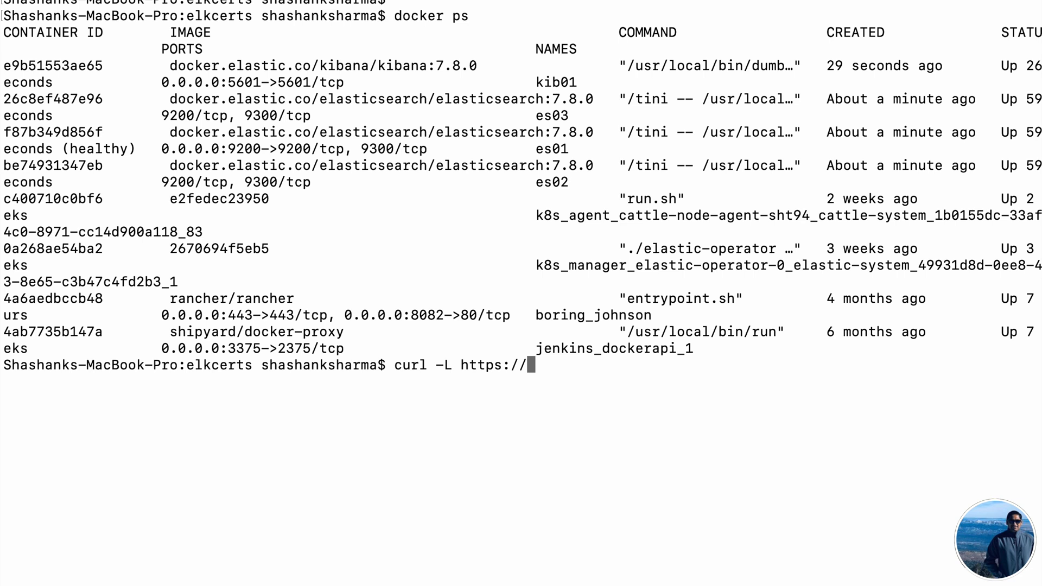
{"action": "type", "text": "local"}
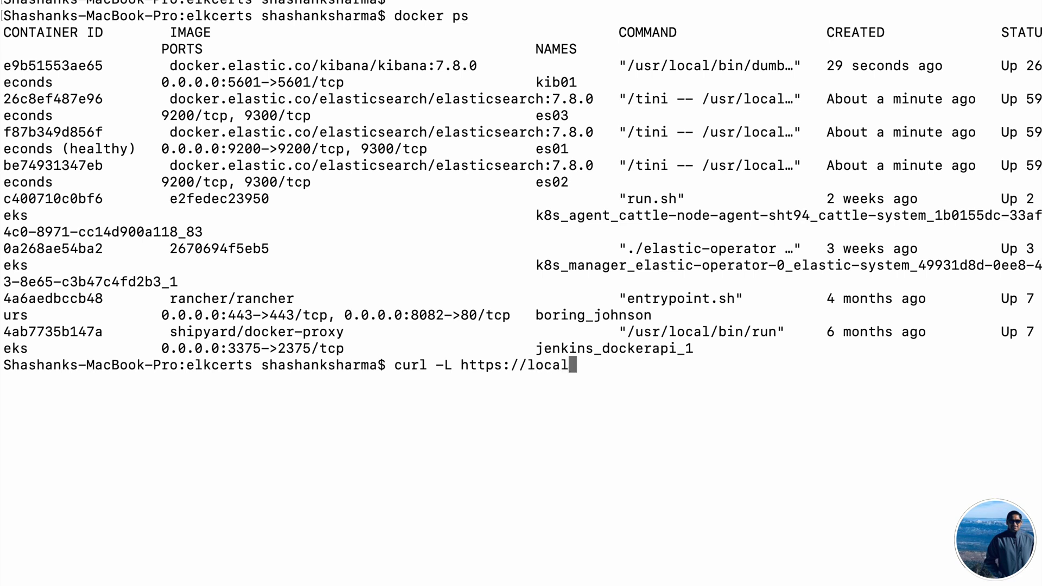
{"action": "type", "text": "host:"}
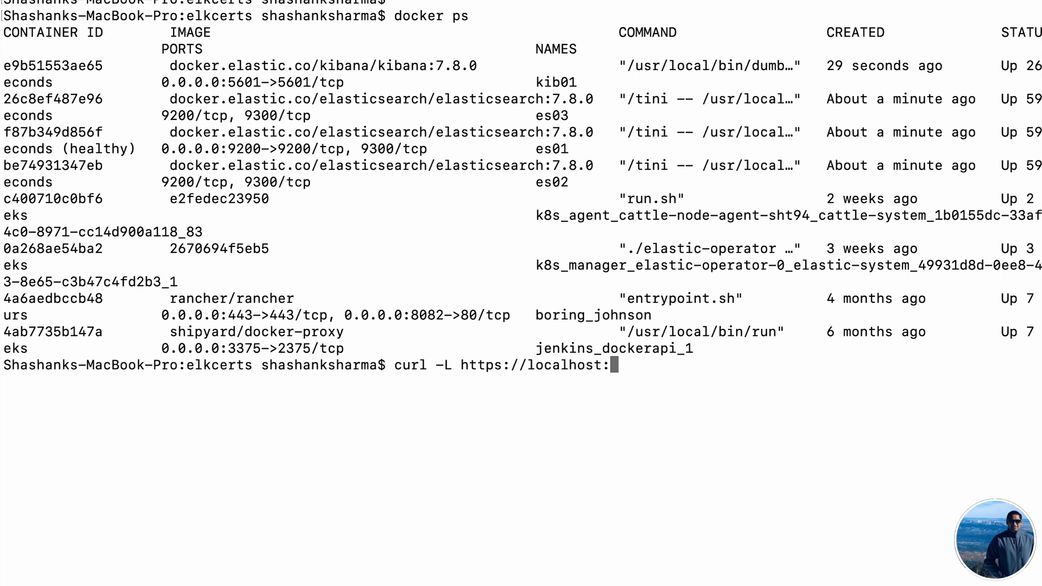
{"action": "type", "text": "9200"}
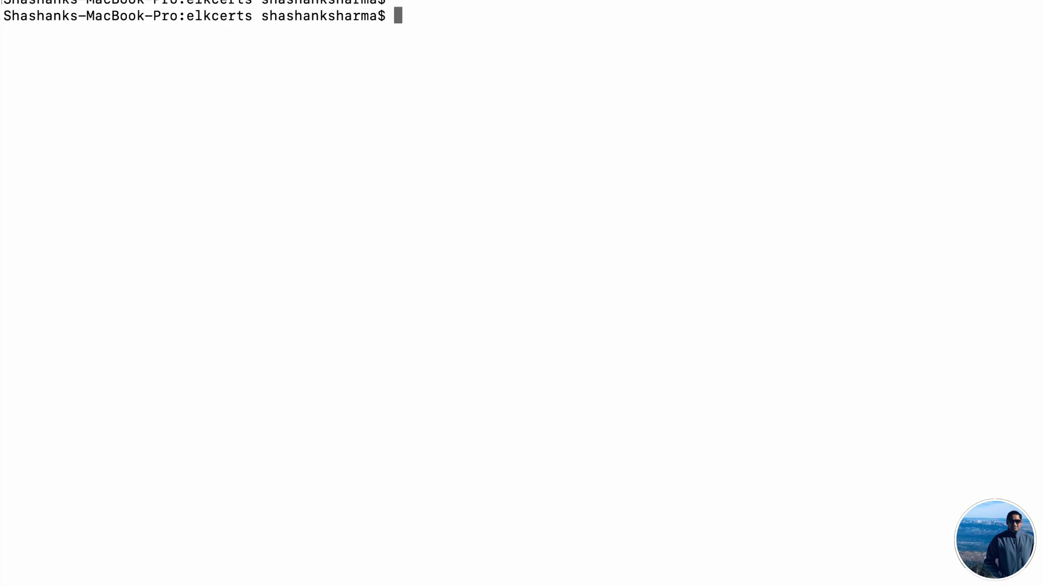
{"action": "type", "text": "curl -L https://localhost:9200"}
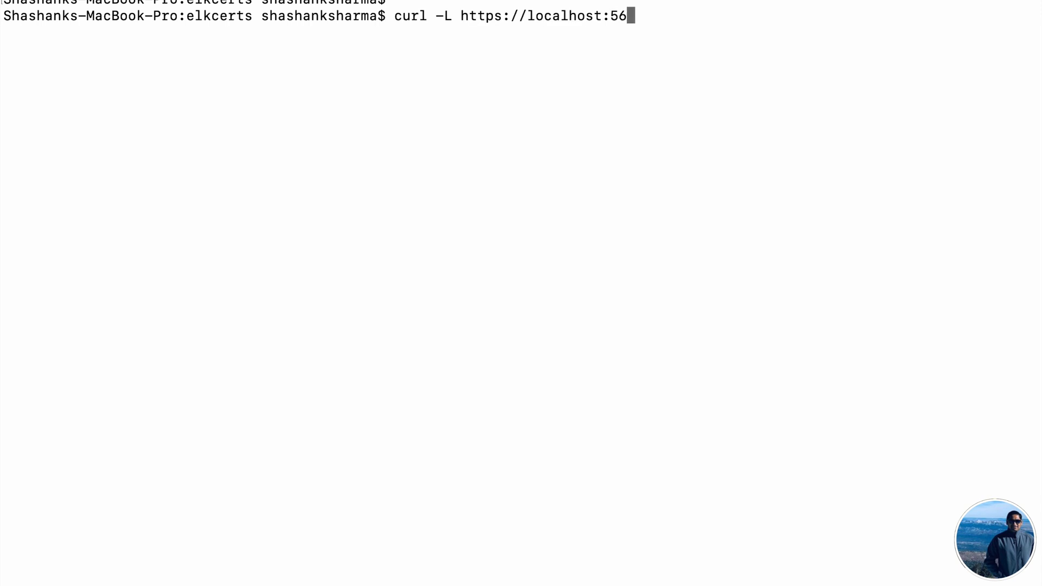
{"action": "type", "text": "01"}
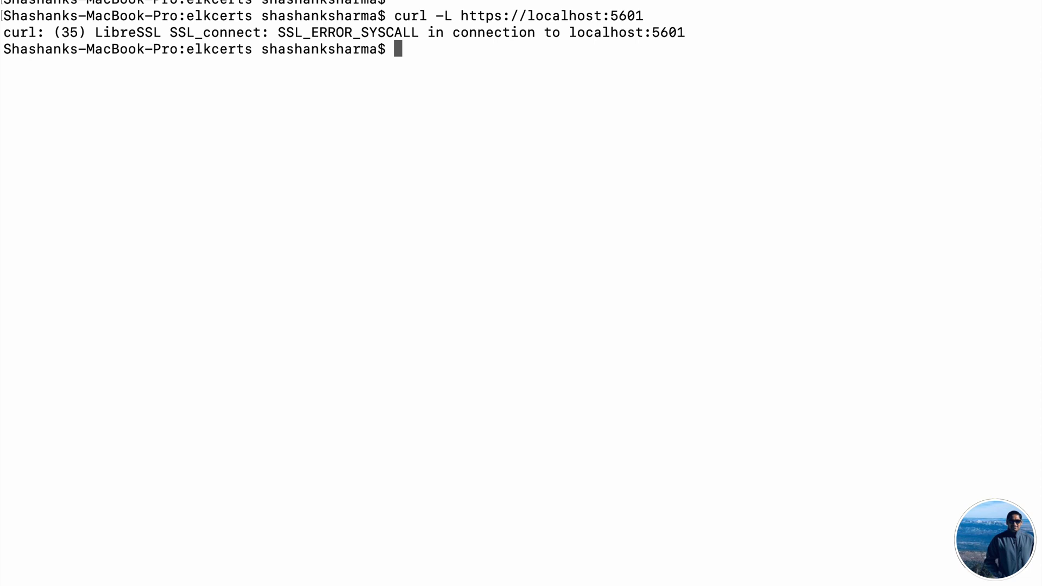
{"action": "type", "text": "curl -L https://localhost:5601"}
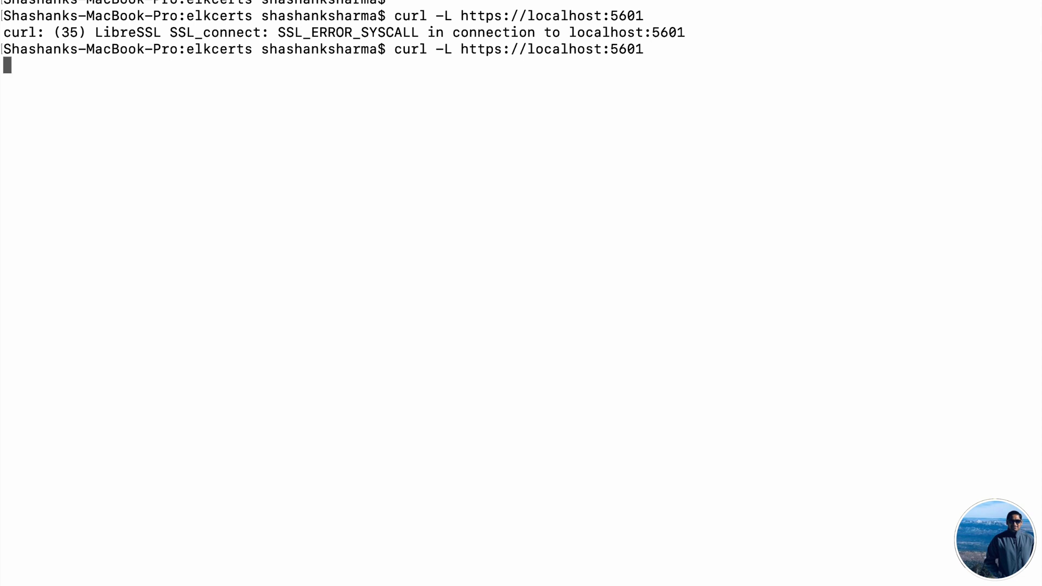
{"action": "key", "text": "Return"}
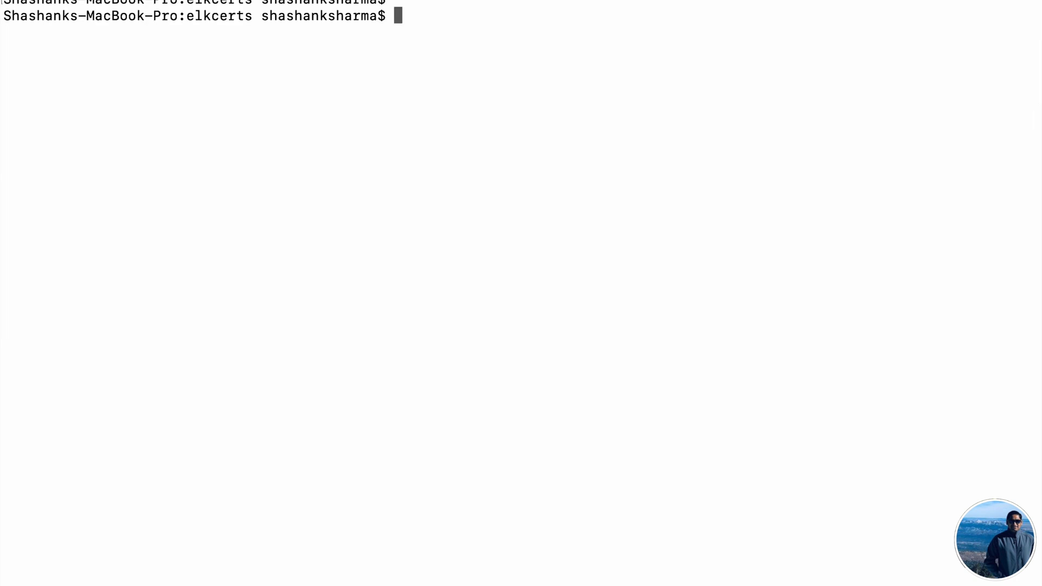
{"action": "type", "text": "curl -L https://localhost:"}
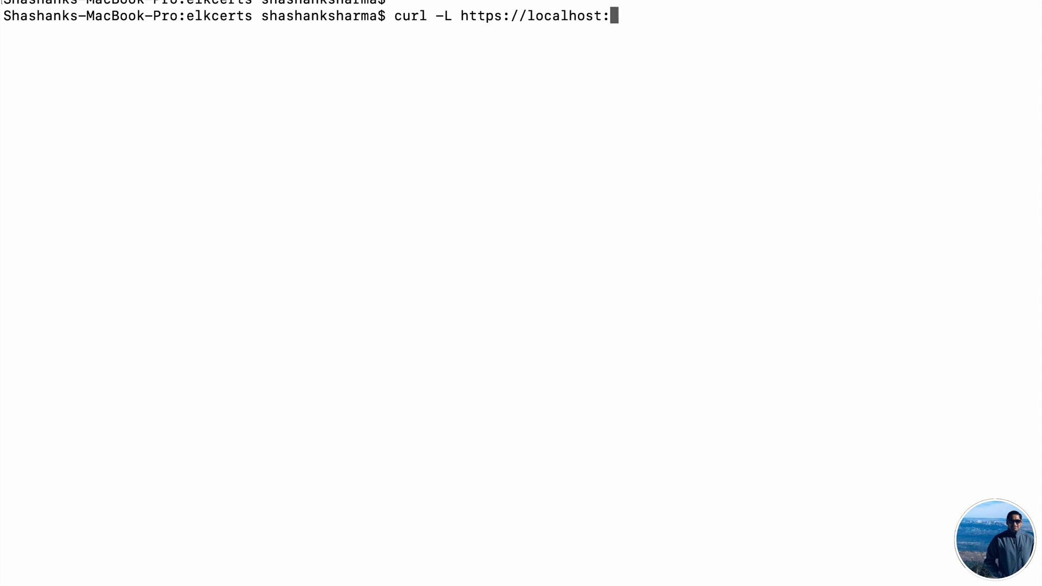
{"action": "type", "text": "9200"}
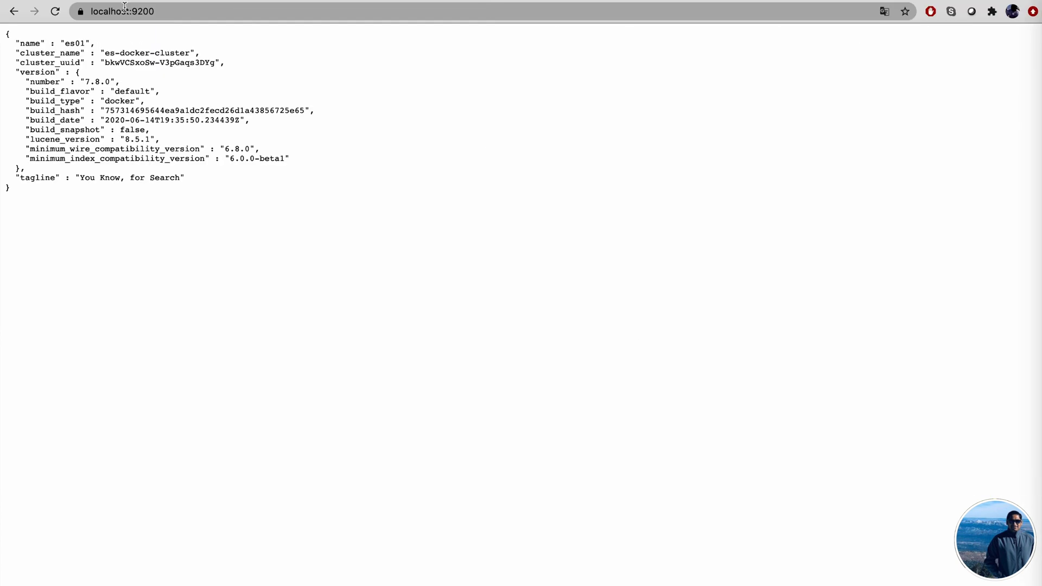
- Confirm localhost:9200's certificate is valid, listing localhost and es01 as DNS names
{"action": "left_click", "coordinate": [122, 12]}
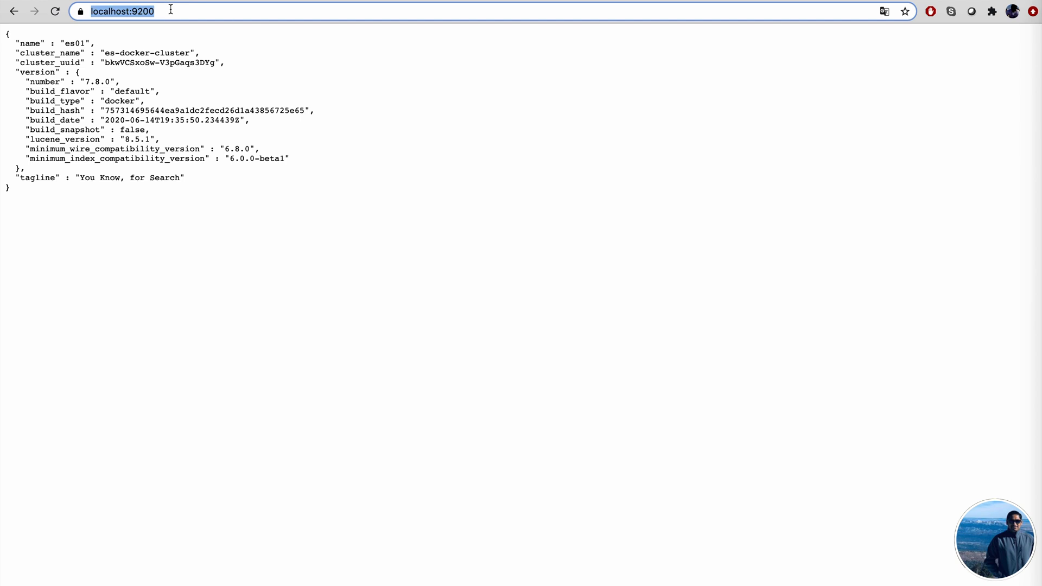
{"action": "left_click", "coordinate": [884, 11]}
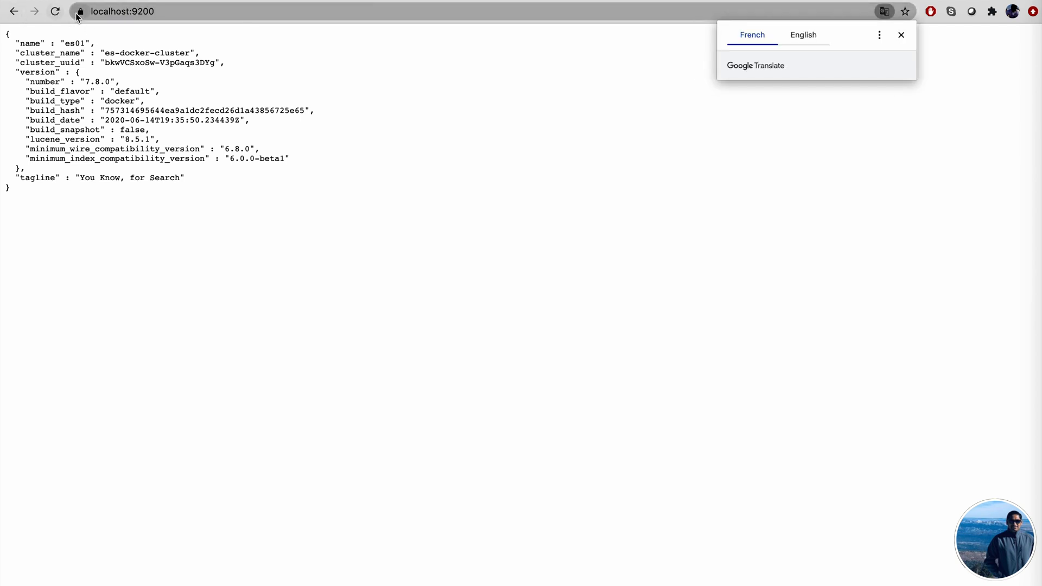
{"action": "mouse_move", "coordinate": [80, 11]}
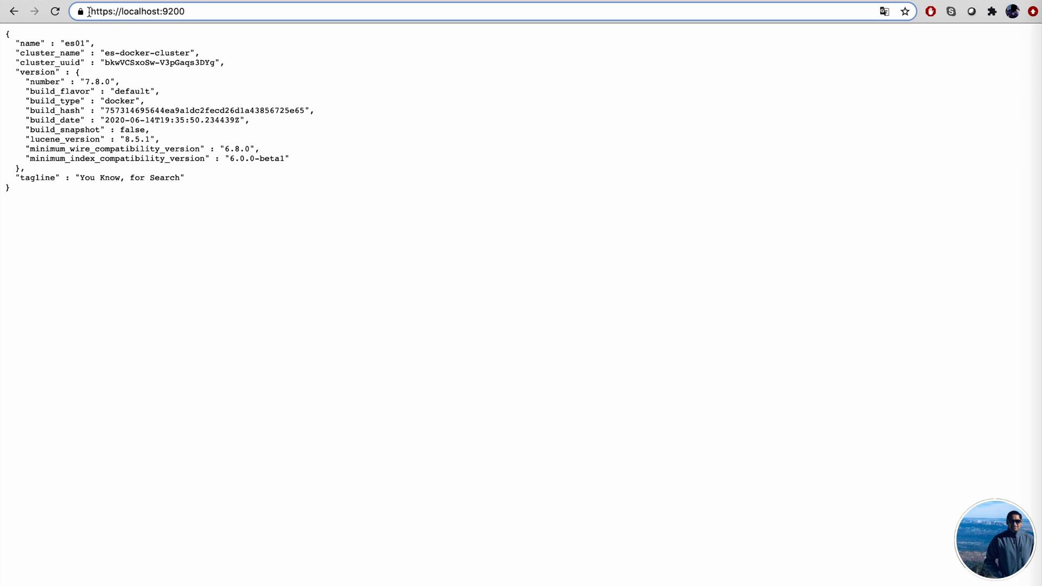
{"action": "mouse_move", "coordinate": [80, 11]}
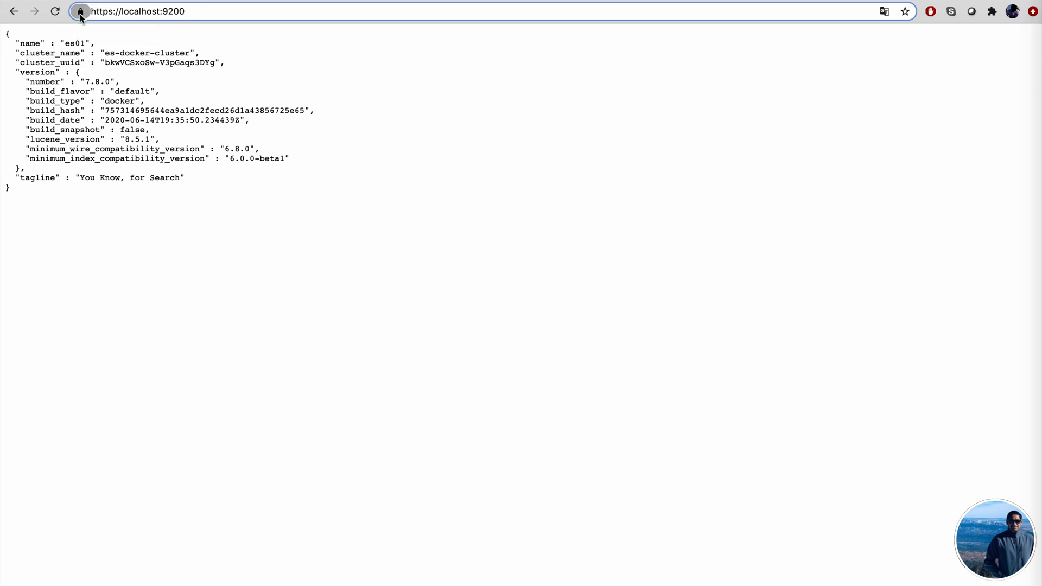
{"action": "left_click", "coordinate": [79, 12]}
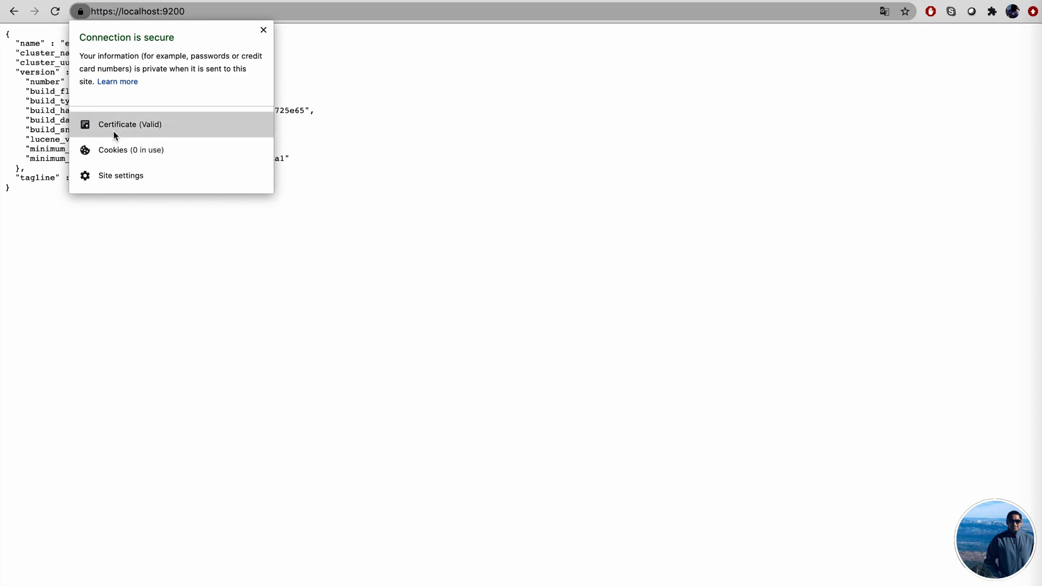
{"action": "left_click", "coordinate": [130, 124]}
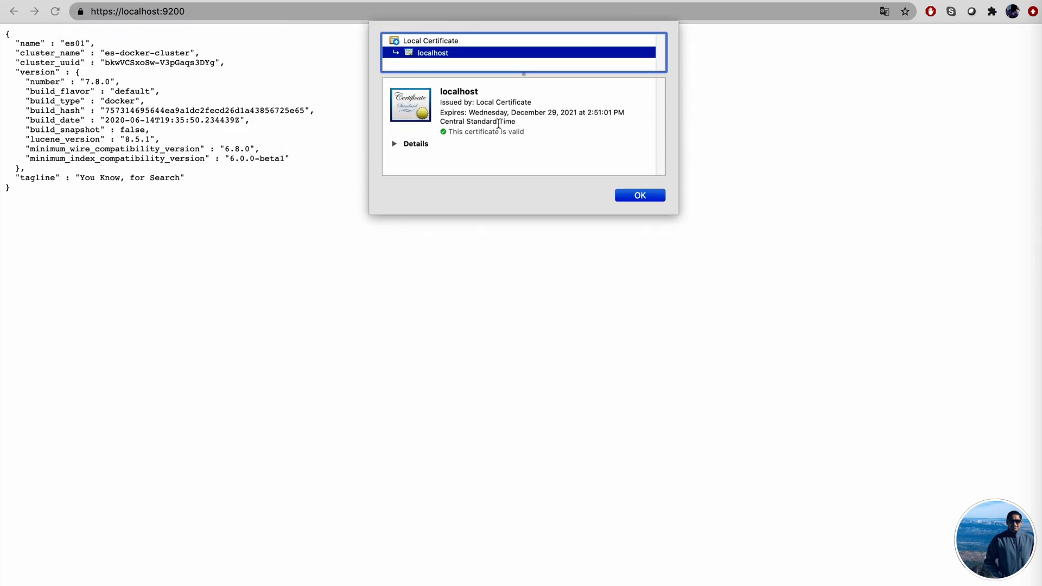
{"action": "left_click", "coordinate": [411, 143]}
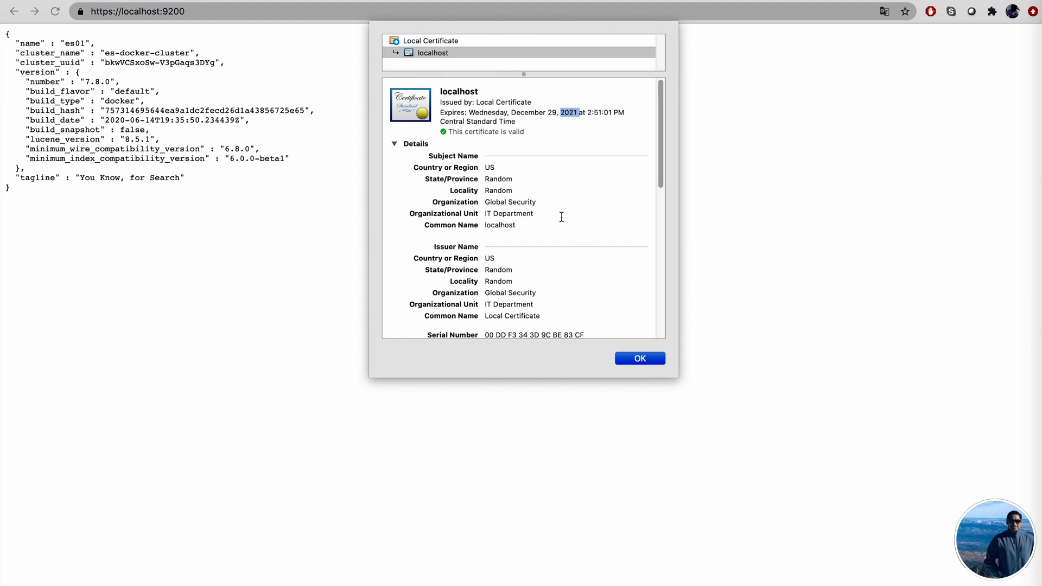
{"action": "scroll", "scroll_direction": "down", "scroll_amount": 3}
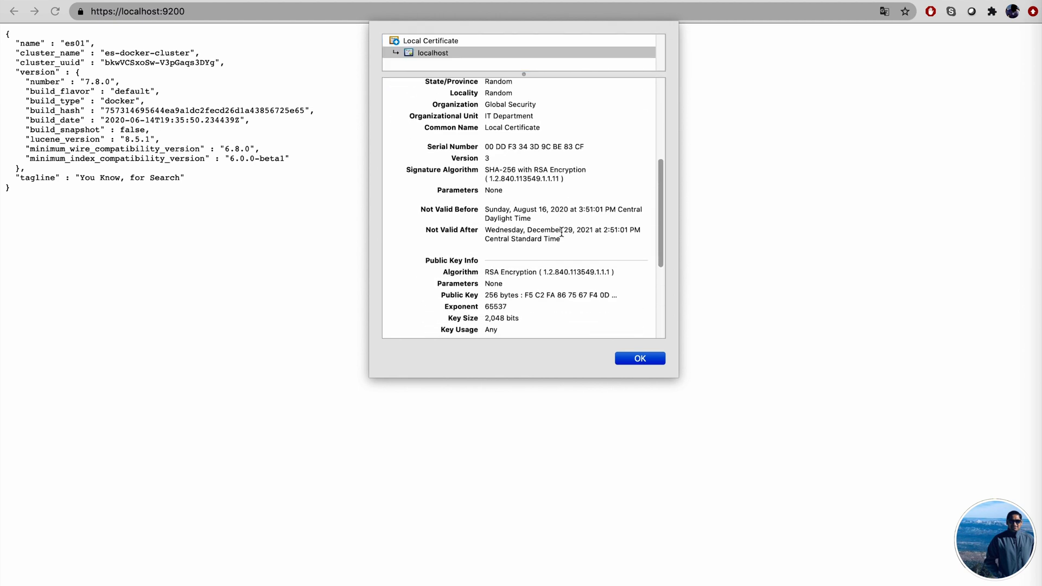
{"action": "scroll", "scroll_direction": "down", "scroll_amount": 3}
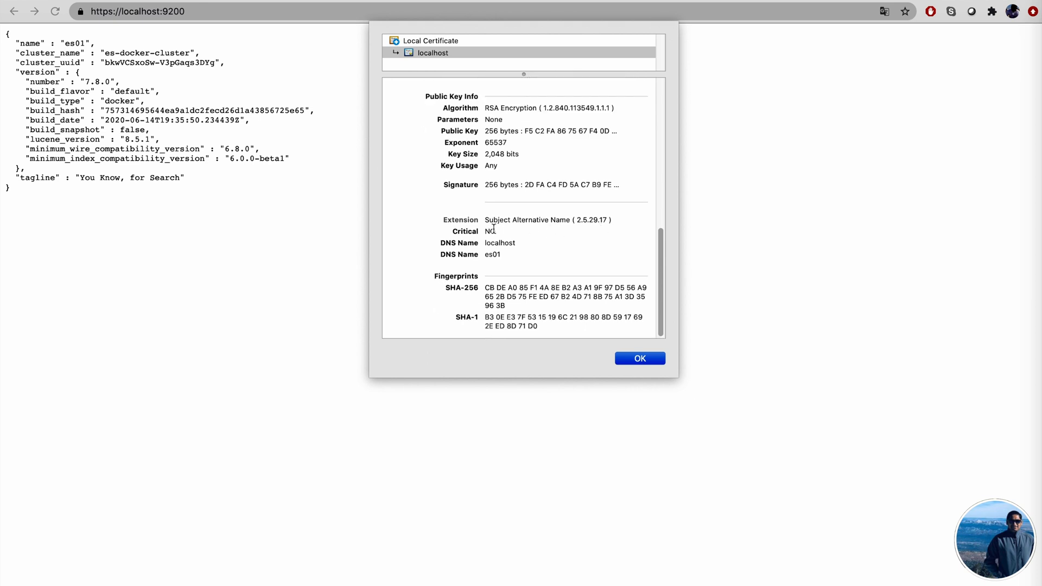
{"action": "double_click", "coordinate": [491, 254]}
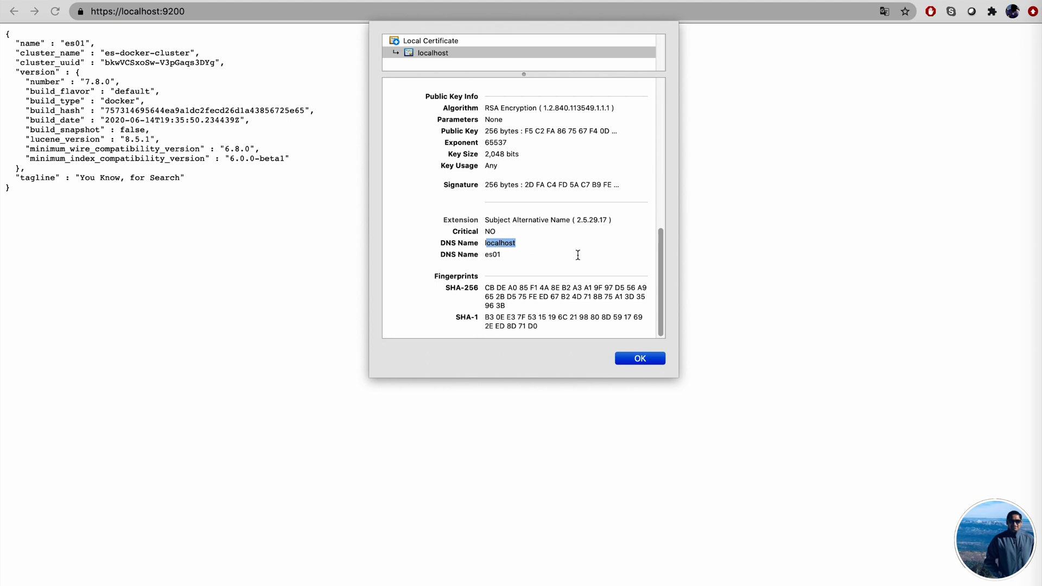
{"action": "left_click", "coordinate": [638, 358]}
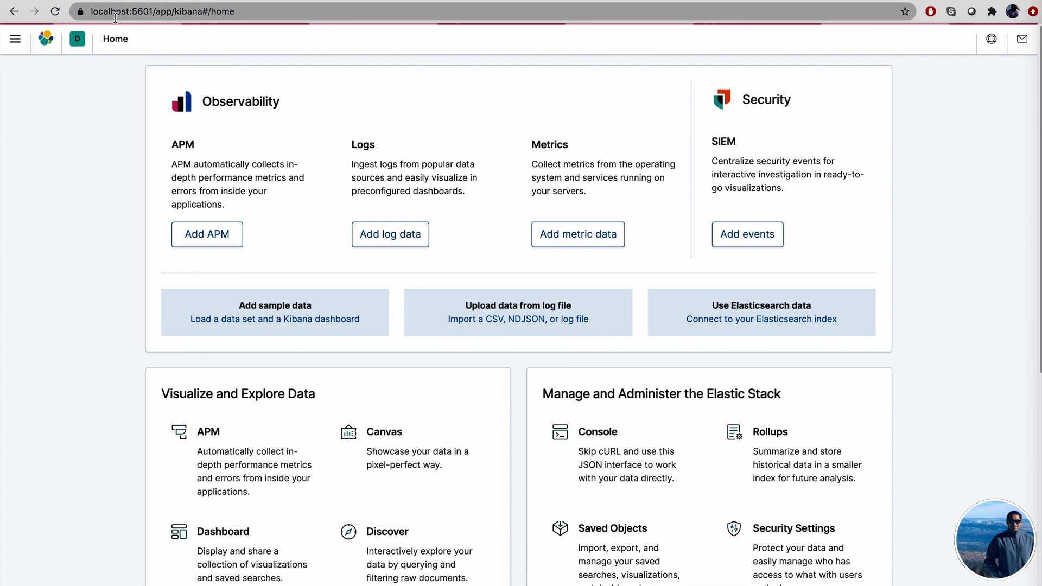
{"action": "left_click", "coordinate": [163, 11]}
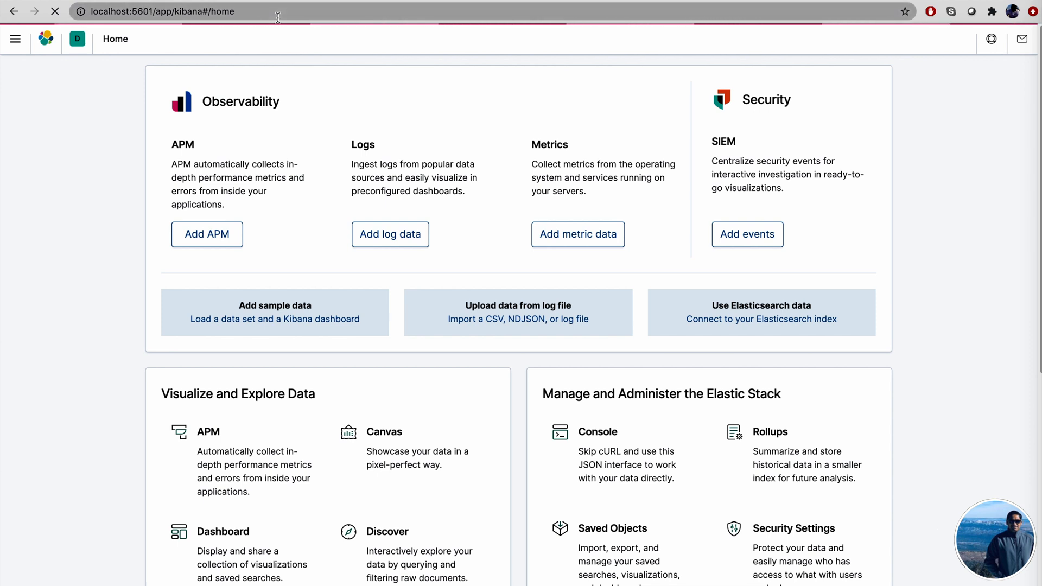
{"action": "mouse_move", "coordinate": [120, 27]}
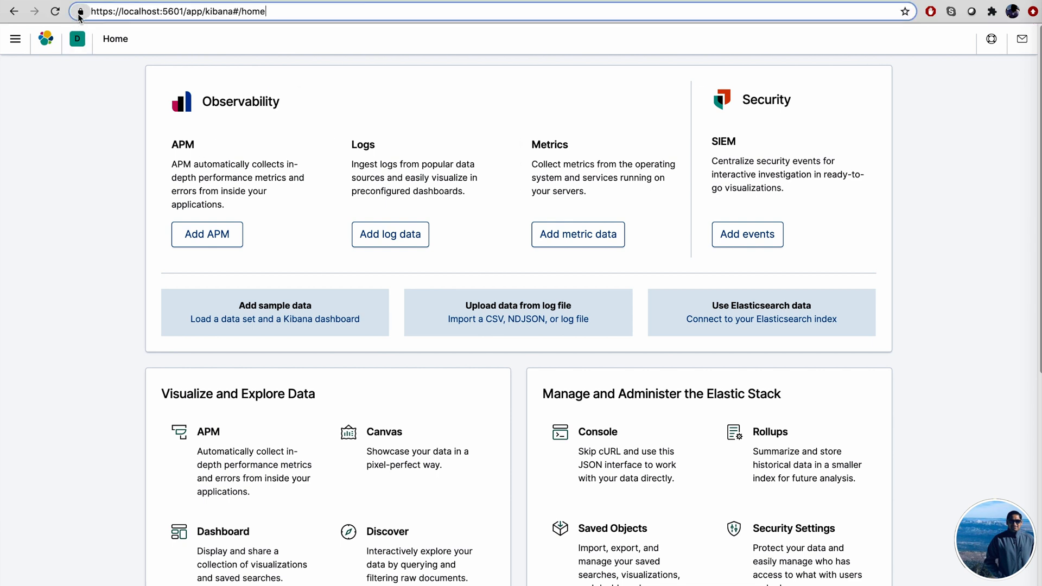
{"action": "left_click", "coordinate": [79, 12]}
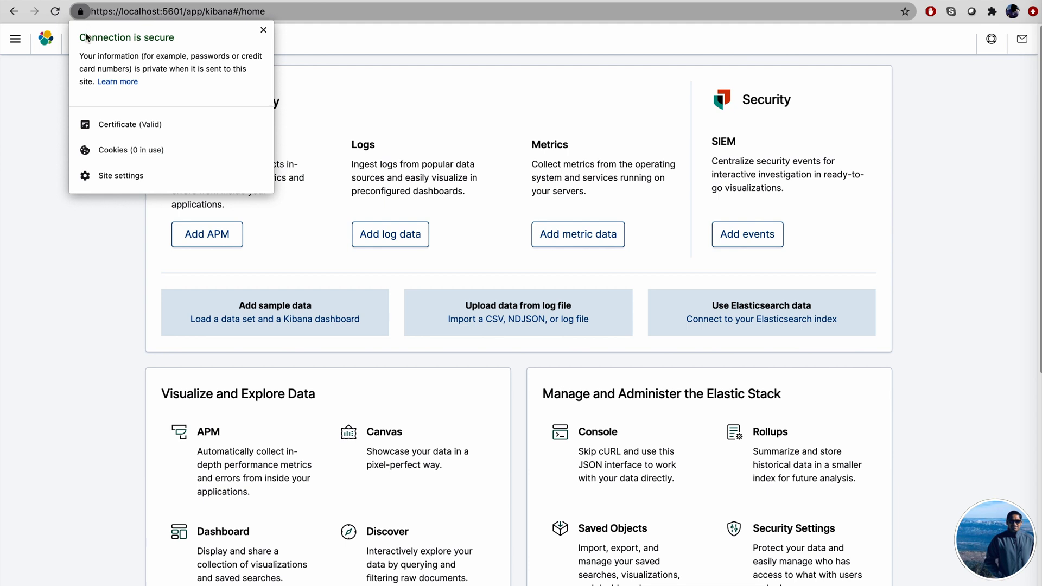
{"action": "left_click", "coordinate": [130, 124]}
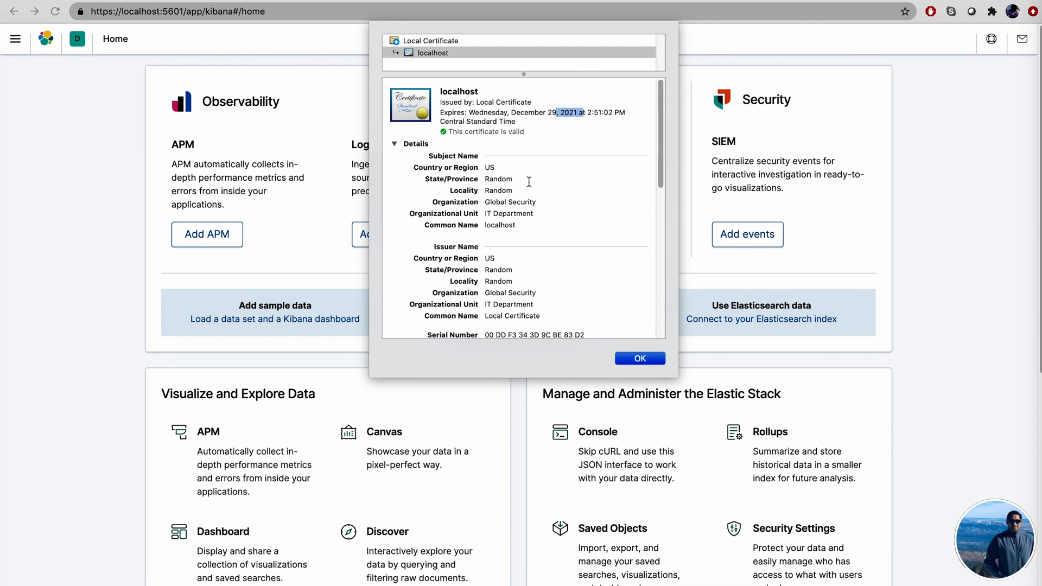
{"action": "scroll", "scroll_direction": "down", "scroll_amount": 3}
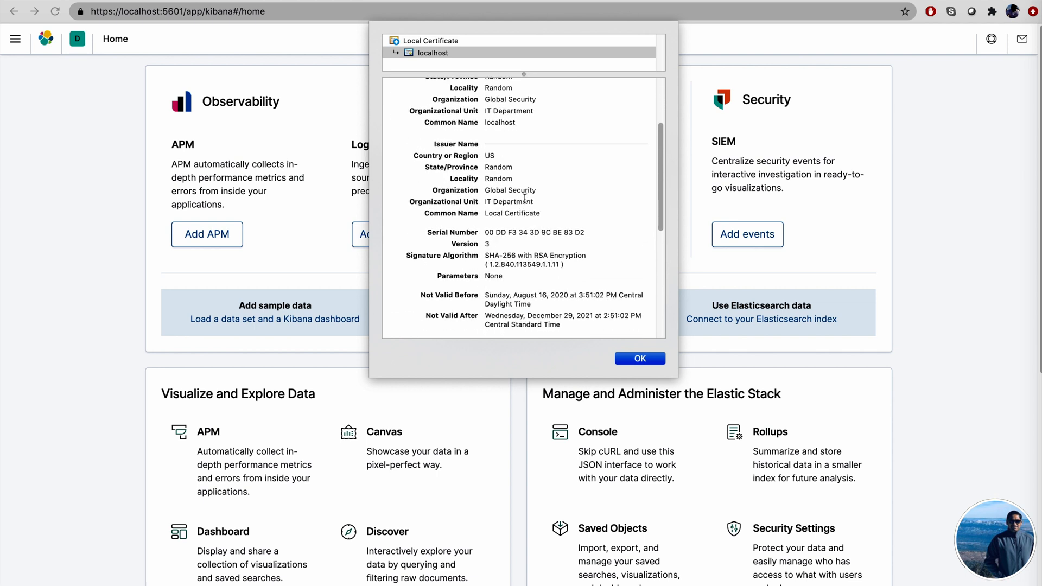
{"action": "scroll", "scroll_direction": "down", "scroll_amount": 3}
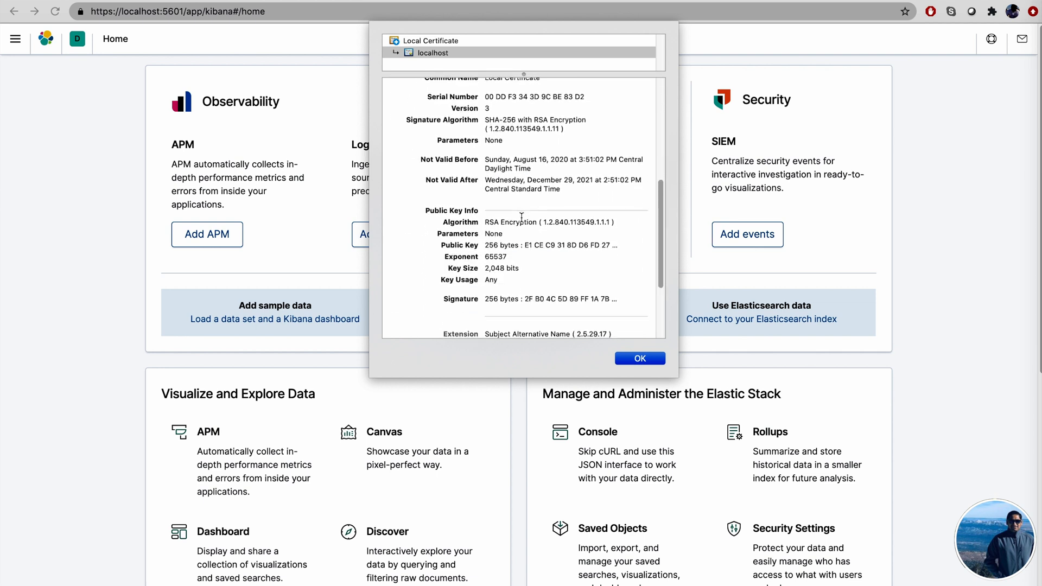
{"action": "scroll", "scroll_direction": "down", "scroll_amount": 3}
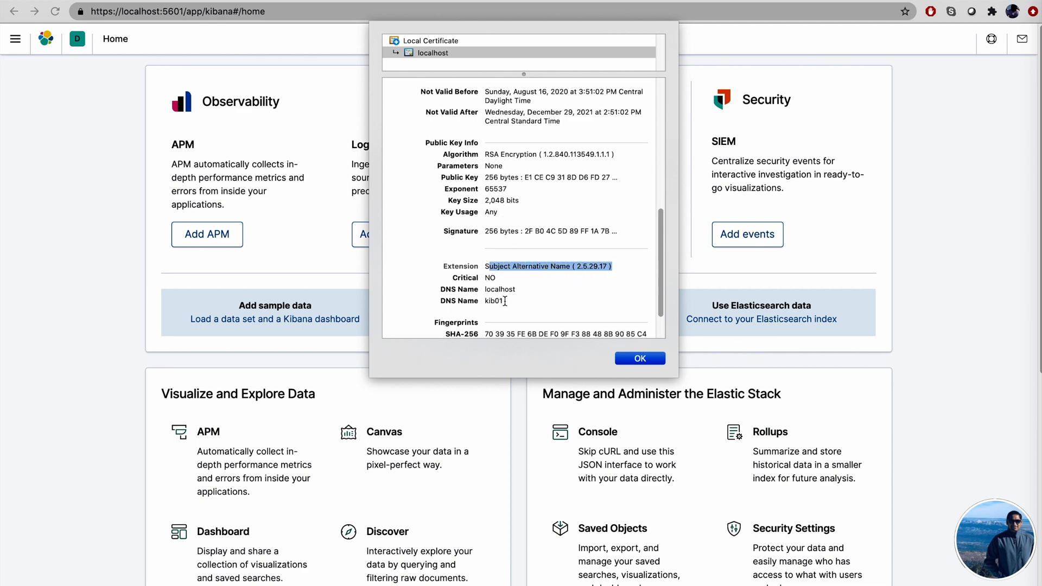
{"action": "left_click", "coordinate": [639, 358]}
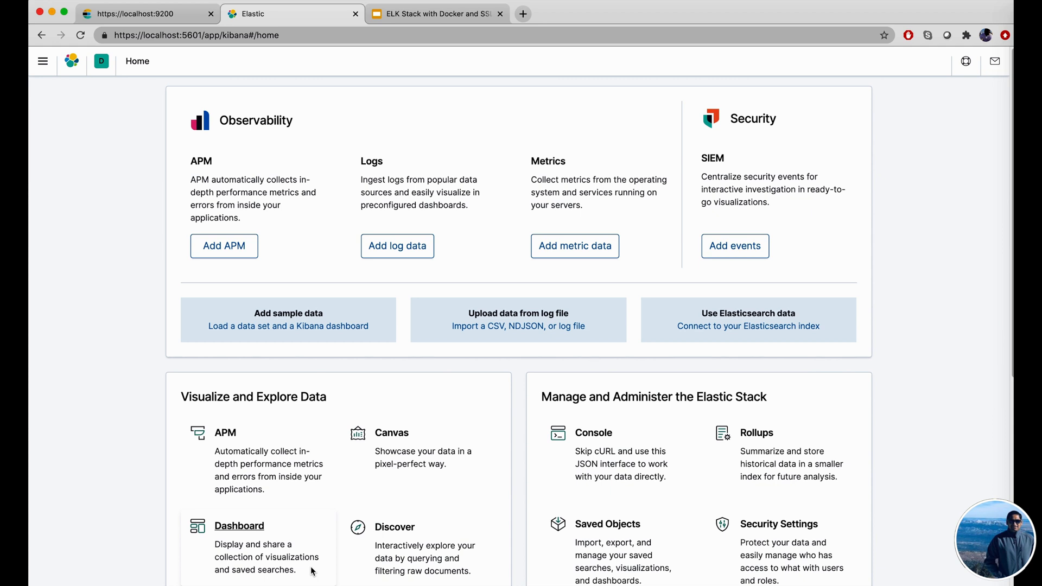
{"action": "mouse_move", "coordinate": [199, 548]}
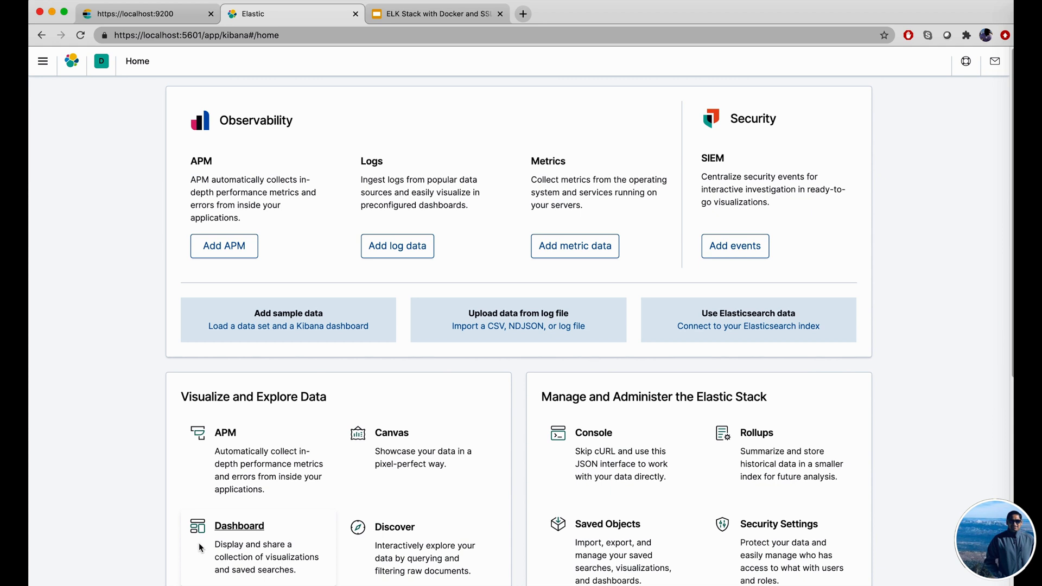